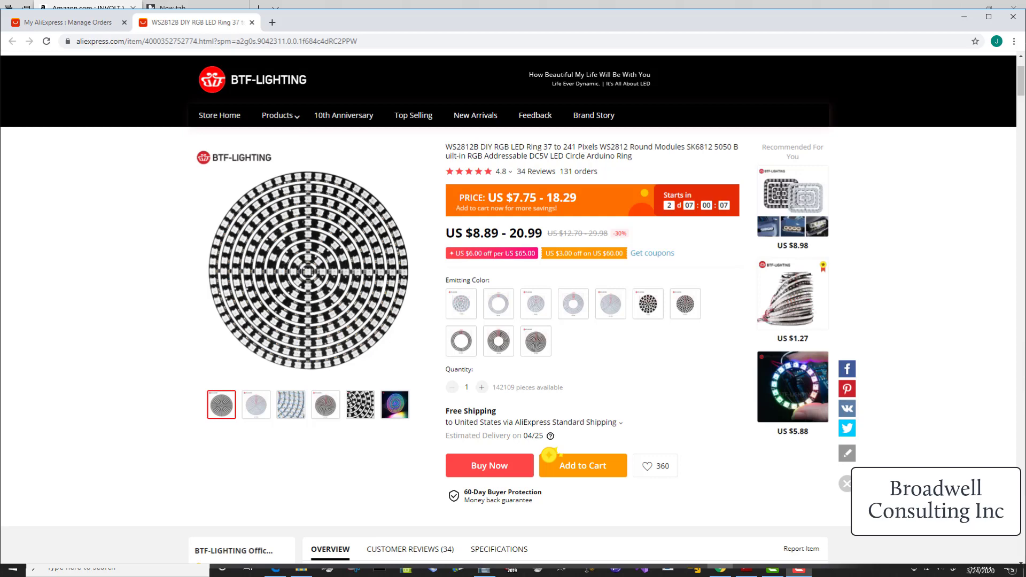
# Step: Switch from the AliExpress LED ring listing to the Amazon WS2812B LED strip tab
pyautogui.click(82, 8)
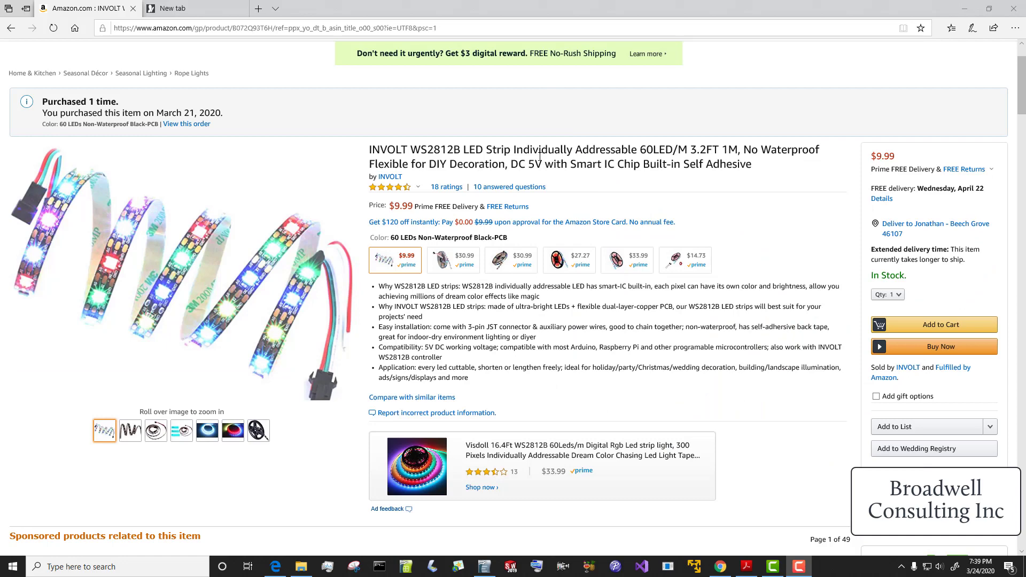
pyautogui.moveTo(255, 288)
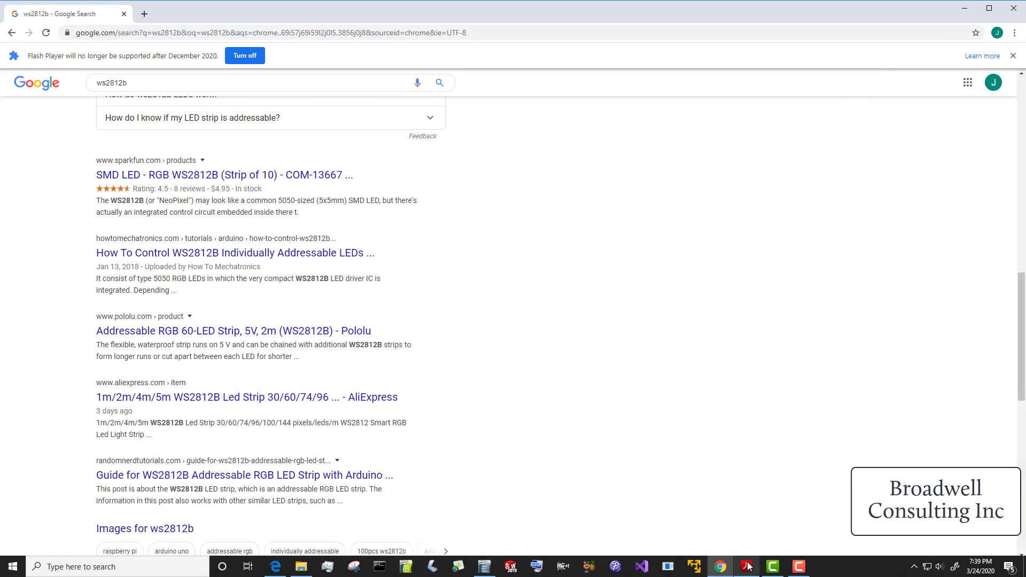
# Step: Bring the PIC24FJ256GA7xx datasheet in Acrobat Reader DC to the front
pyautogui.click(744, 567)
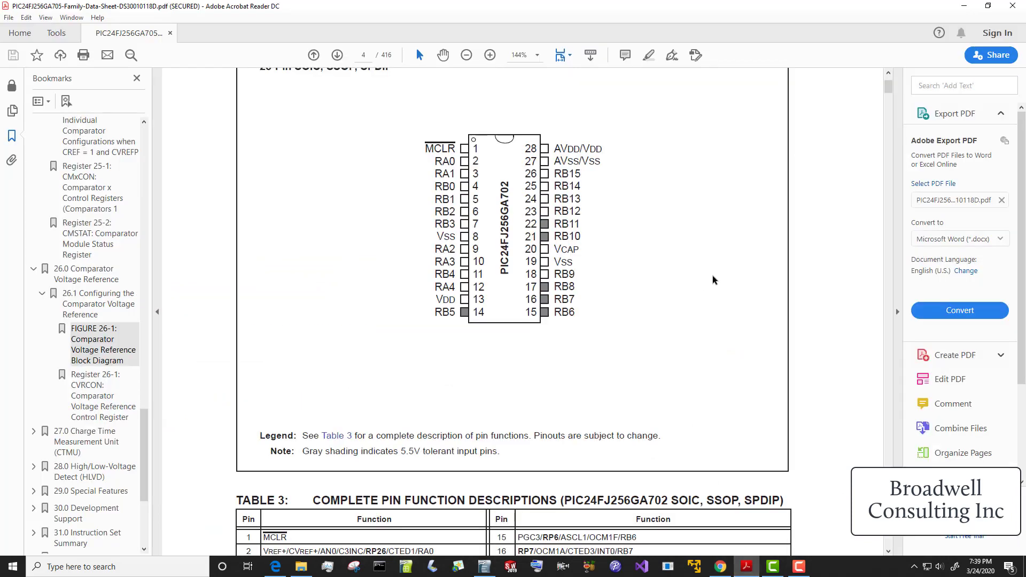
pyautogui.moveTo(512, 267)
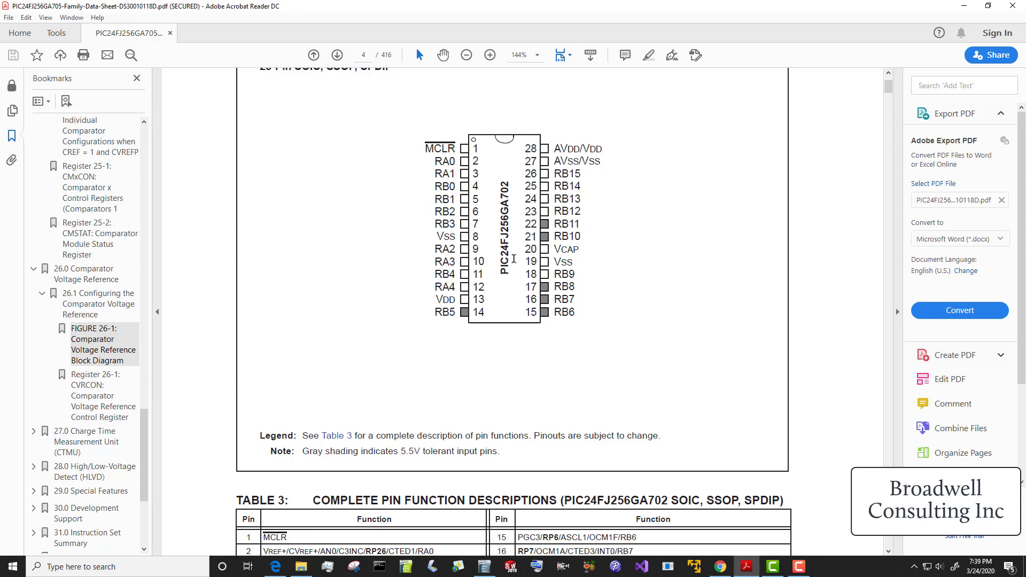
pyautogui.moveTo(719, 180)
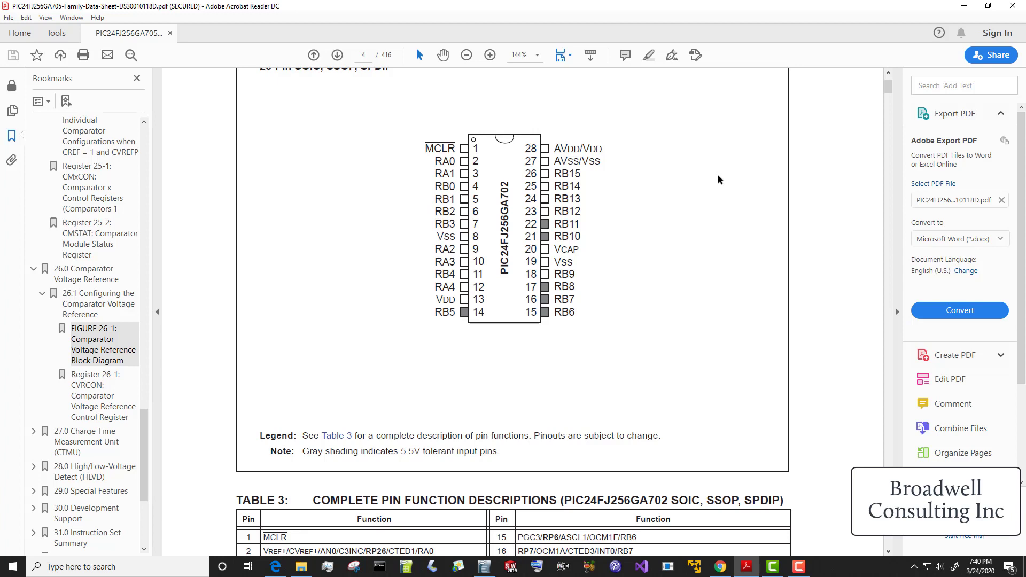
pyautogui.moveTo(511, 225)
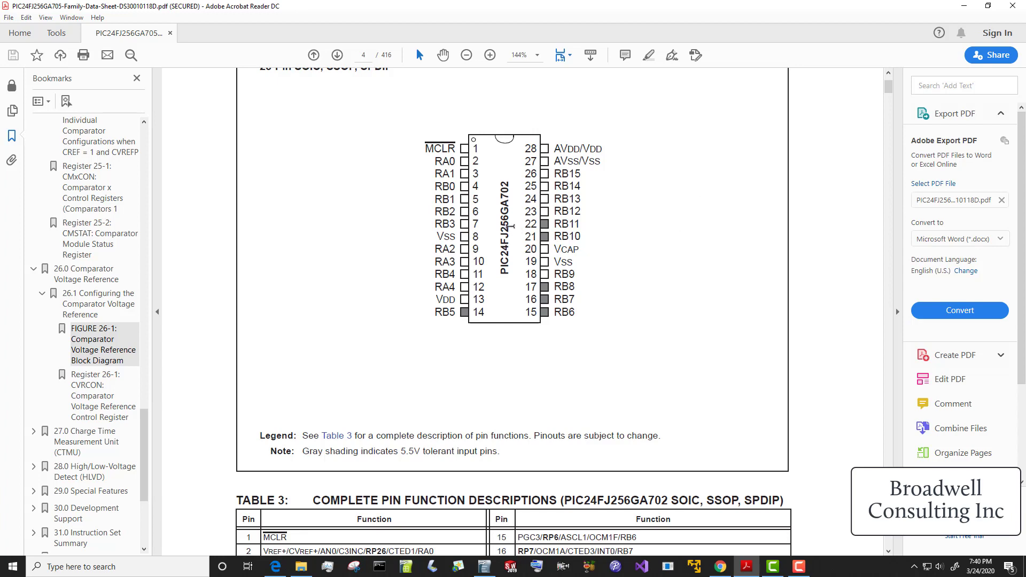
pyautogui.moveTo(612, 211)
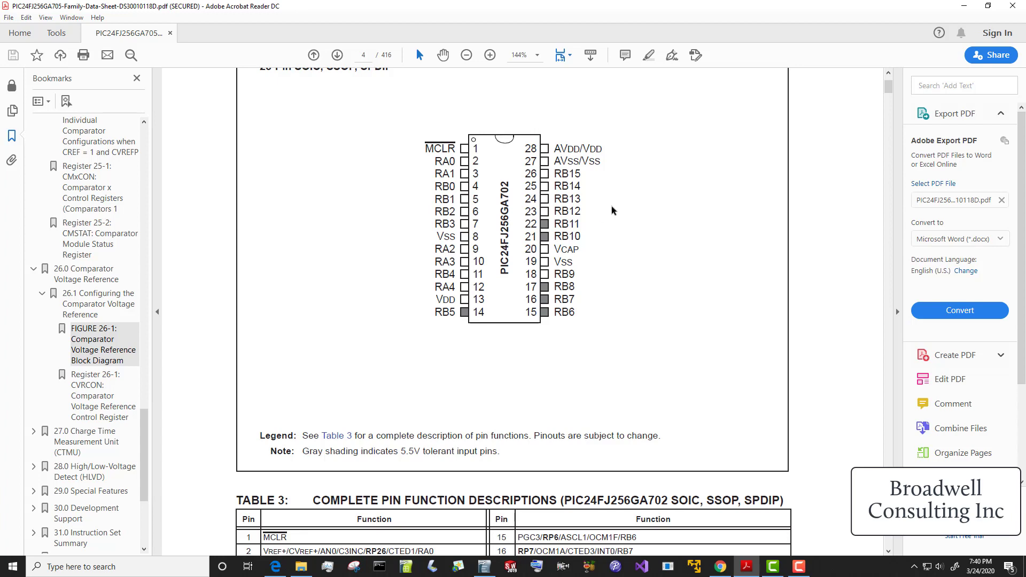
pyautogui.moveTo(600, 189)
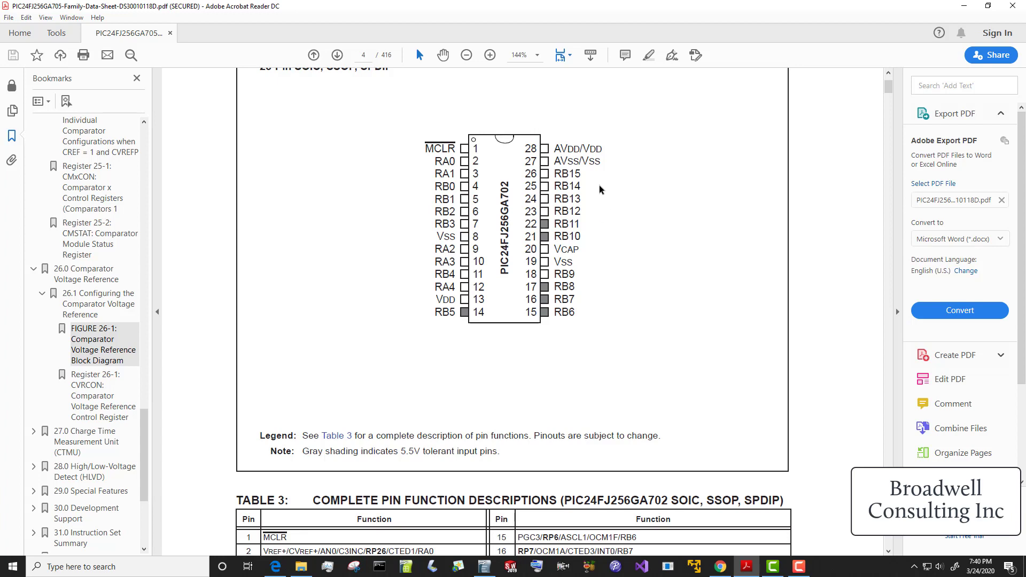
pyautogui.moveTo(567, 231)
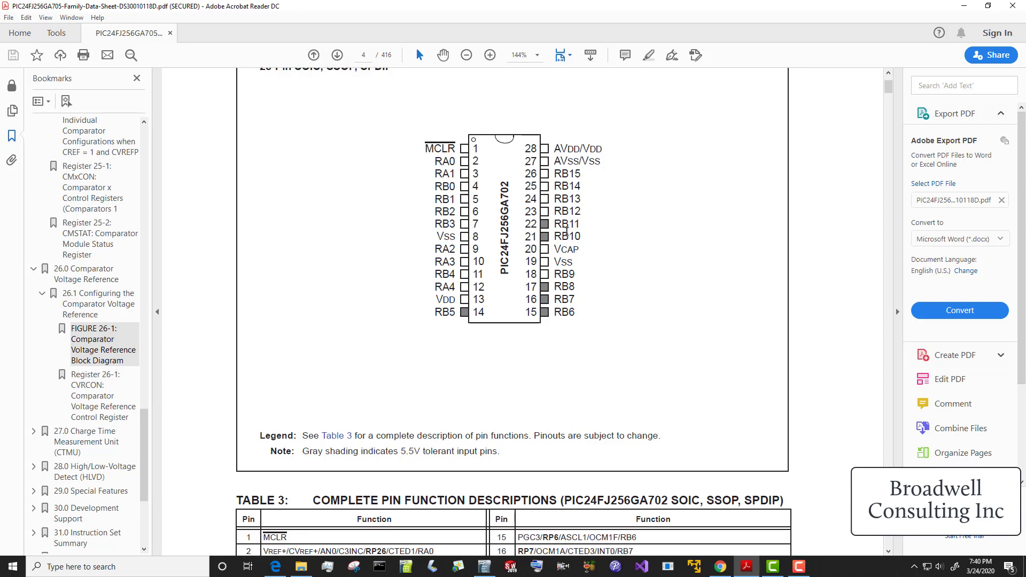
pyautogui.moveTo(468, 333)
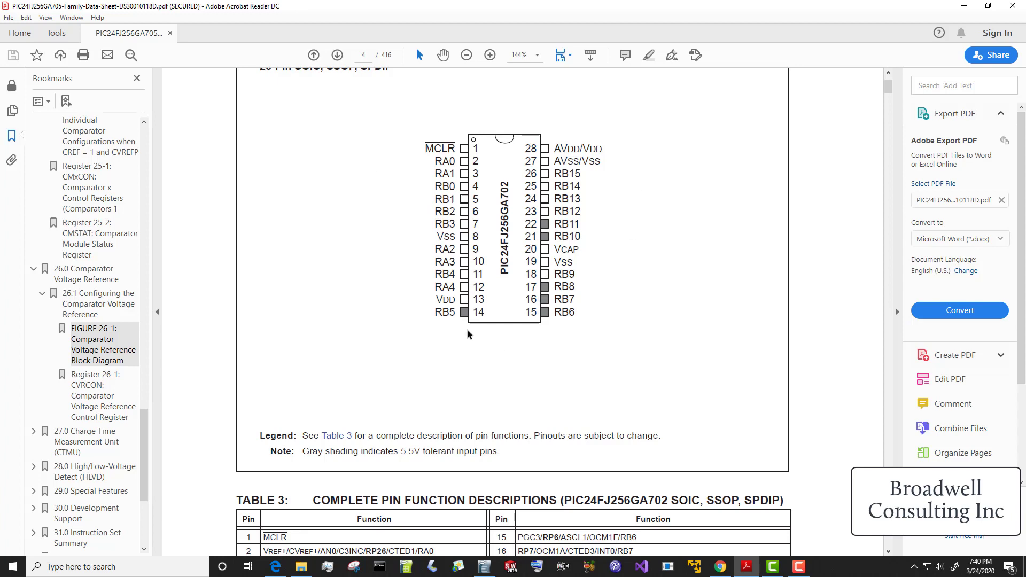
pyautogui.moveTo(683, 257)
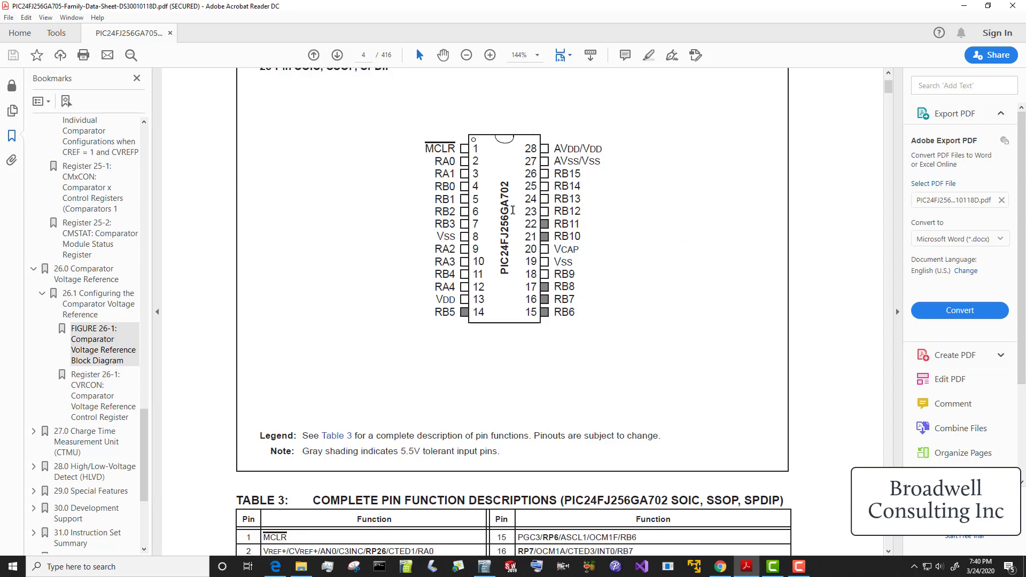
pyautogui.moveTo(466, 167)
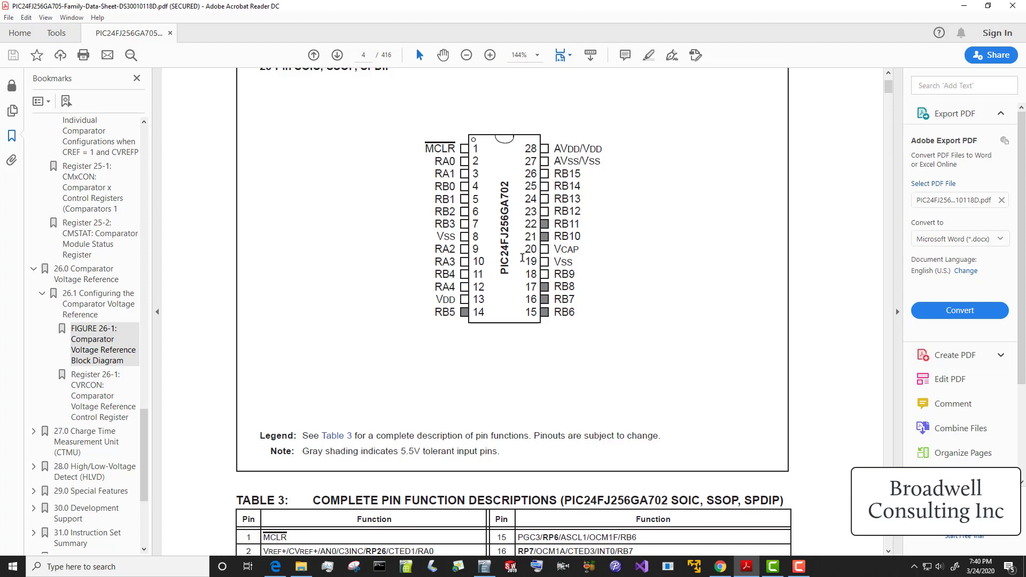
pyautogui.moveTo(587, 233)
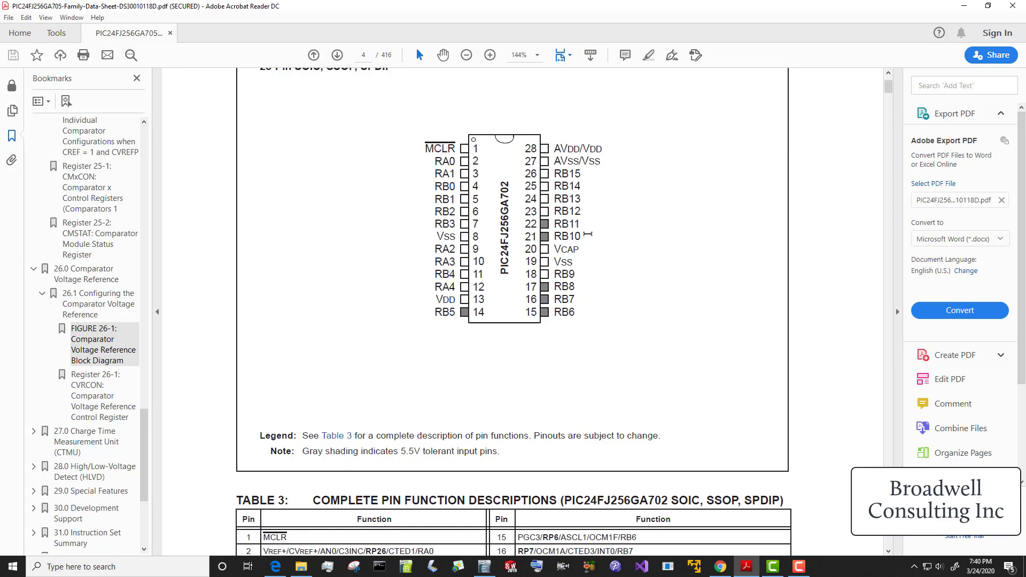
pyautogui.moveTo(271, 319)
pyautogui.write('174')
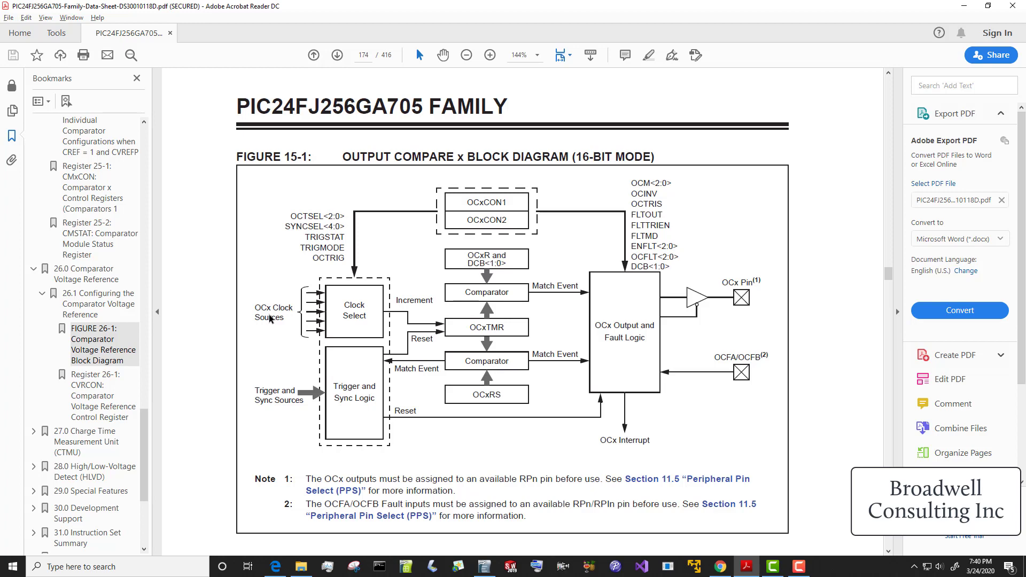
# Step: Jump to the FIGURE 26-1 comparator voltage reference diagram, then open File Explorer
pyautogui.click(102, 349)
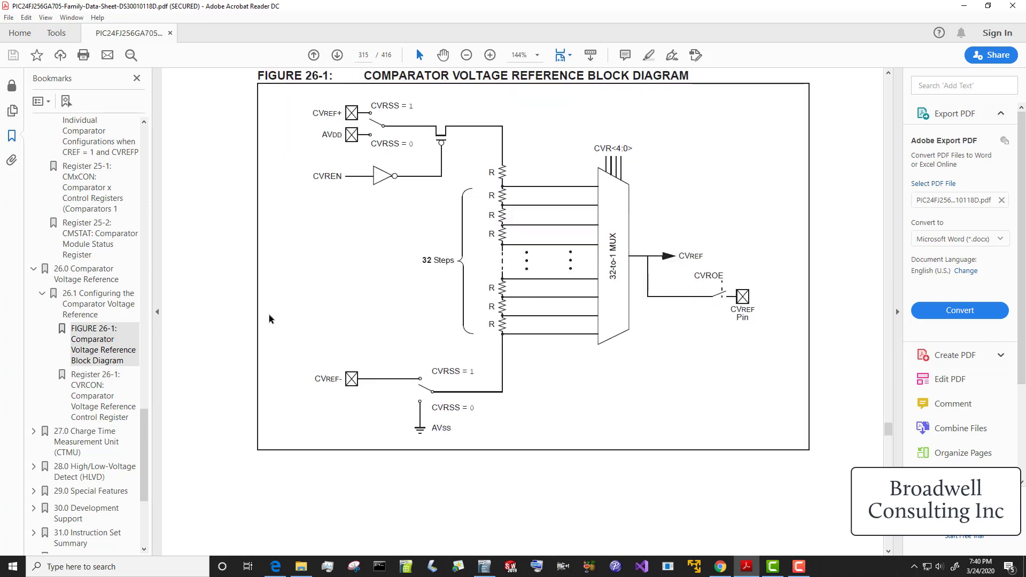
pyautogui.moveTo(602, 267)
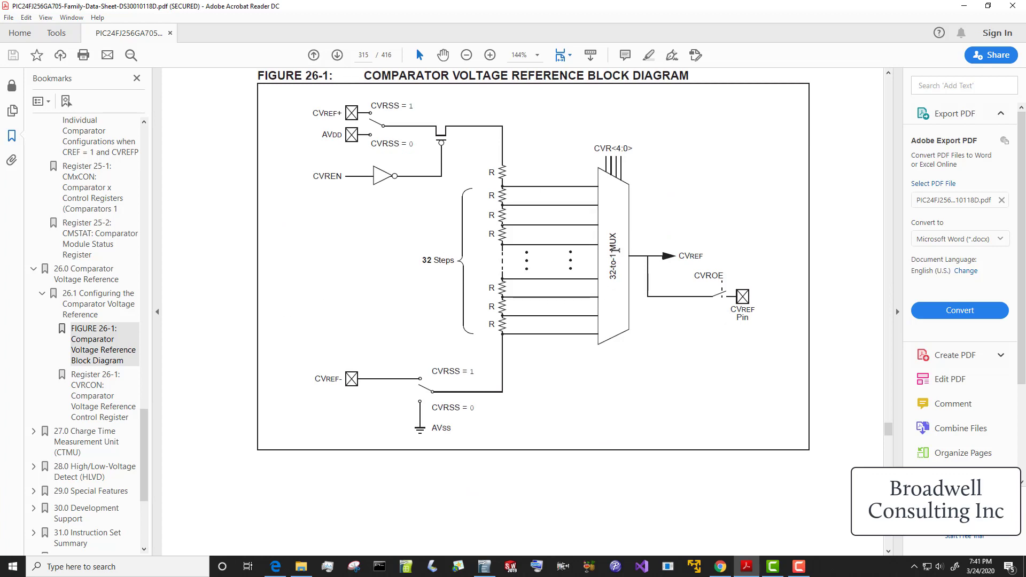
pyautogui.moveTo(760, 246)
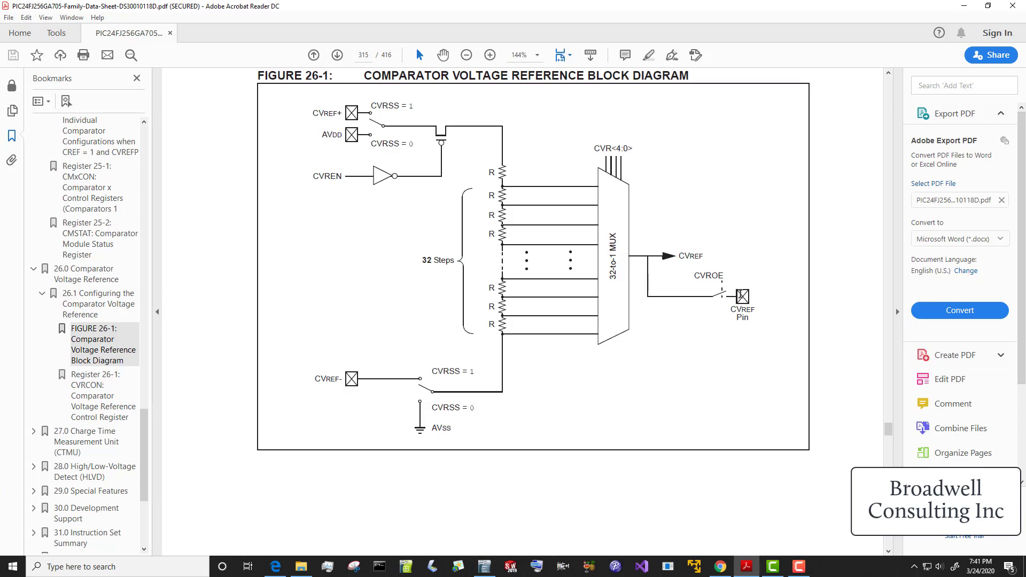
pyautogui.moveTo(582, 346)
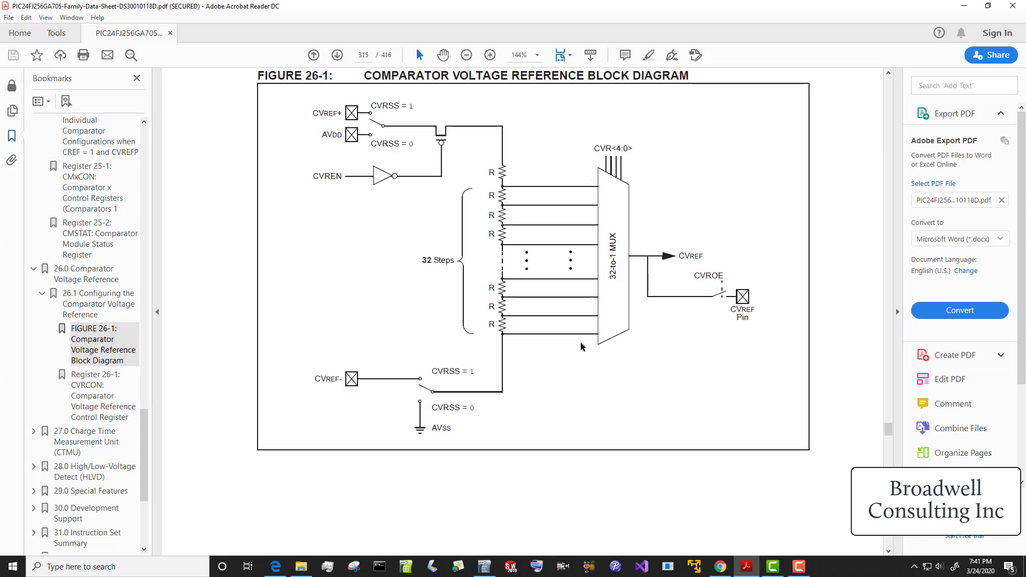
pyautogui.moveTo(514, 195)
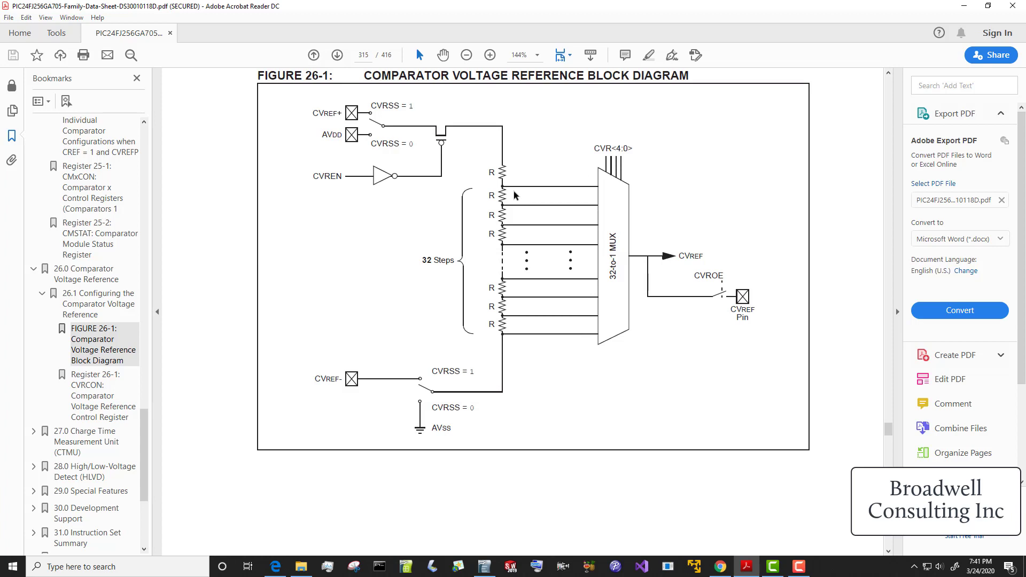
pyautogui.click(301, 566)
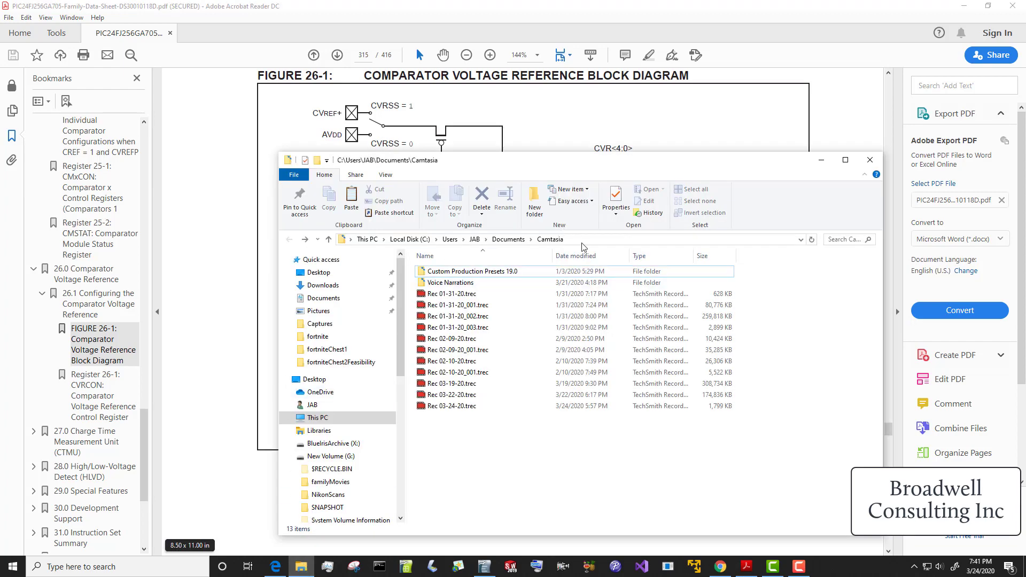
# Step: Go to c:\temp\ and play the fortnite Xbox Console Companion mp4 in VLC
pyautogui.write('c:\\temp\\')
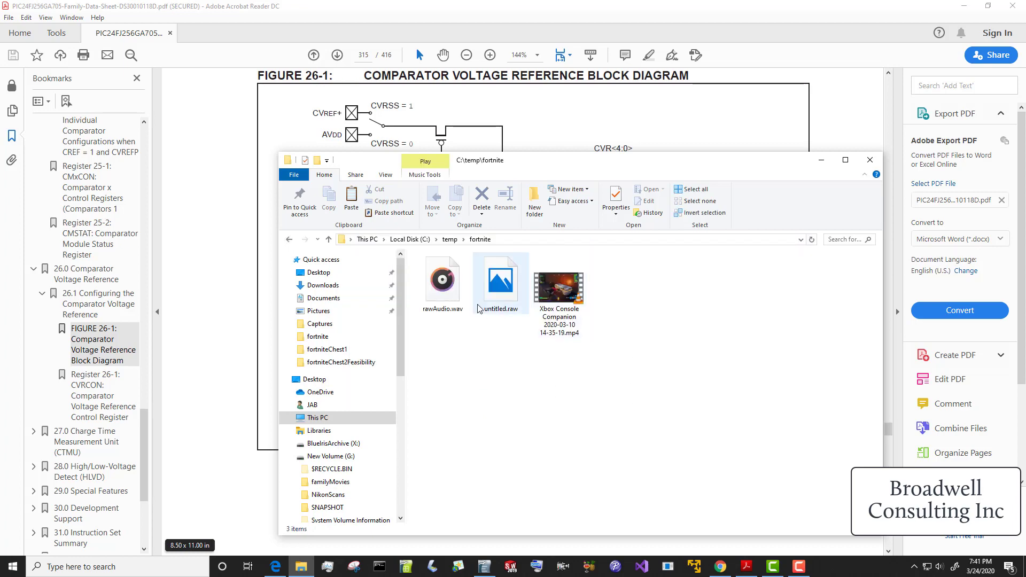
pyautogui.doubleClick(558, 288)
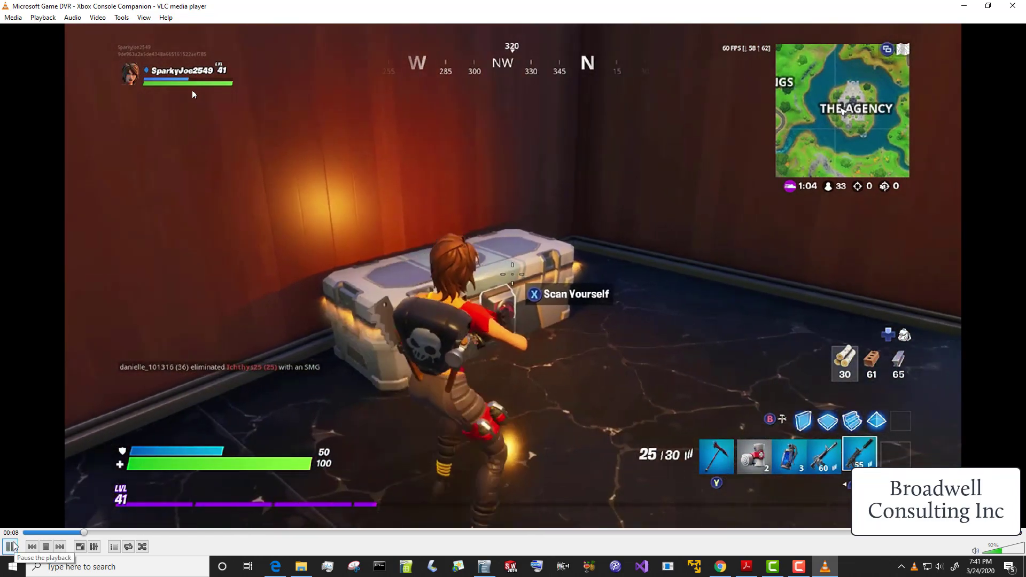
# Step: Pause the video and add the Xbox Console Companion video as the conversion source
pyautogui.click(10, 546)
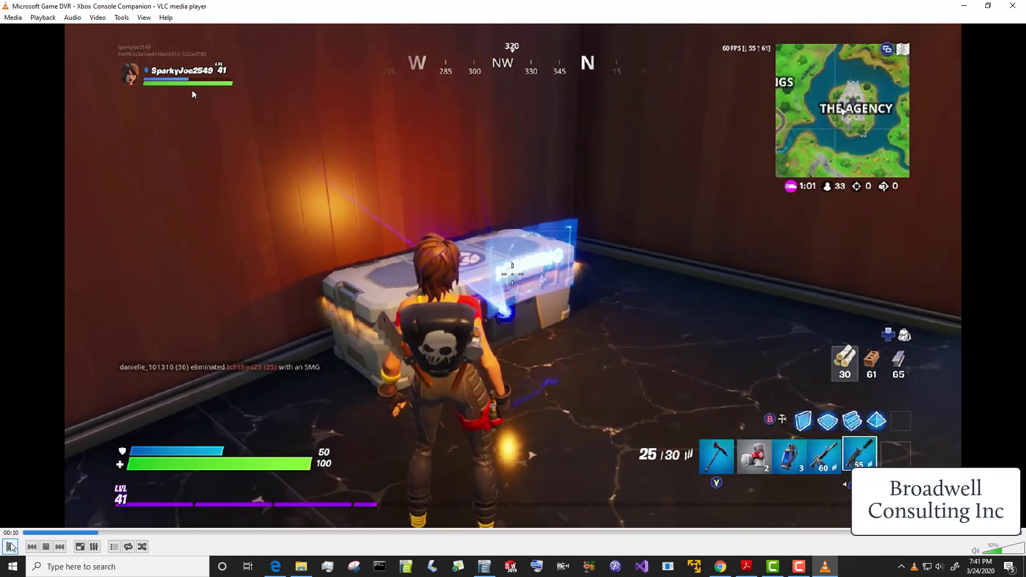
pyautogui.click(12, 17)
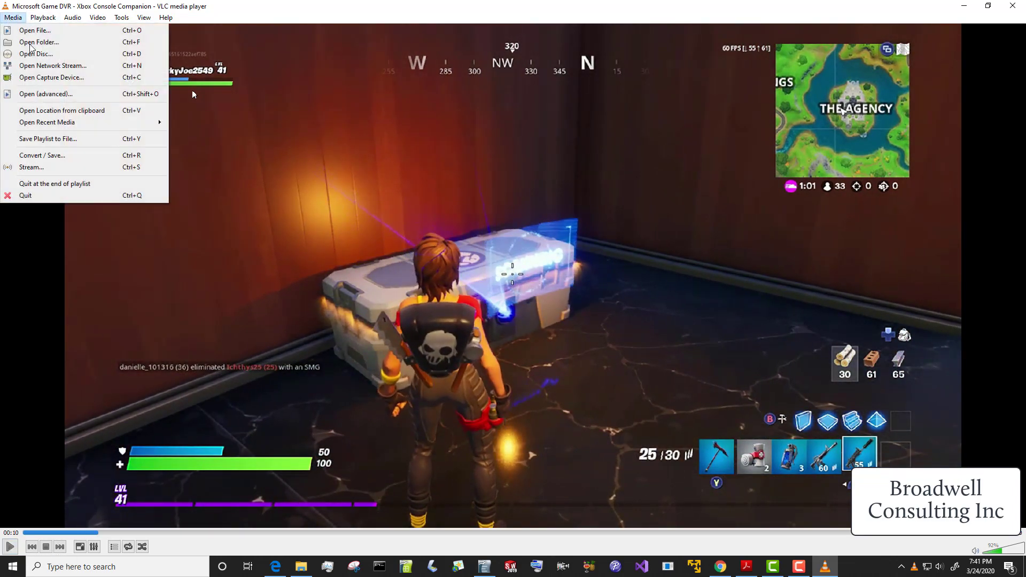
pyautogui.moveTo(61, 169)
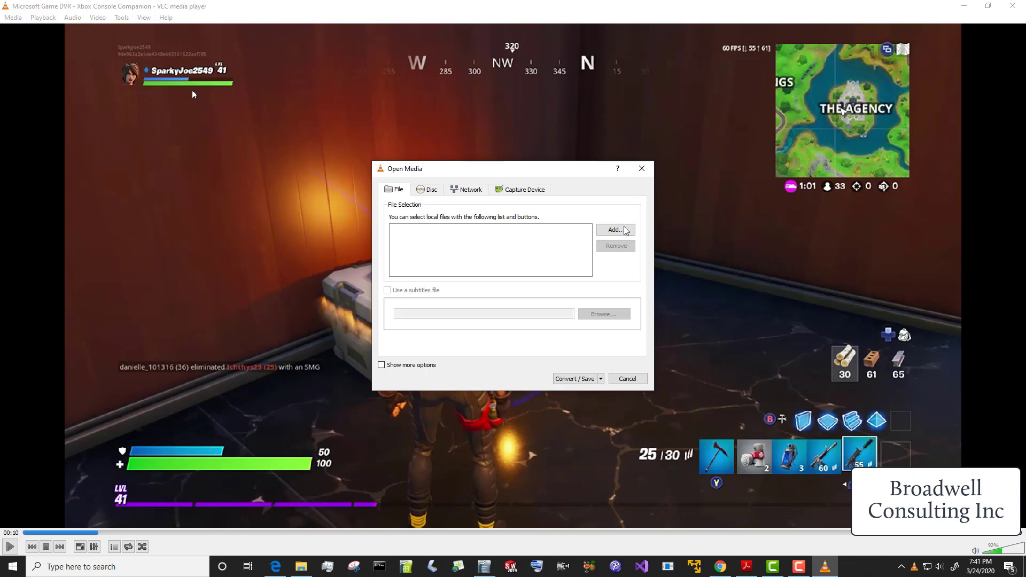
pyautogui.click(615, 230)
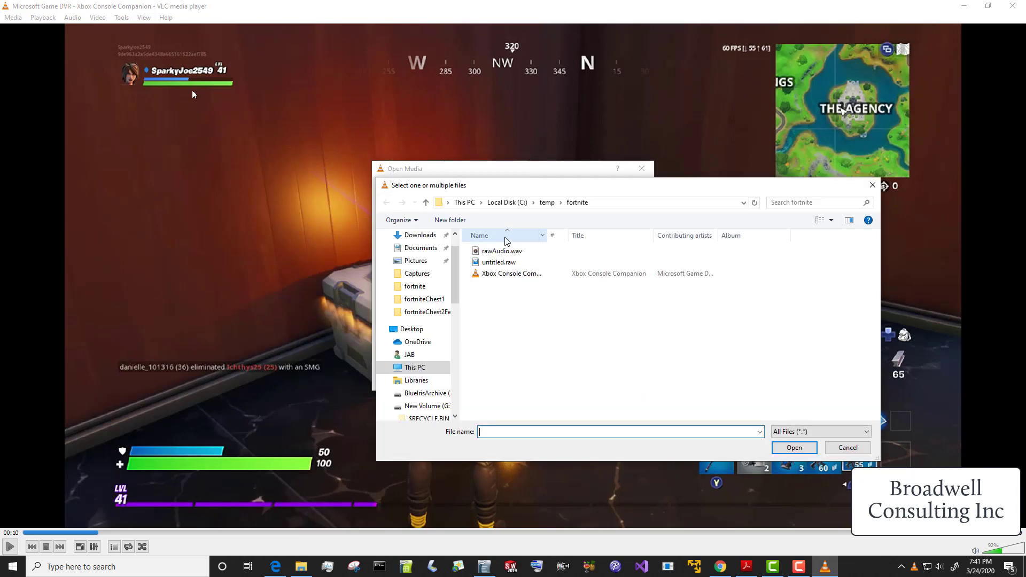
pyautogui.click(793, 448)
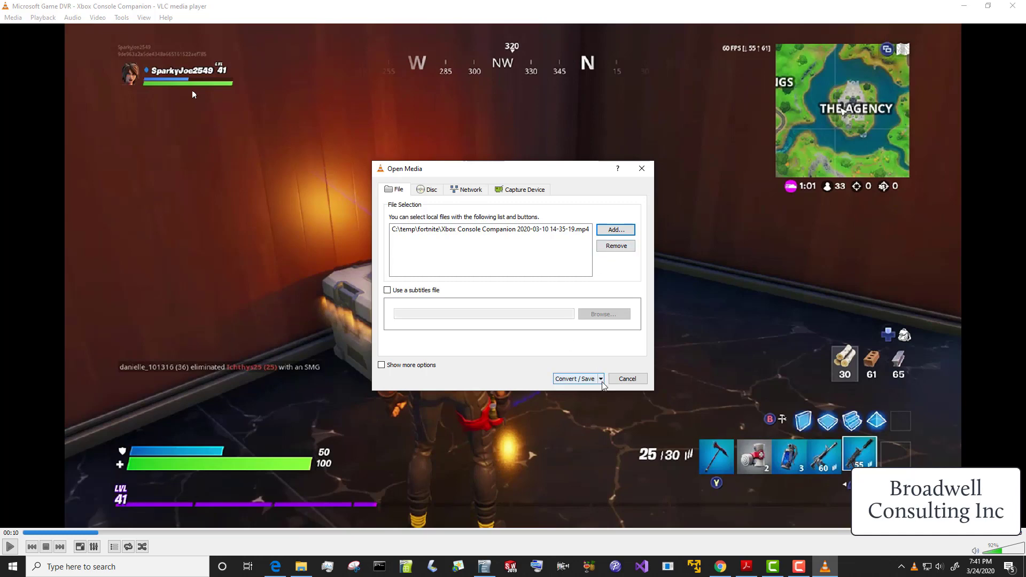
pyautogui.click(599, 378)
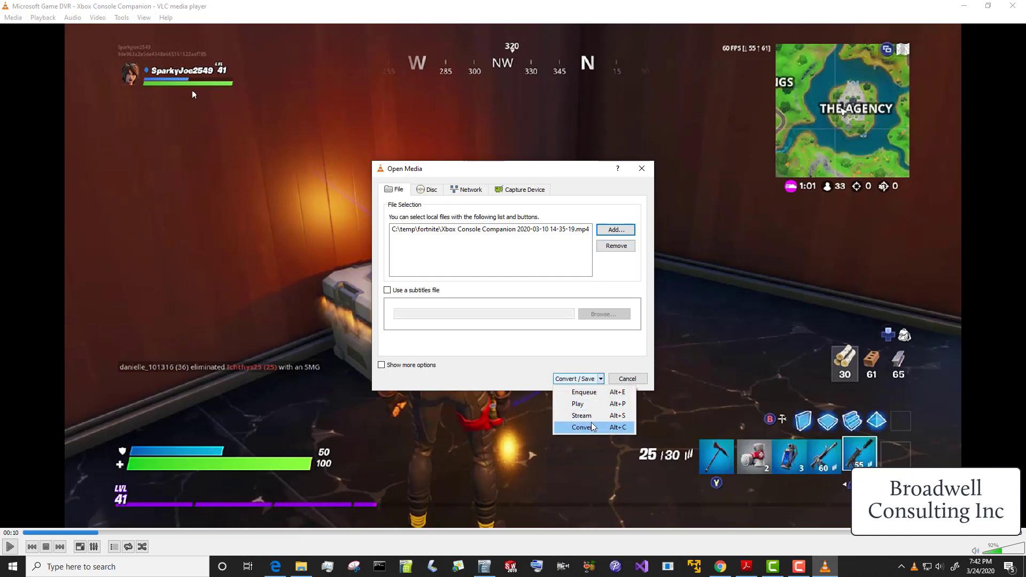
pyautogui.click(582, 427)
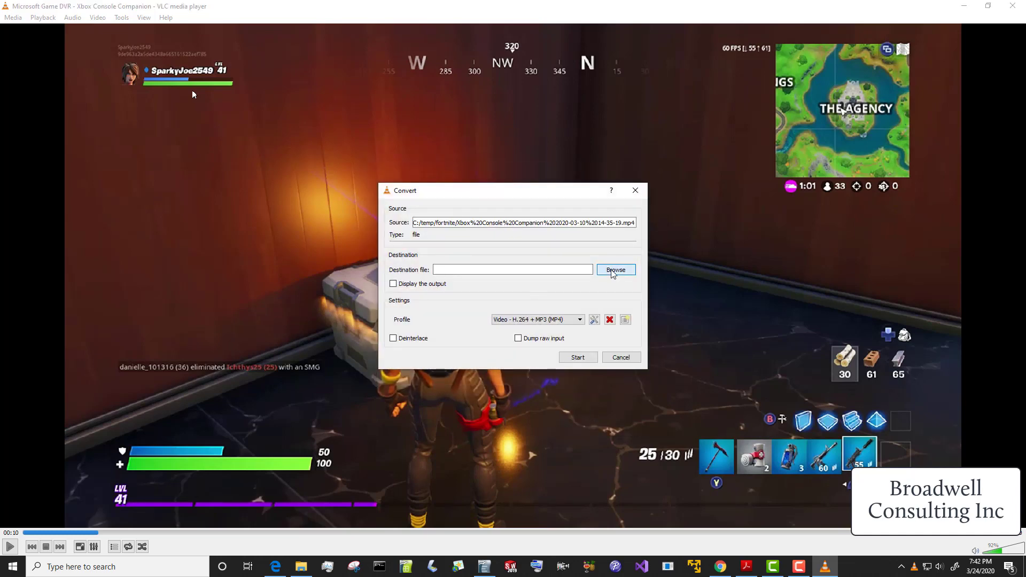
# Step: Set the destination to C:\temp\fortnite\rawAudio.wav, replacing the existing file
pyautogui.click(615, 269)
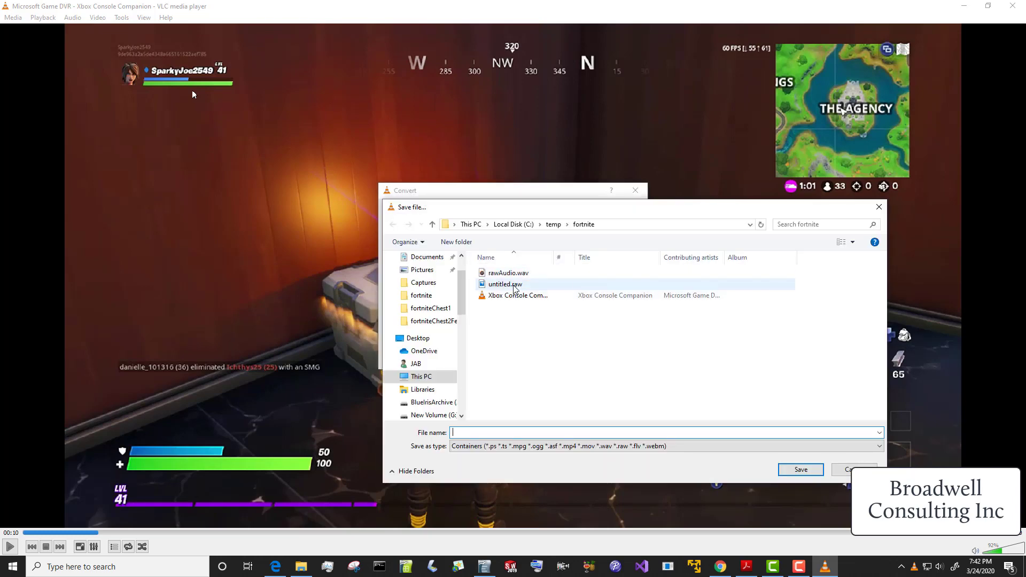
pyautogui.click(504, 284)
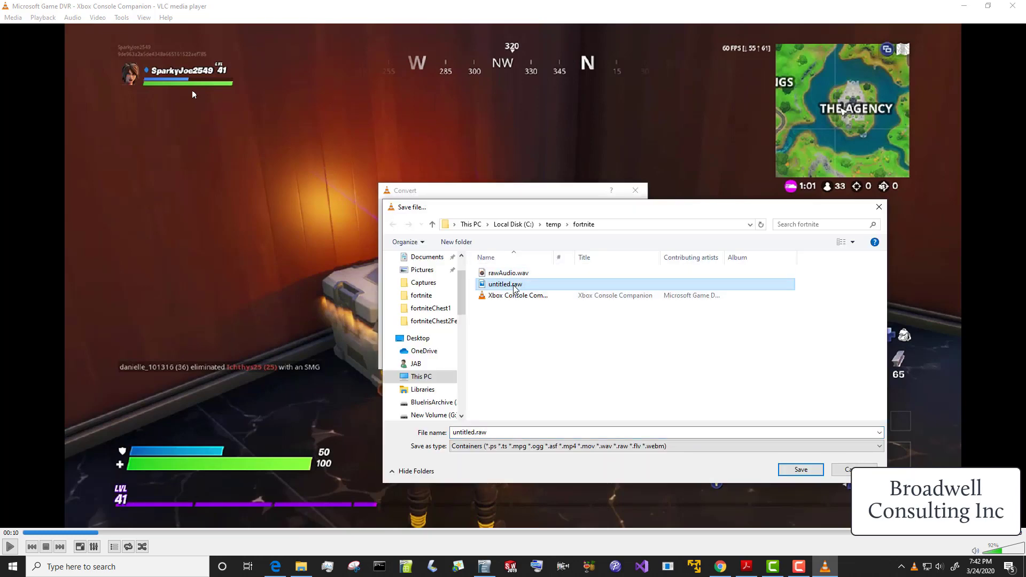
pyautogui.click(799, 469)
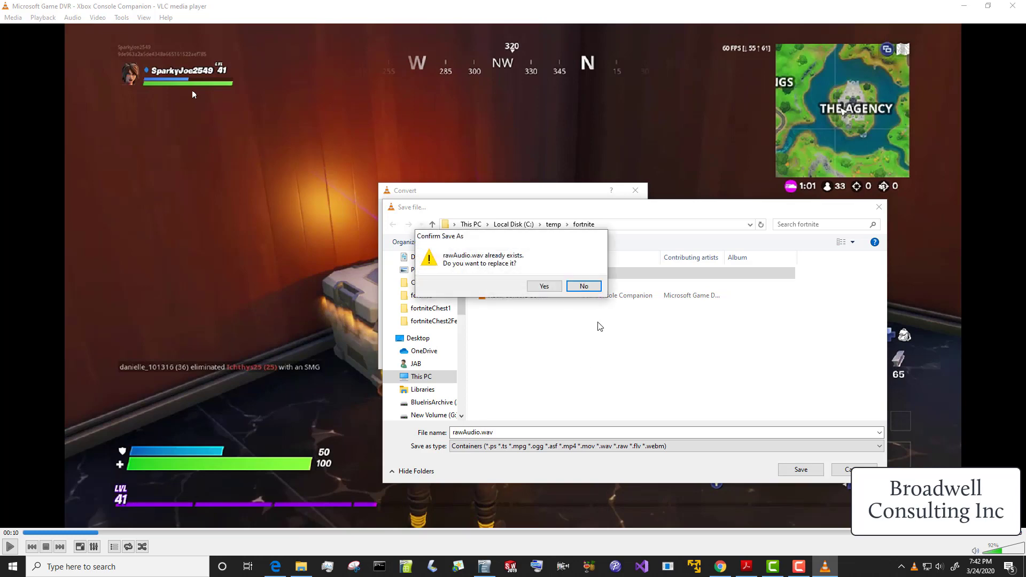
pyautogui.click(543, 286)
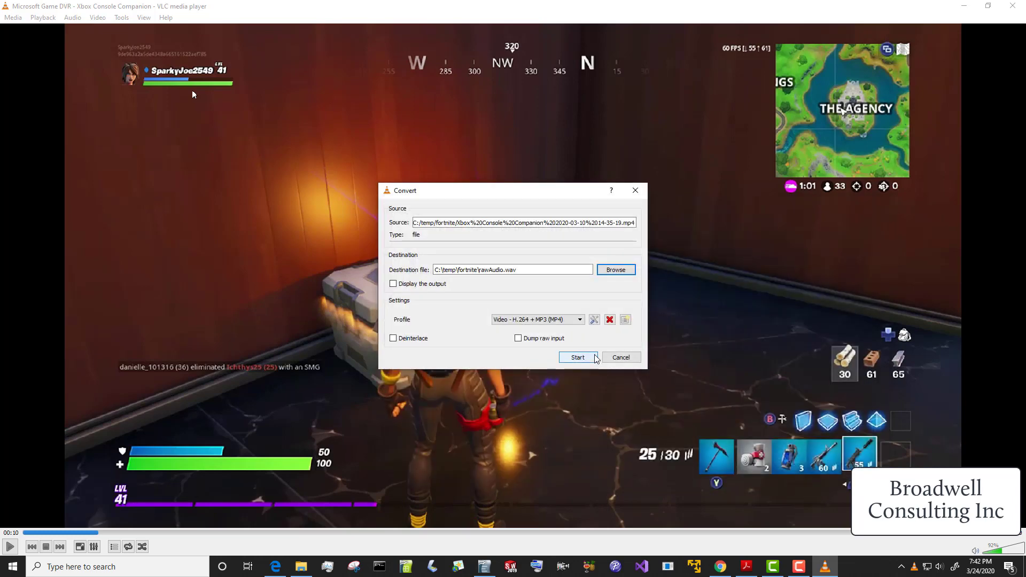
# Step: Run the conversion, play and pause the new rawAudio.wav, then launch Audacity
pyautogui.click(579, 319)
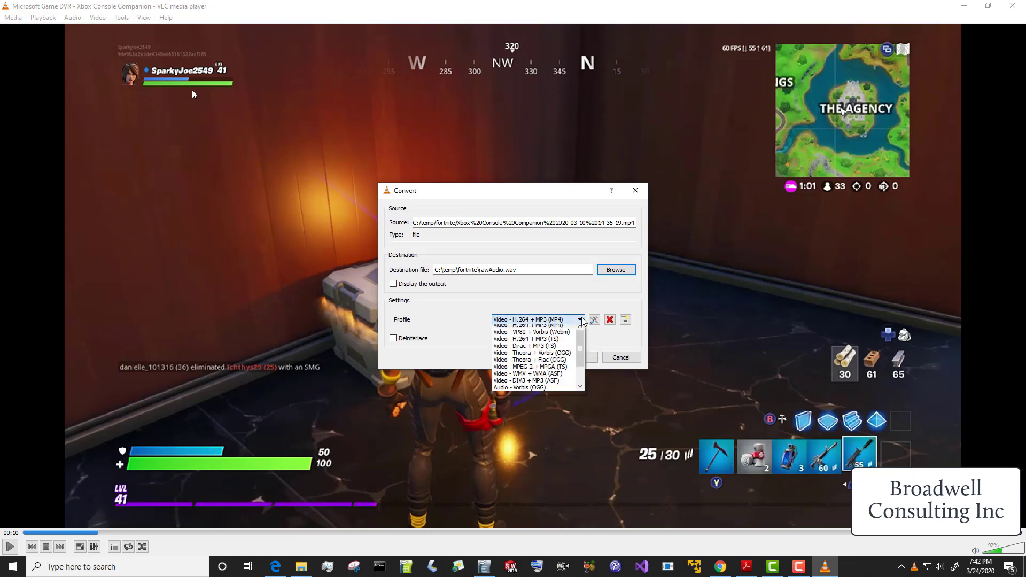
pyautogui.scroll(-3)
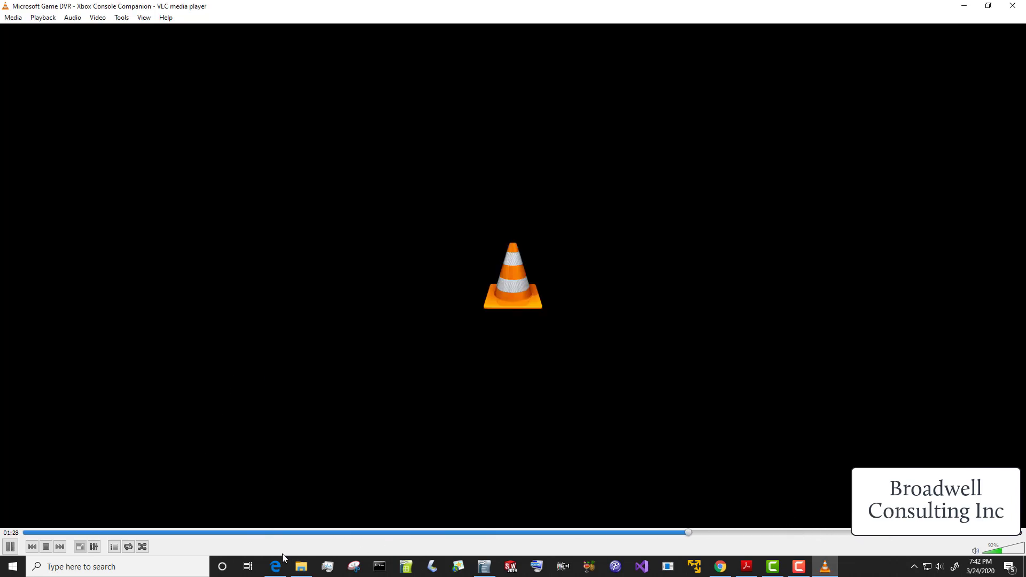
pyautogui.moveTo(301, 567)
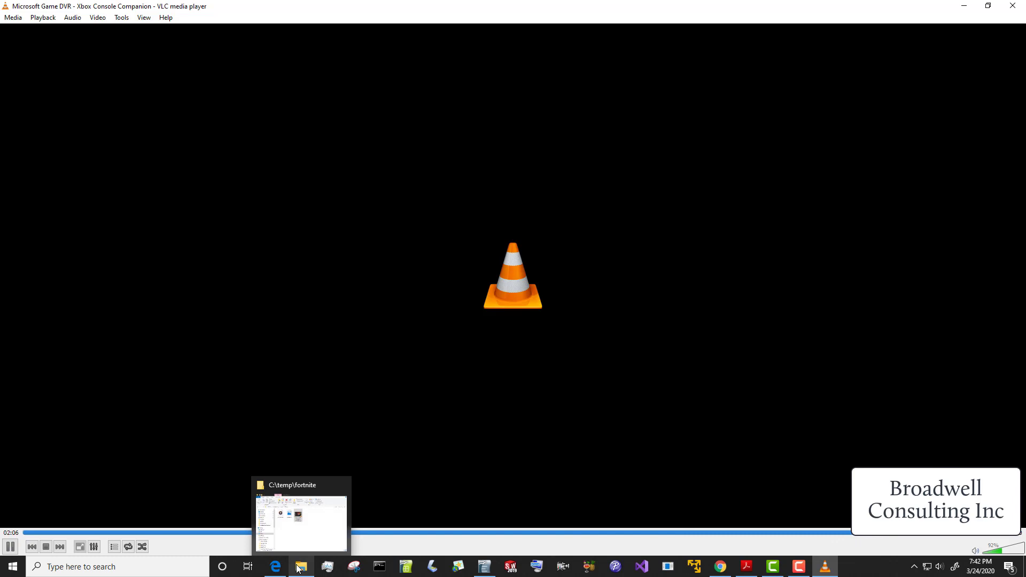
pyautogui.click(301, 566)
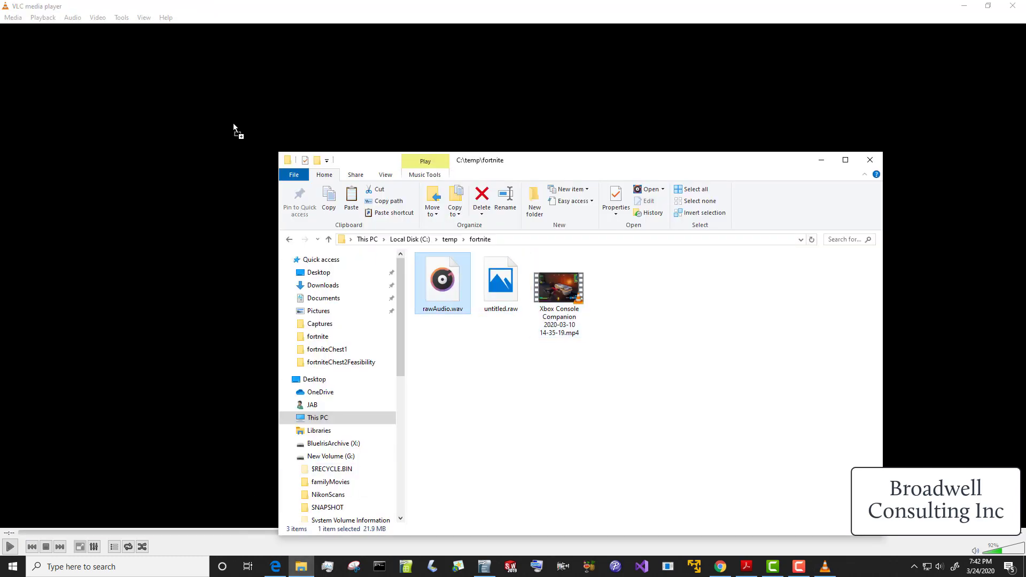
pyautogui.doubleClick(442, 278)
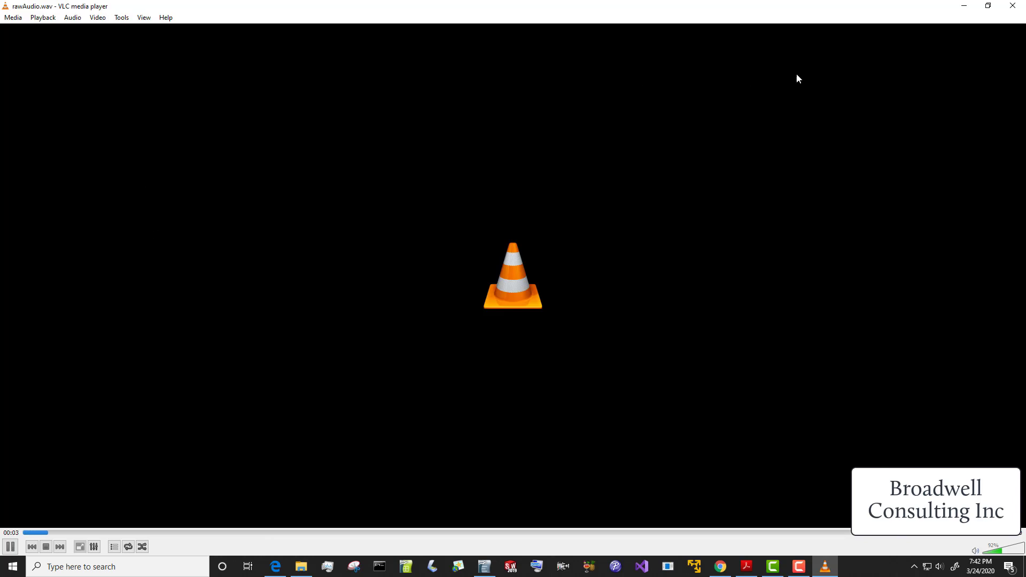
pyautogui.moveTo(205, 205)
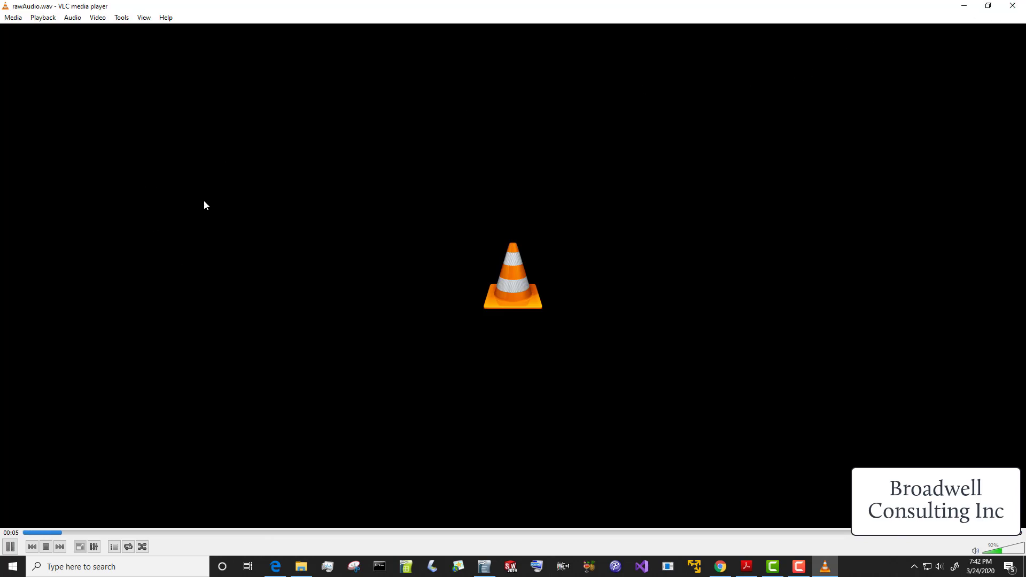
pyautogui.click(10, 547)
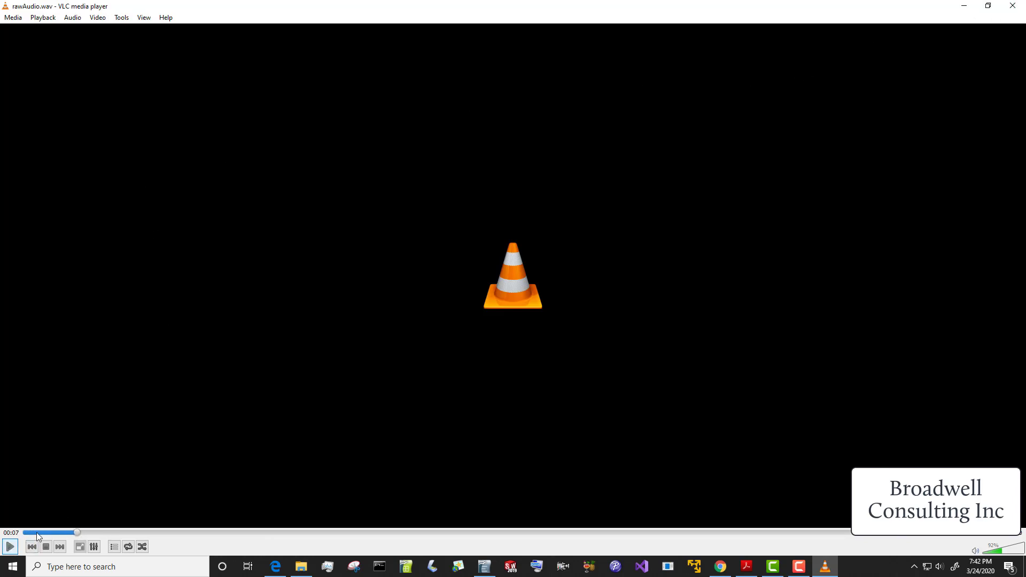
pyautogui.moveTo(314, 388)
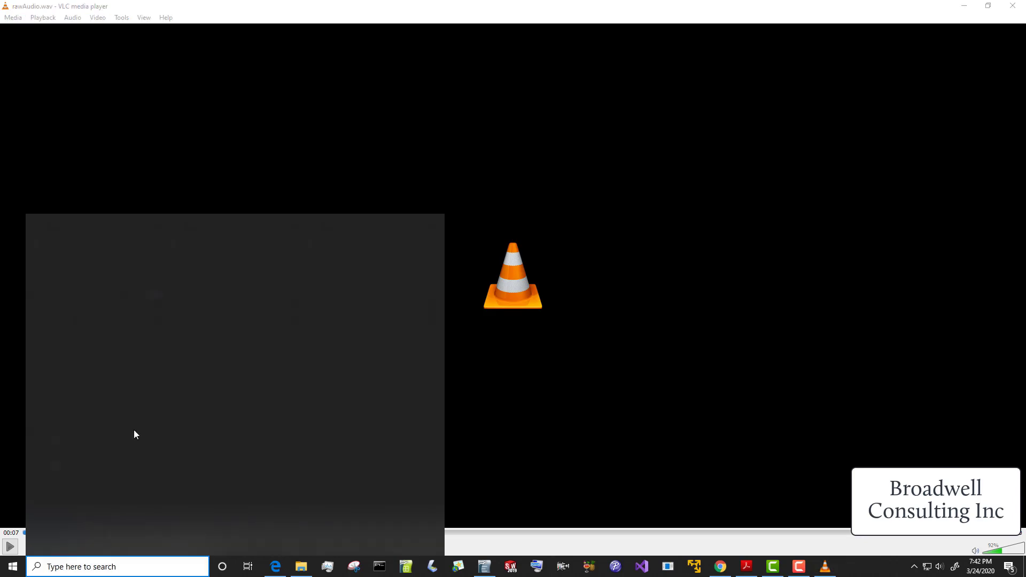
pyautogui.write('au')
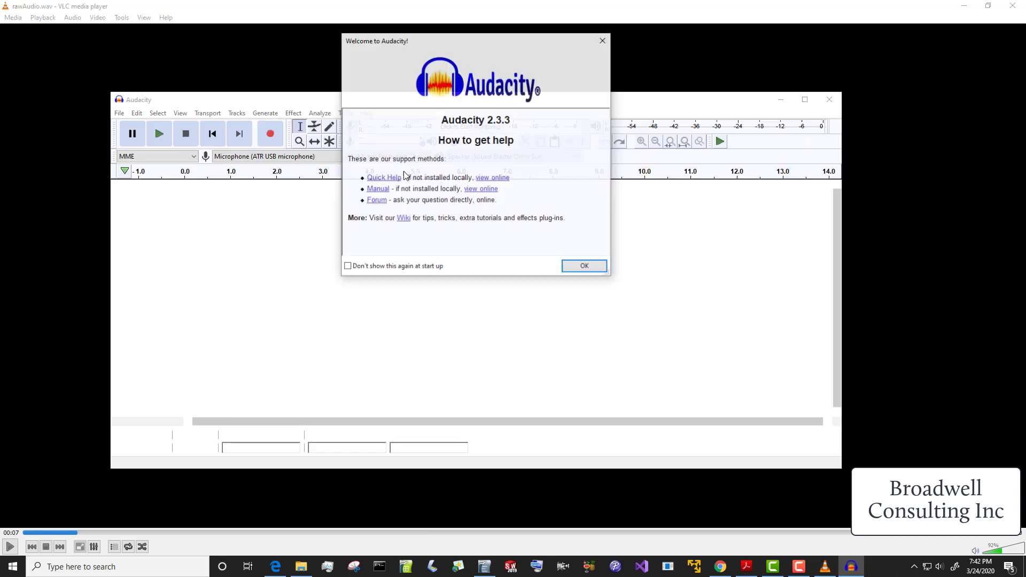
# Step: Dismiss the welcome dialog and open rawAudio.wav from the fortnite folder
pyautogui.click(582, 266)
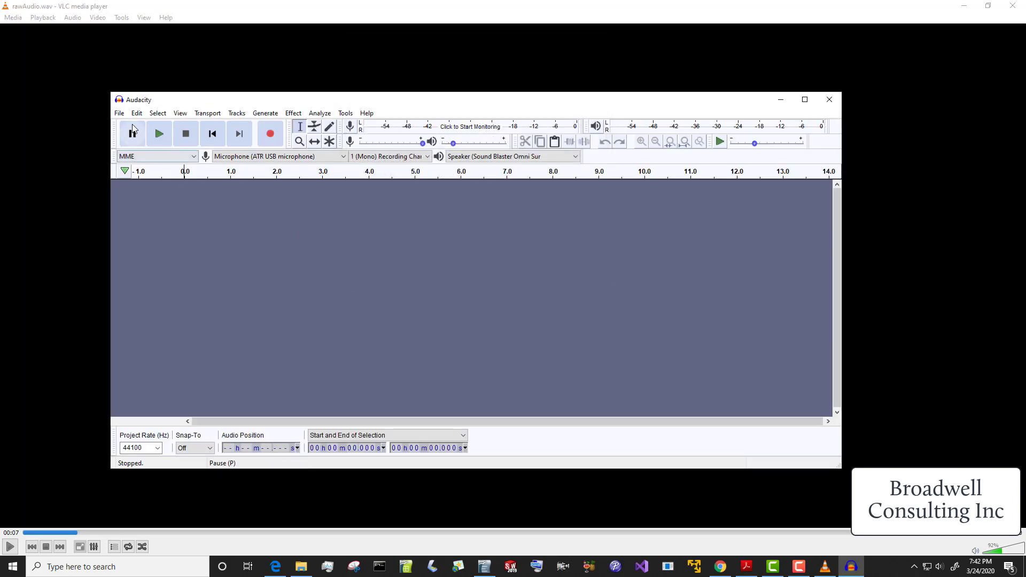
pyautogui.click(157, 134)
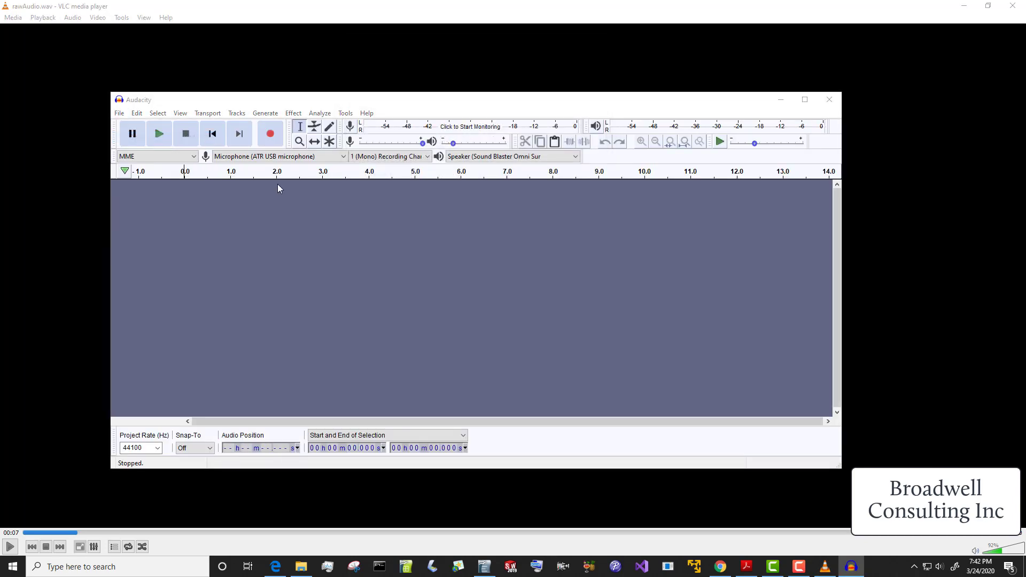
pyautogui.click(119, 113)
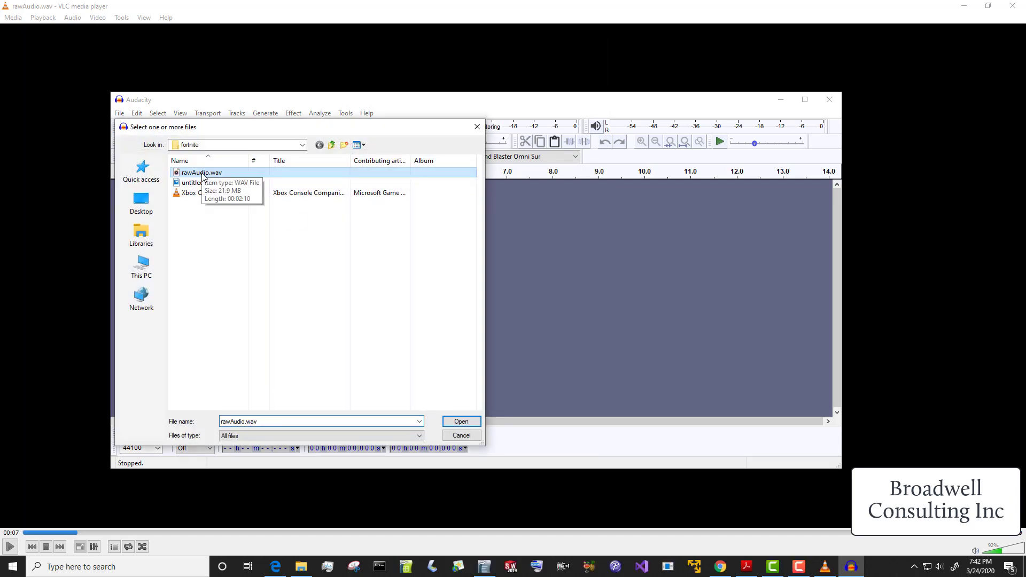
pyautogui.click(461, 420)
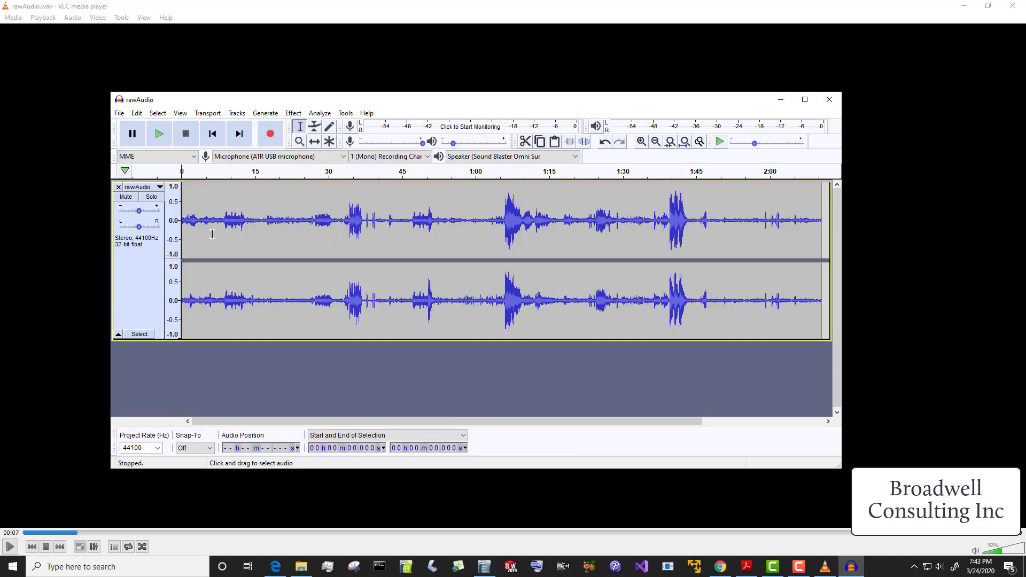
pyautogui.moveTo(265, 308)
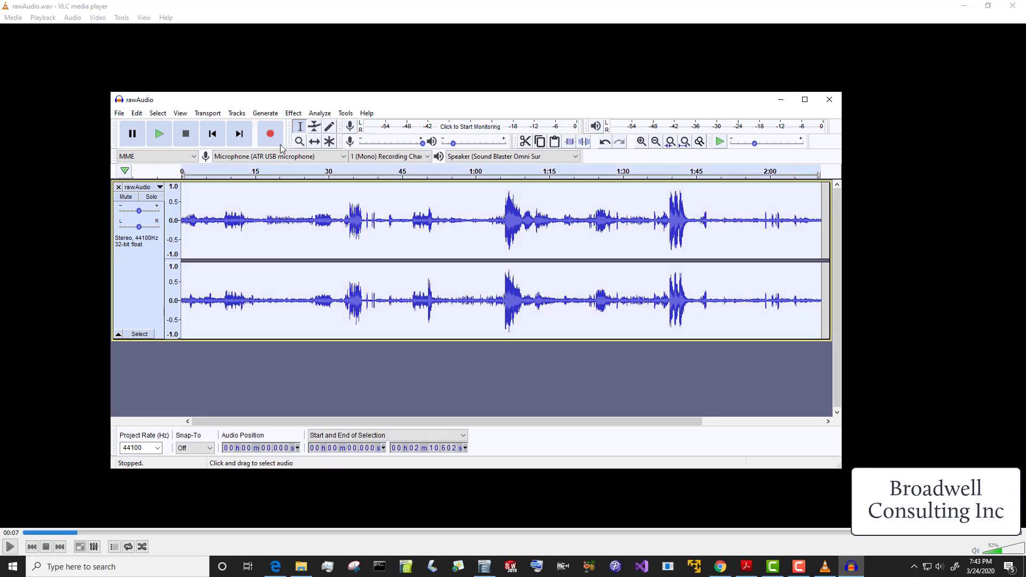
pyautogui.moveTo(270, 134)
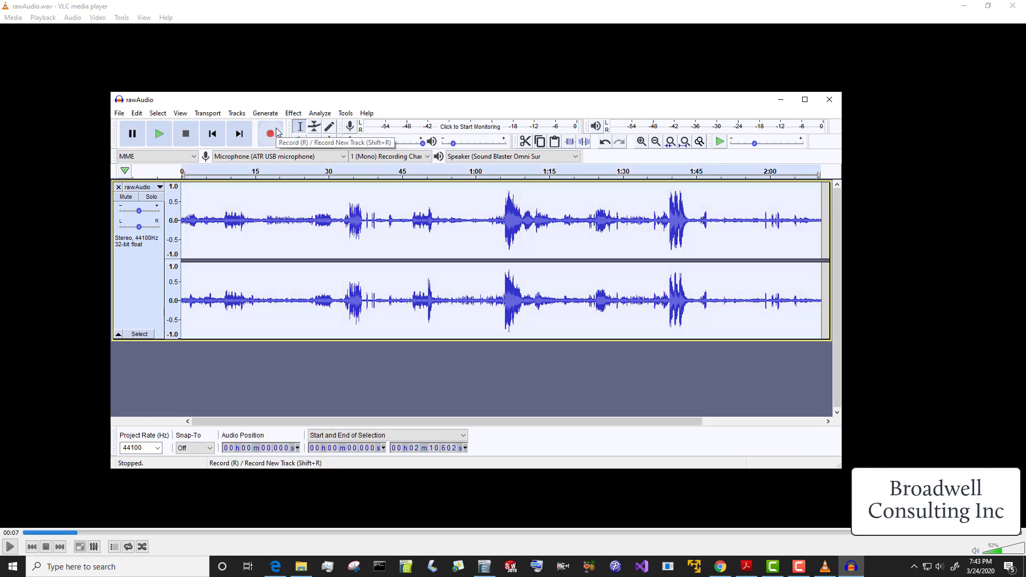
# Step: Apply Tracks > Mix > Mix Stereo Down to Mono to the rawAudio track
pyautogui.click(236, 113)
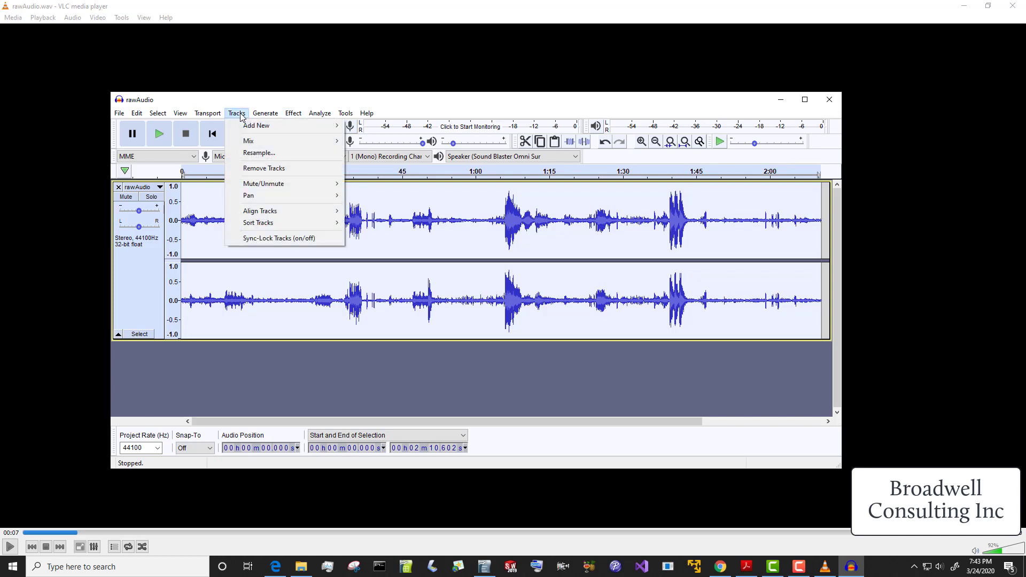
pyautogui.moveTo(257, 198)
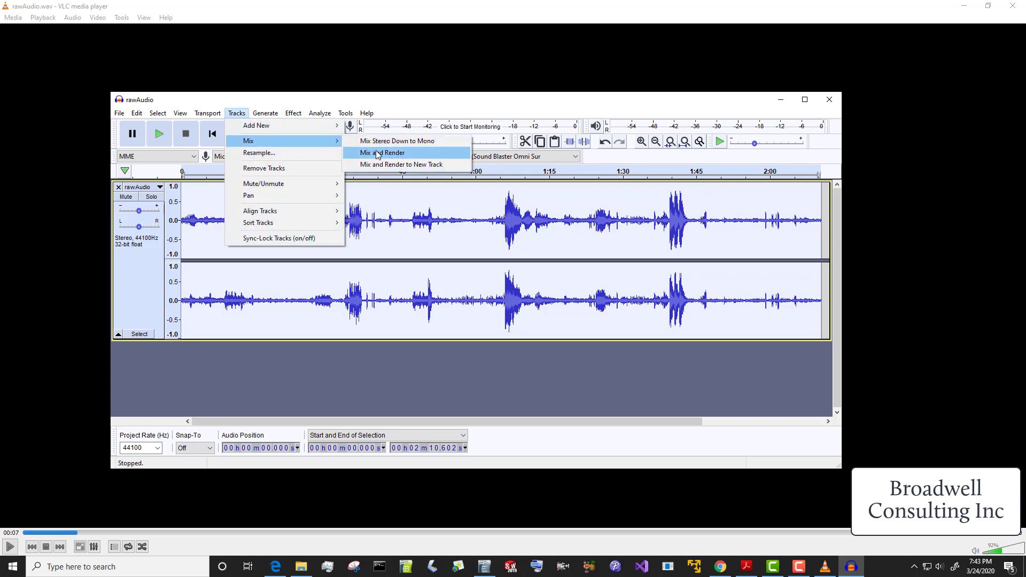
pyautogui.moveTo(397, 140)
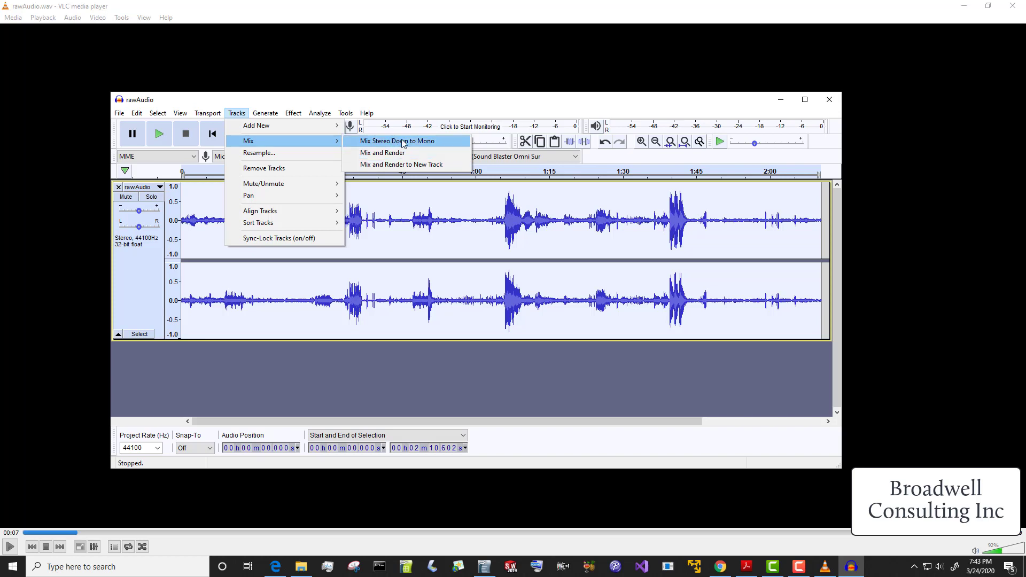
pyautogui.click(397, 141)
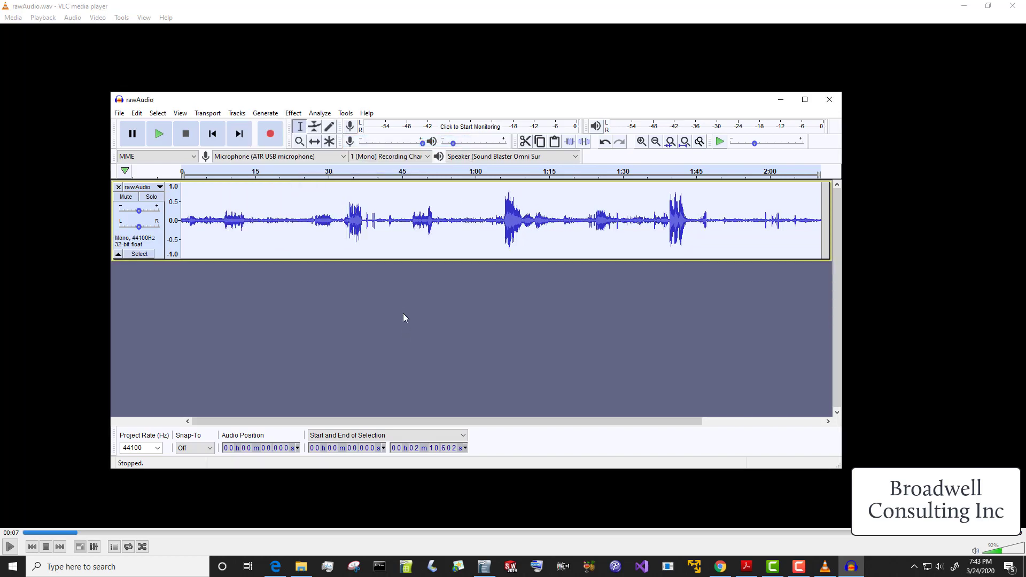
pyautogui.moveTo(309, 234)
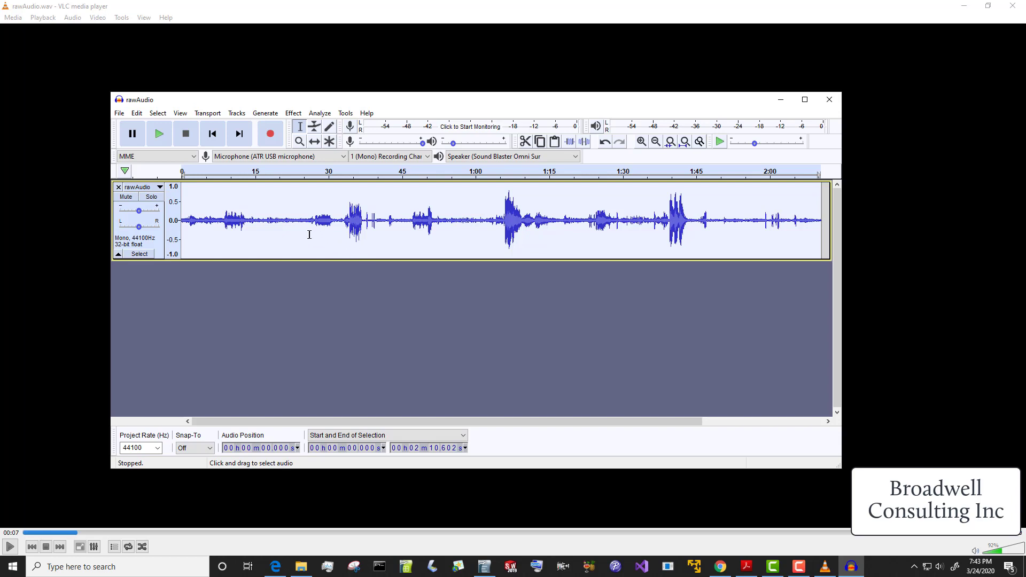
pyautogui.moveTo(312, 222)
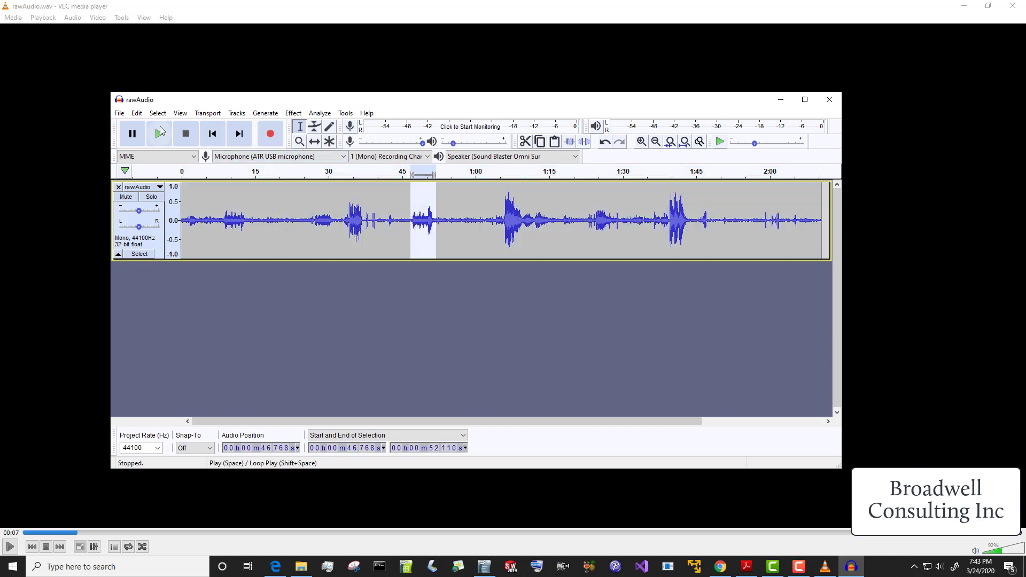
# Step: Play the audio, select and play roughly 47–51 seconds, then close the project
pyautogui.click(157, 134)
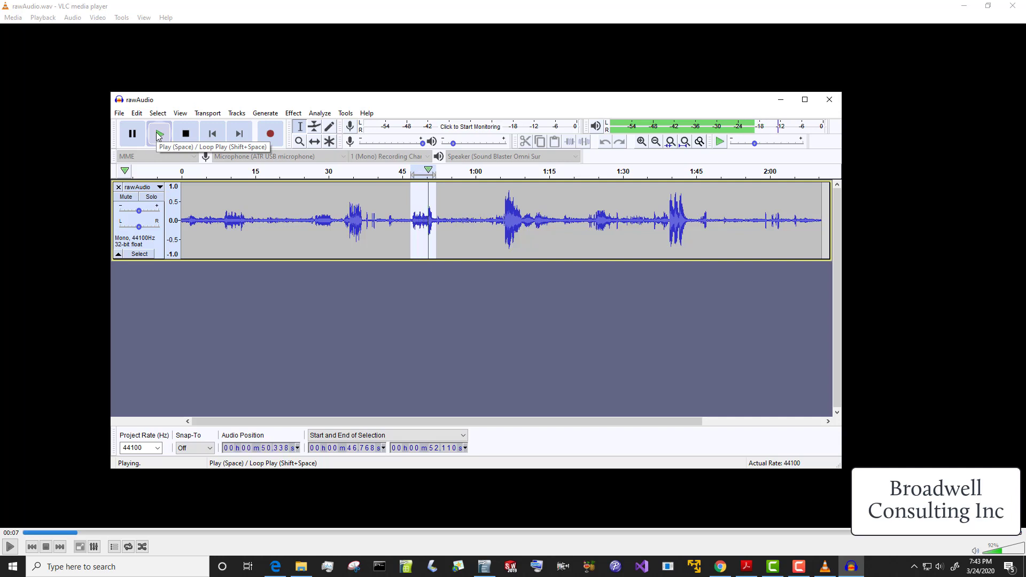
pyautogui.click(158, 133)
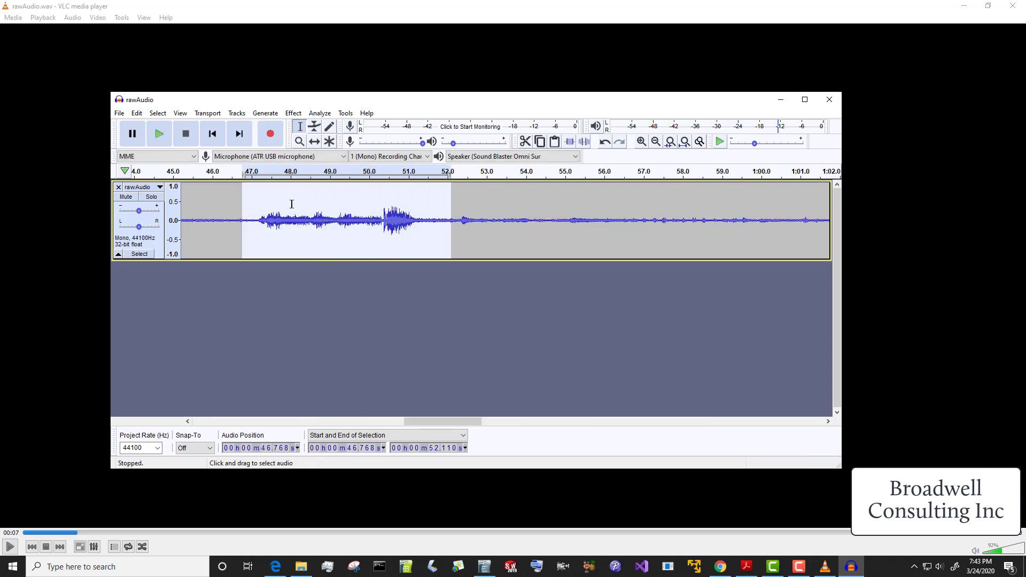
pyautogui.click(260, 219)
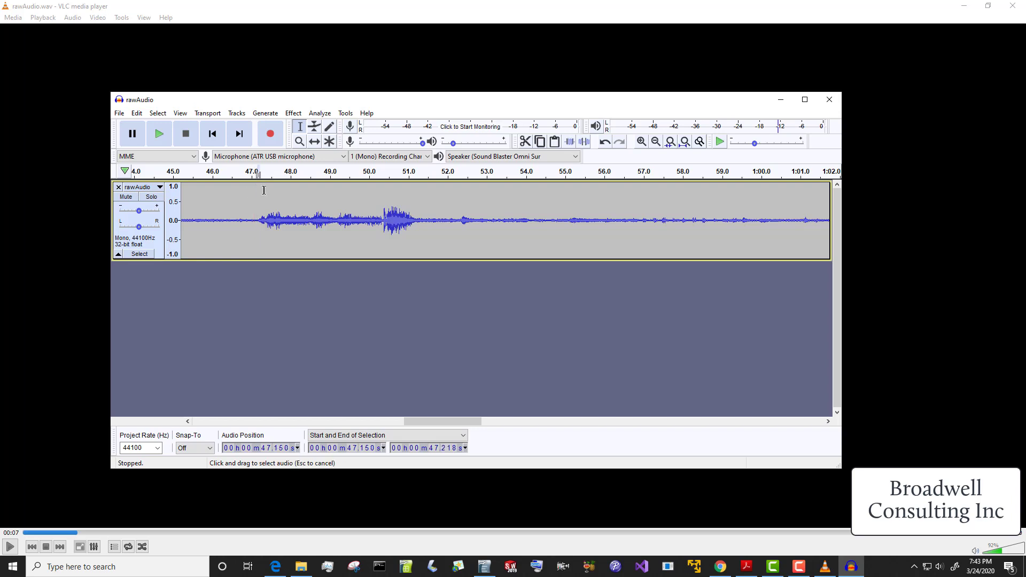
pyautogui.moveTo(256, 221); pyautogui.dragTo(417, 221)
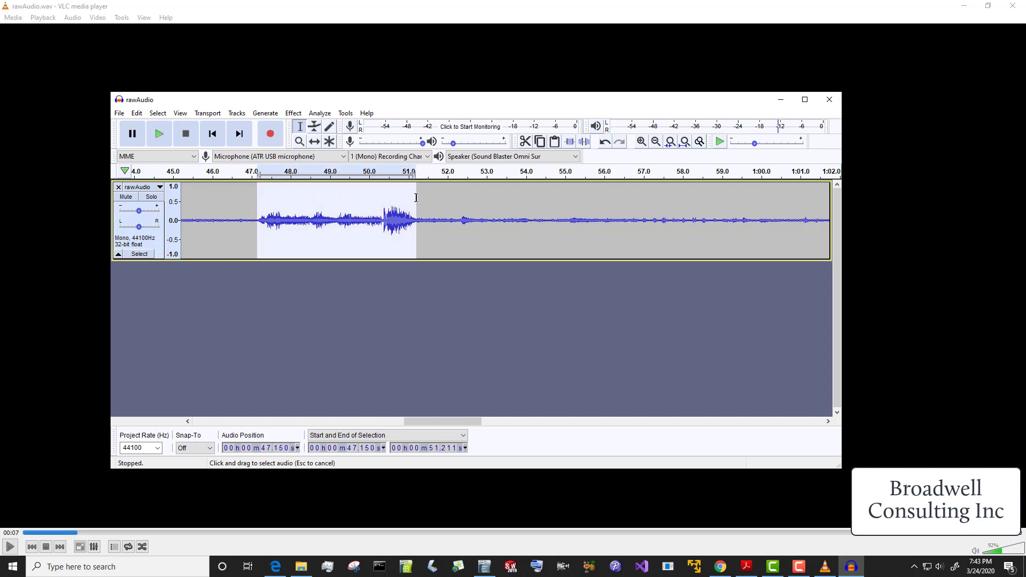
pyautogui.click(158, 134)
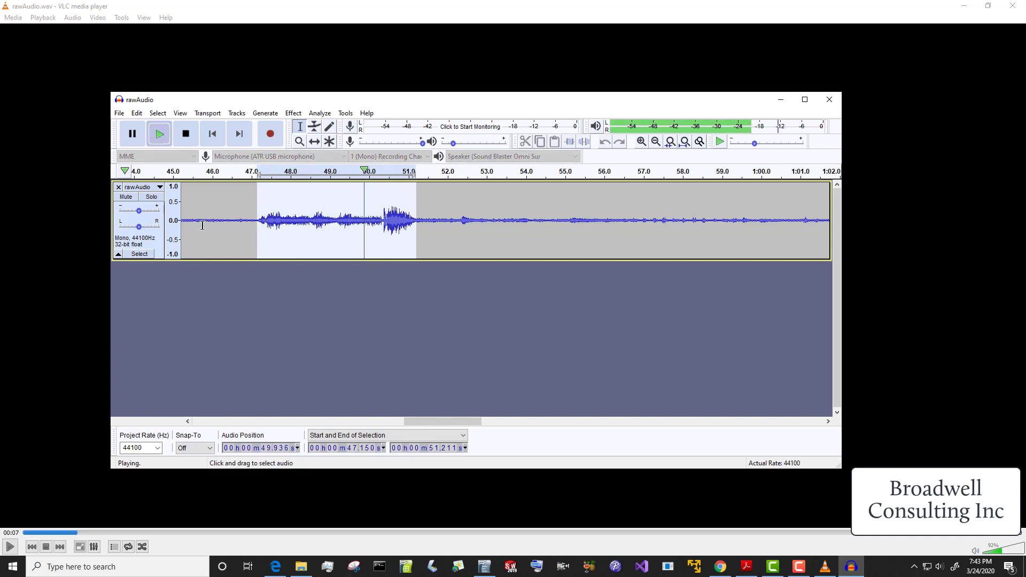
pyautogui.click(186, 133)
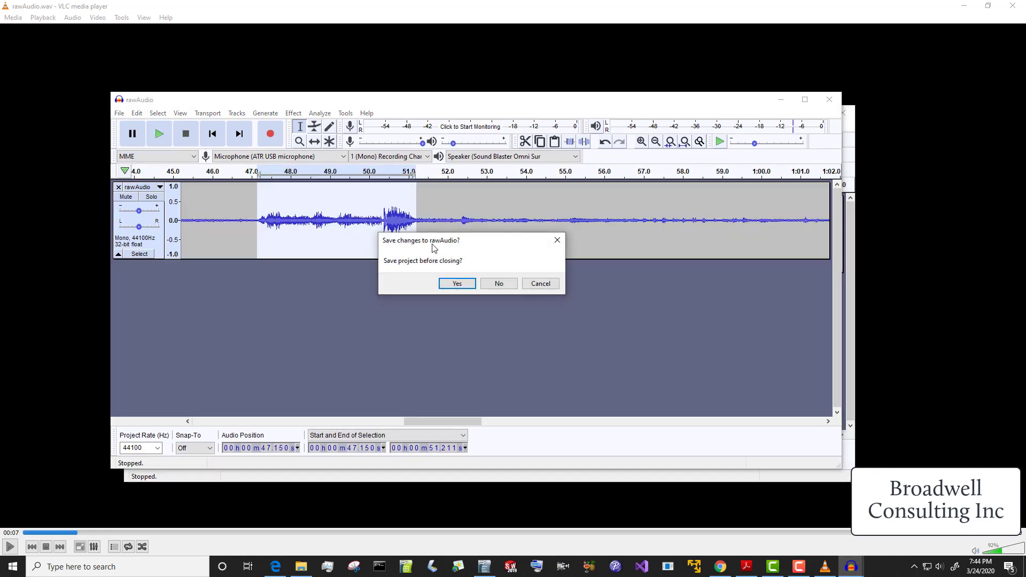
# Step: Decline saving rawAudio, leaving the four-second 44100 Hz clip on screen
pyautogui.click(498, 283)
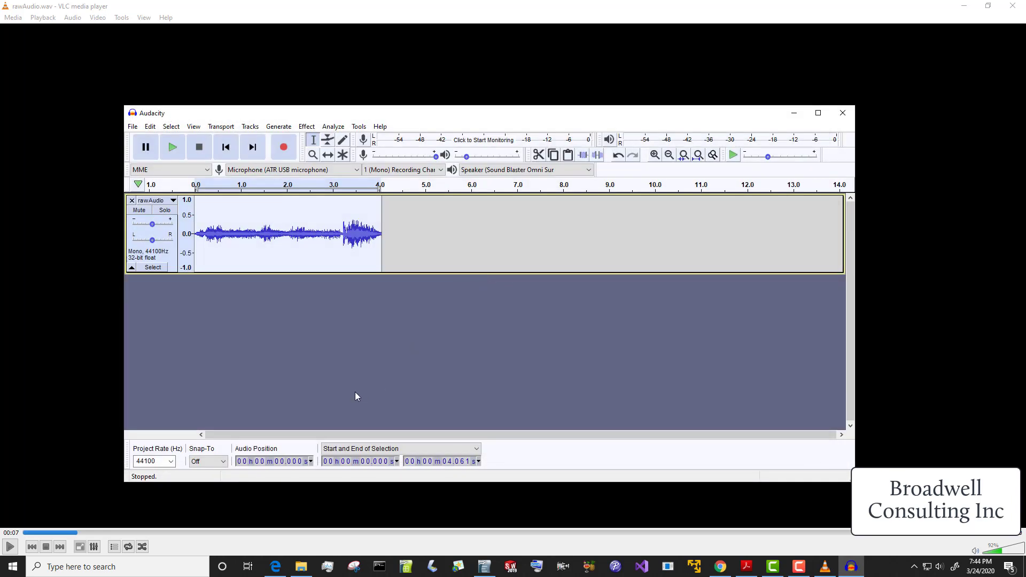
pyautogui.moveTo(161, 445)
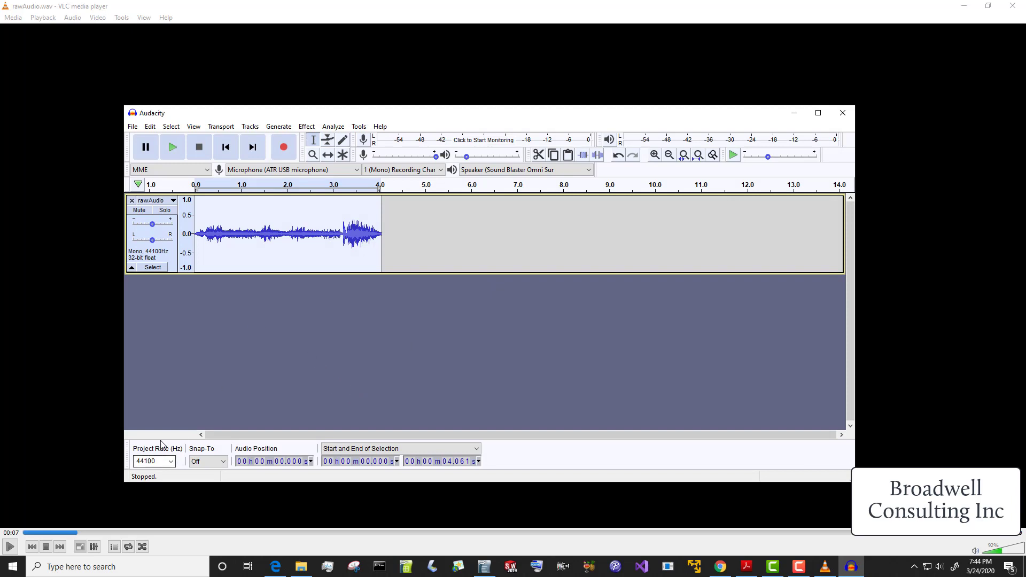
pyautogui.moveTo(155, 257)
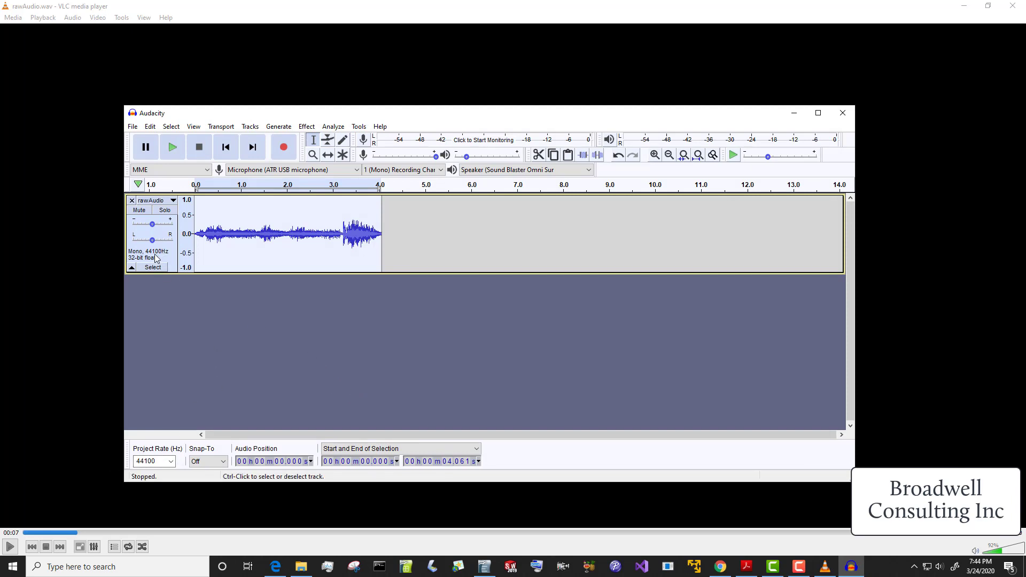
pyautogui.moveTo(137, 263)
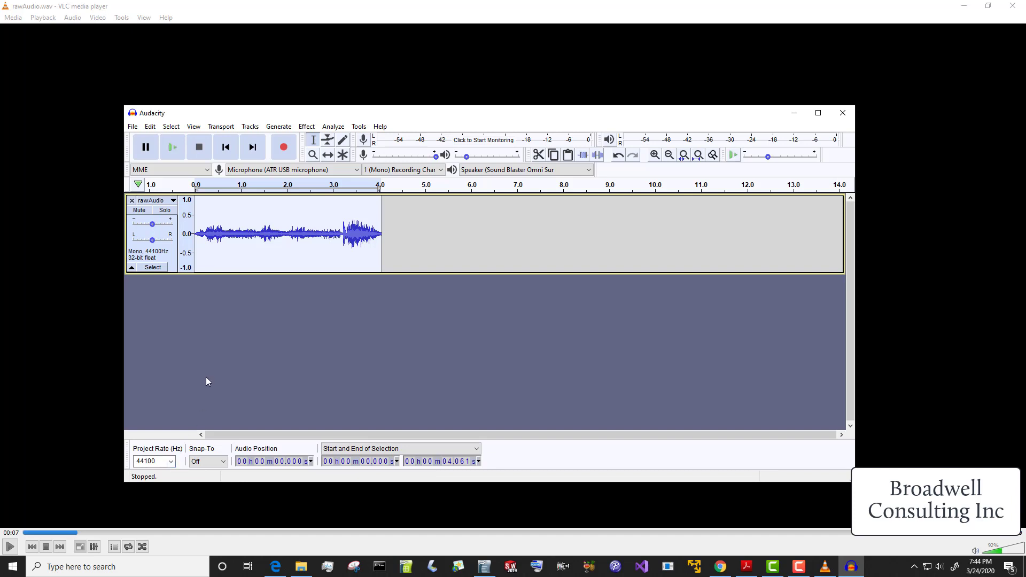
pyautogui.moveTo(273, 271)
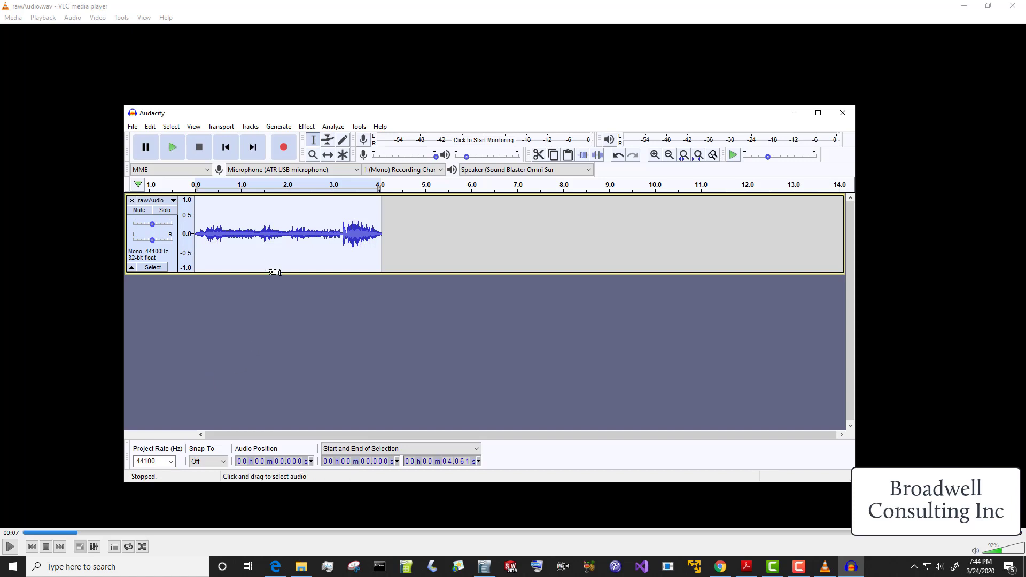
pyautogui.moveTo(314, 376)
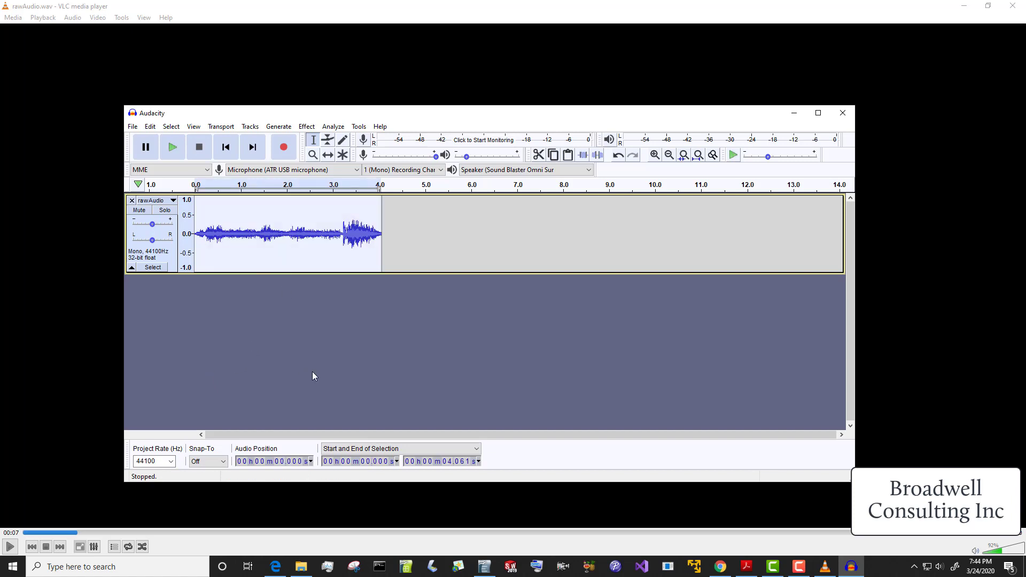
pyautogui.moveTo(300, 282)
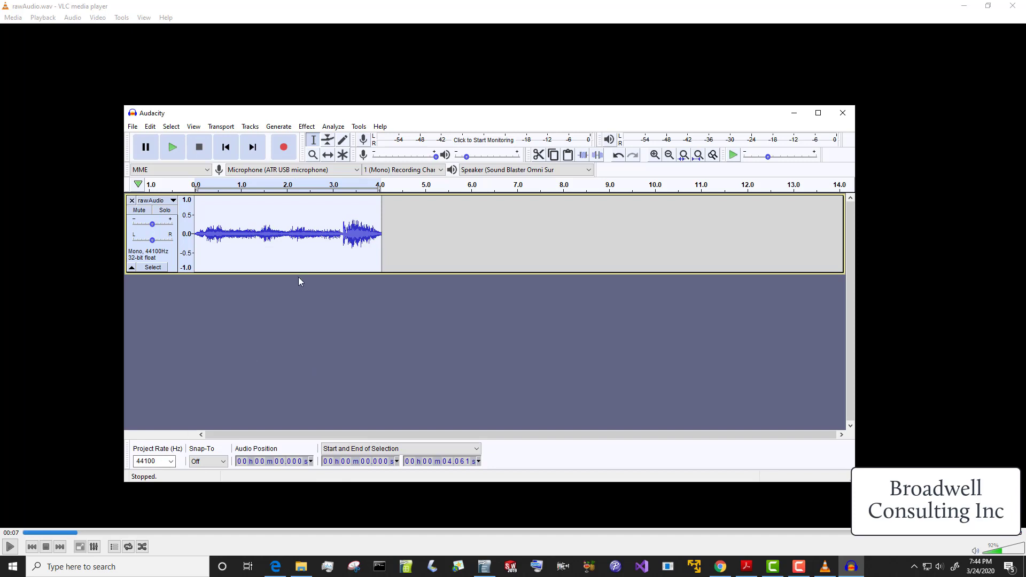
pyautogui.moveTo(262, 141)
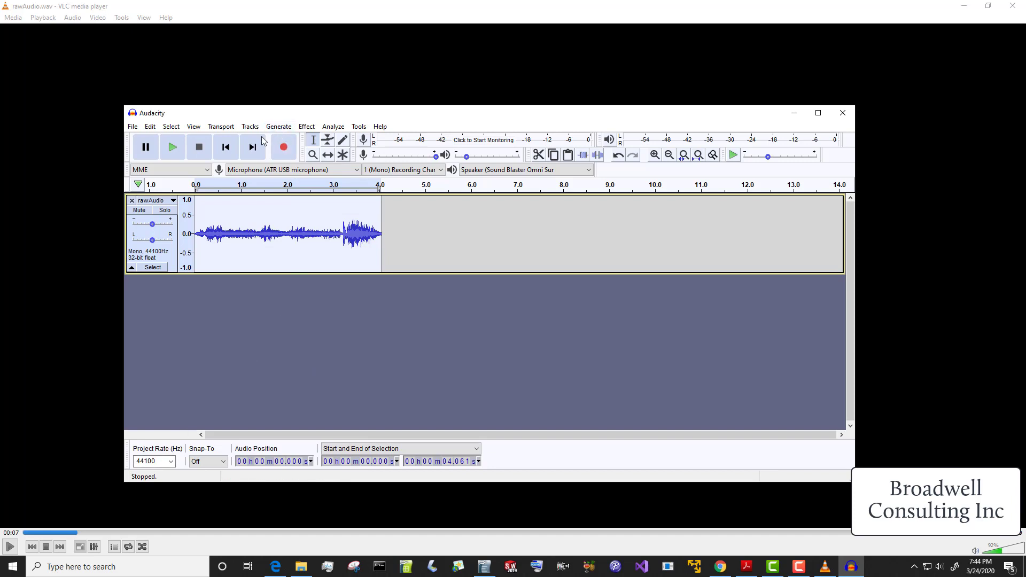
pyautogui.moveTo(250, 127)
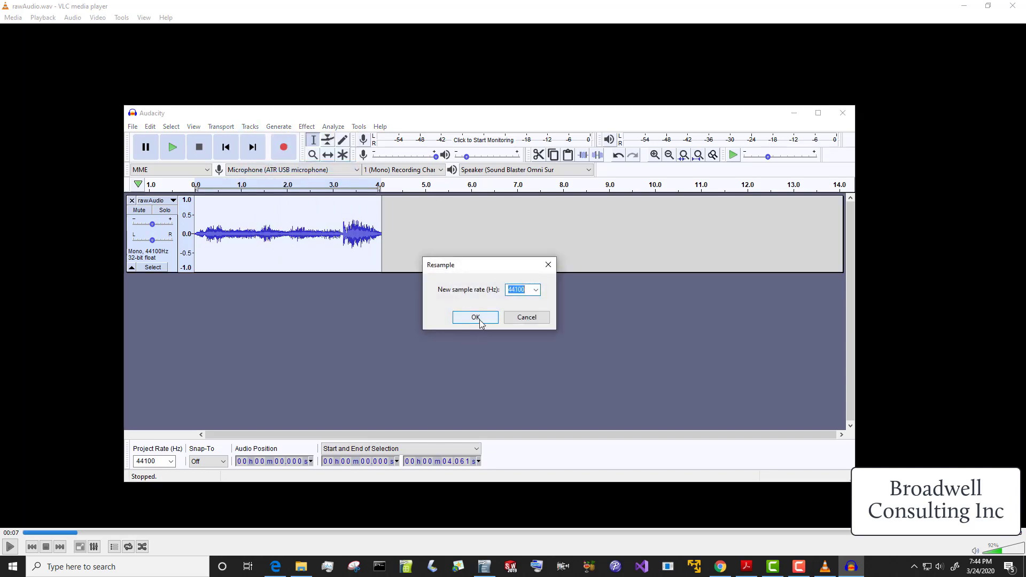
pyautogui.write('8000')
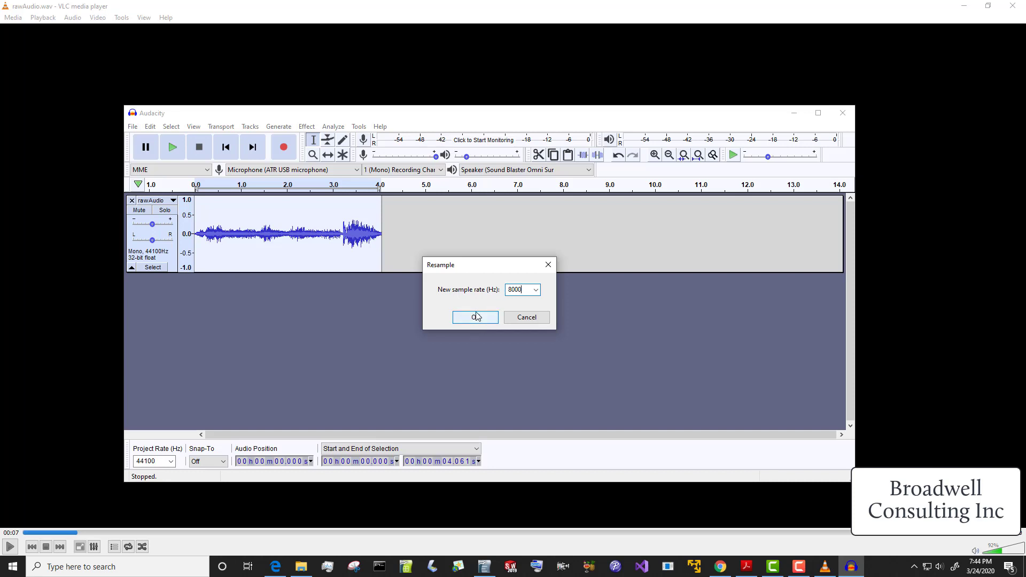
pyautogui.moveTo(474, 326)
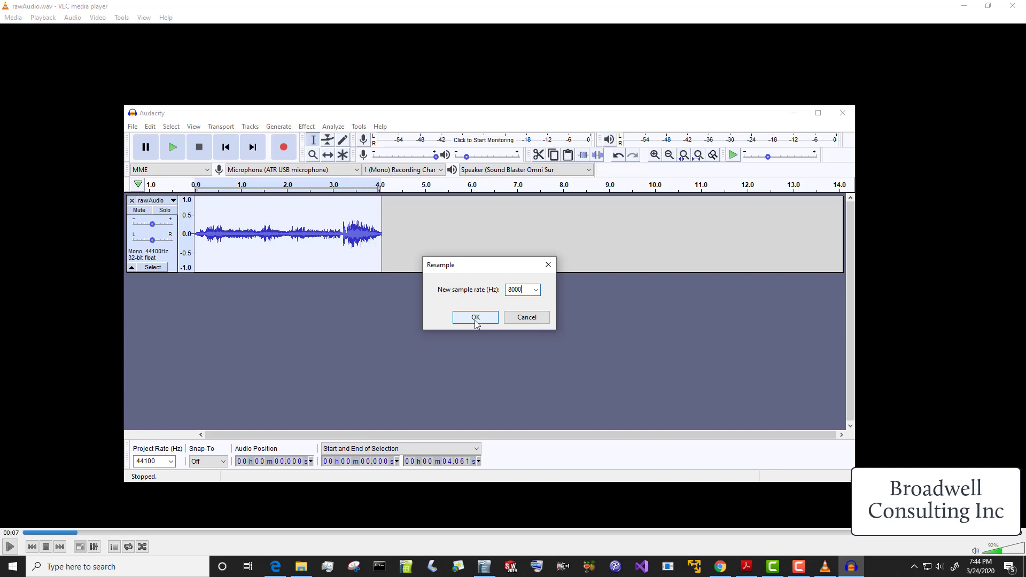
pyautogui.click(475, 317)
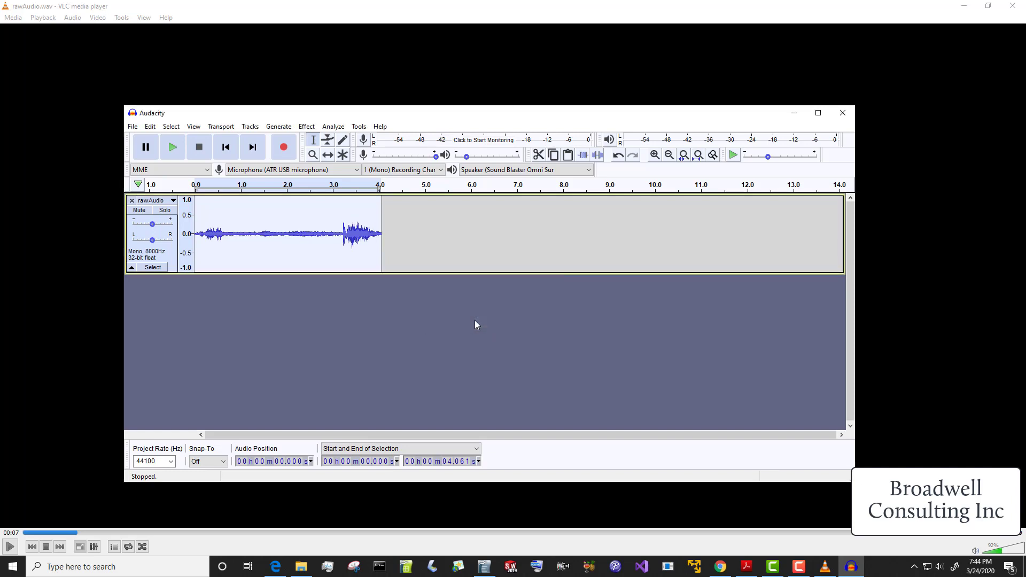
pyautogui.moveTo(172, 146)
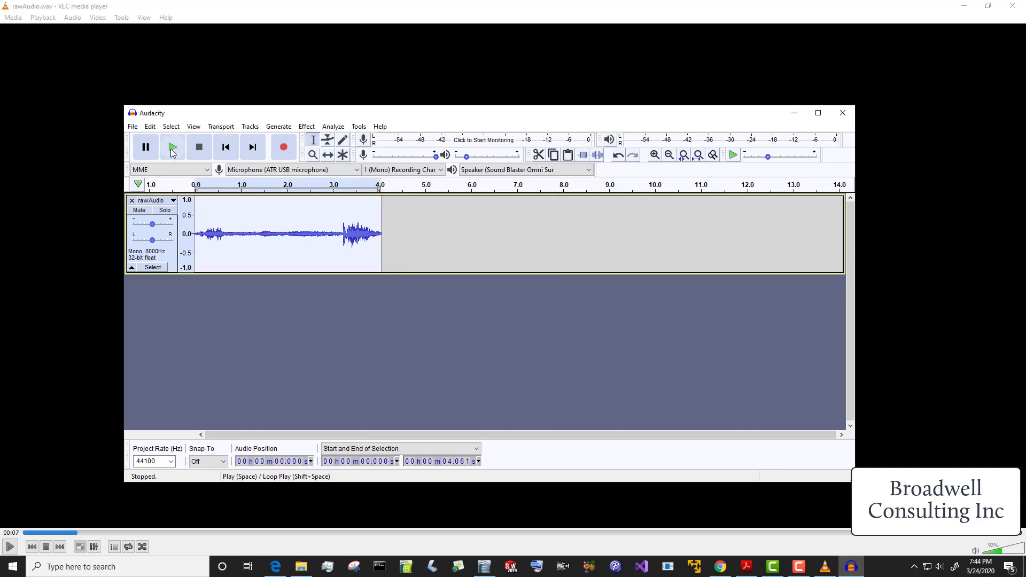
pyautogui.click(171, 147)
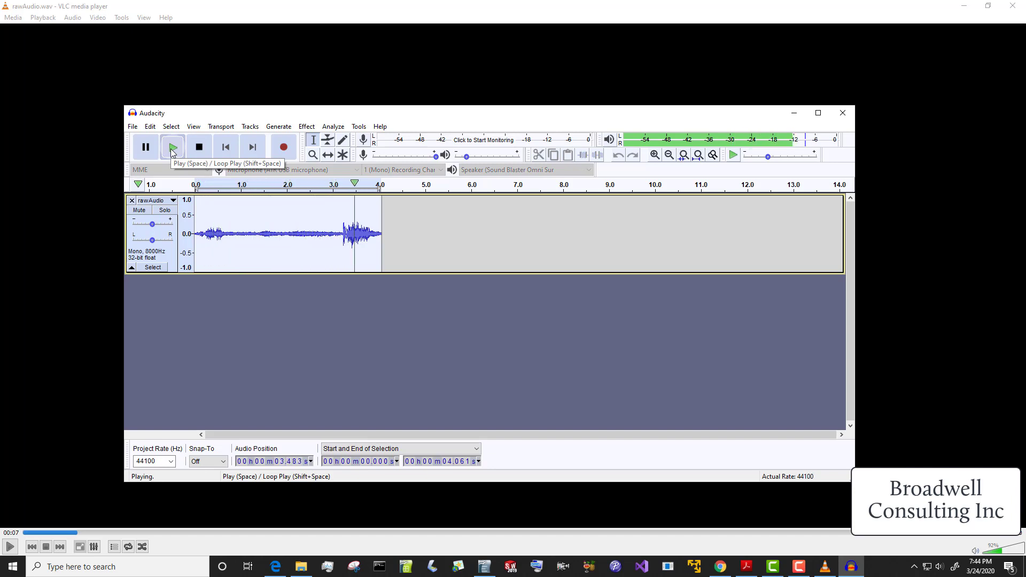
pyautogui.click(199, 146)
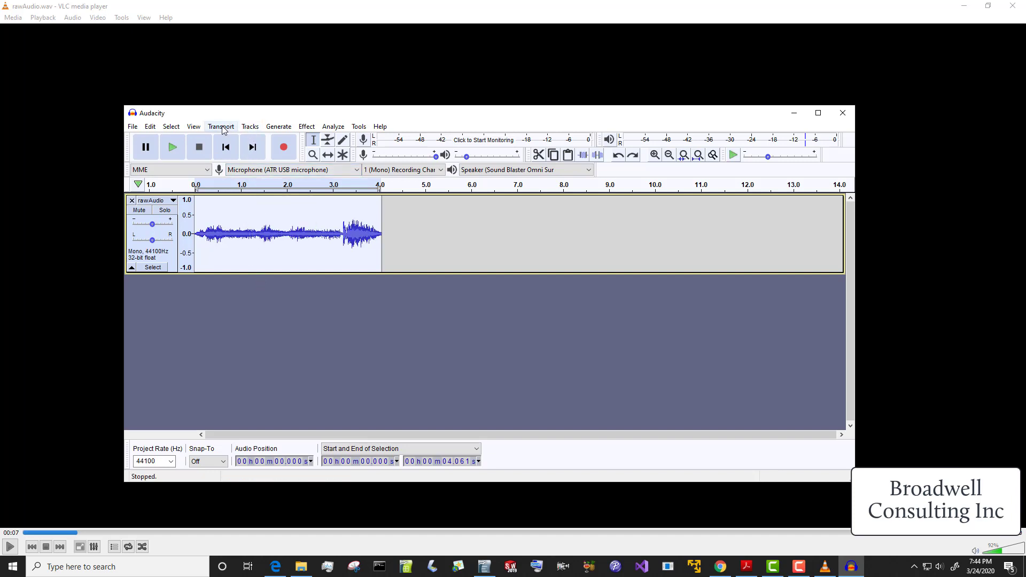
pyautogui.click(250, 126)
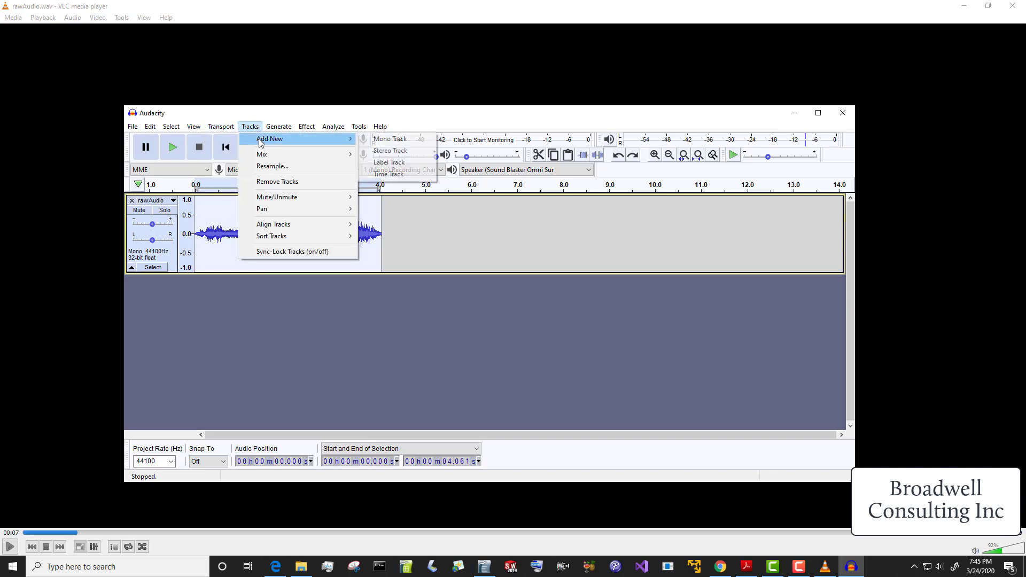
pyautogui.click(220, 127)
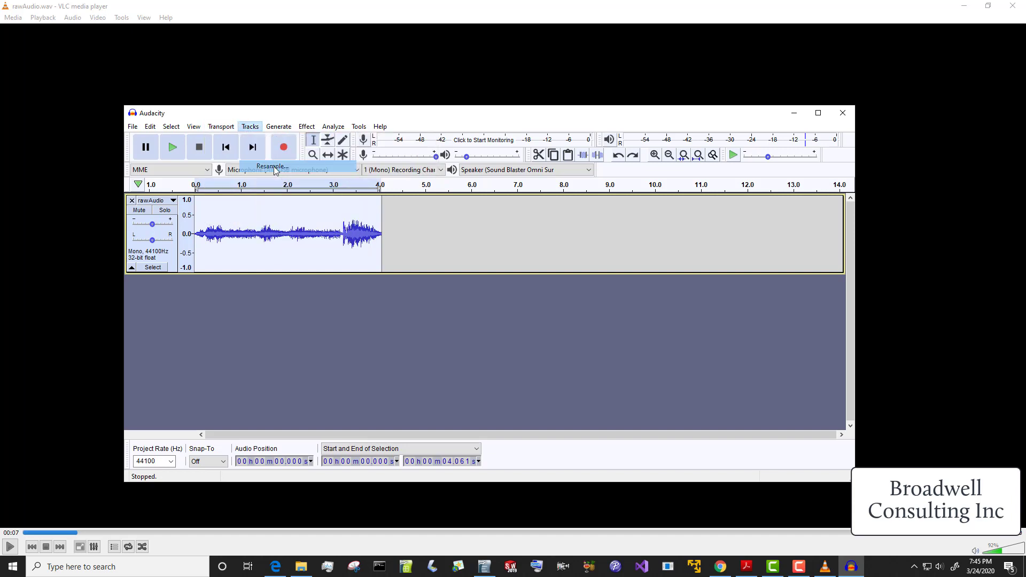
pyautogui.click(269, 166)
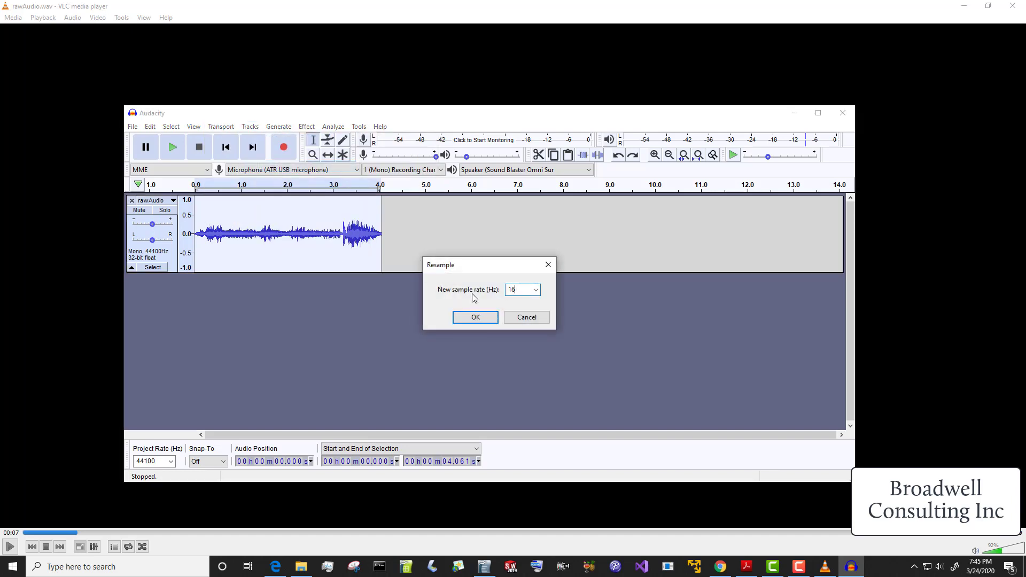
pyautogui.click(474, 317)
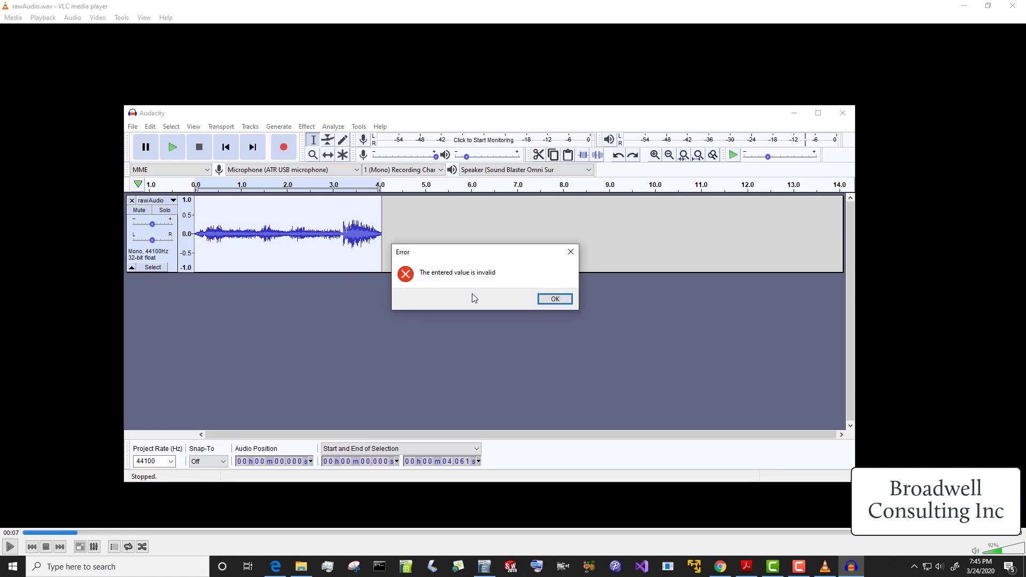
pyautogui.click(554, 299)
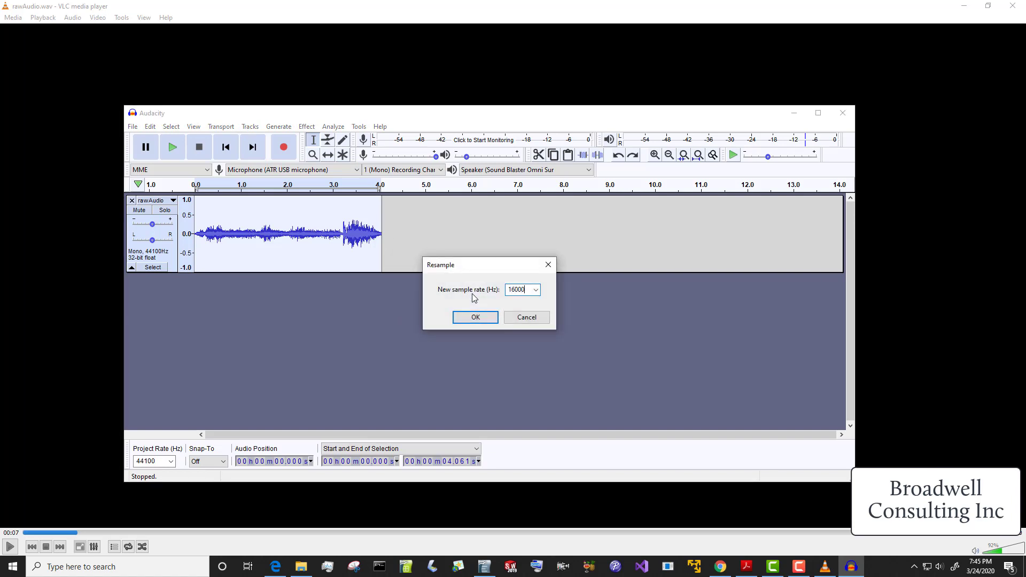
pyautogui.click(474, 318)
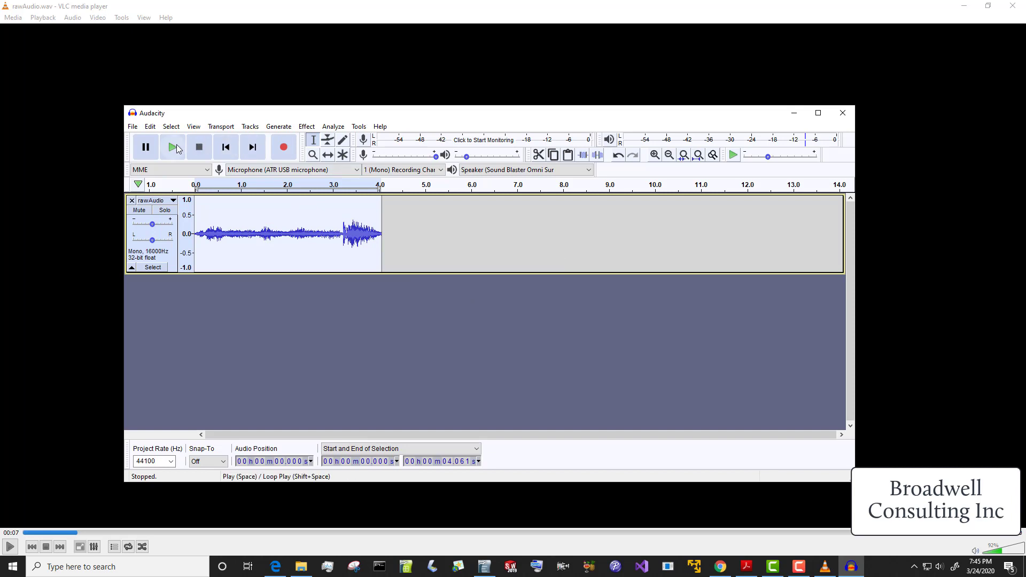
pyautogui.click(172, 147)
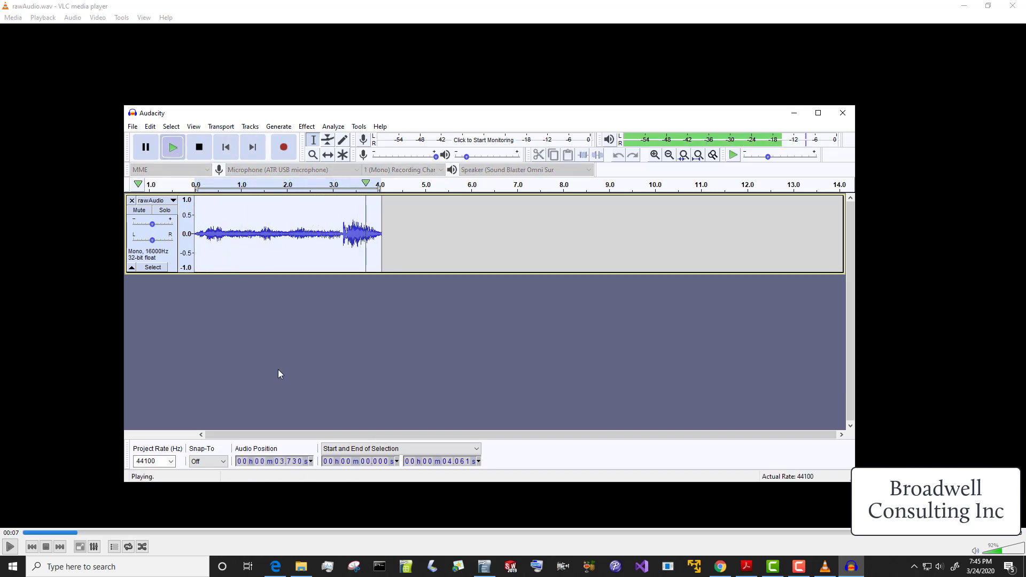
pyautogui.click(198, 146)
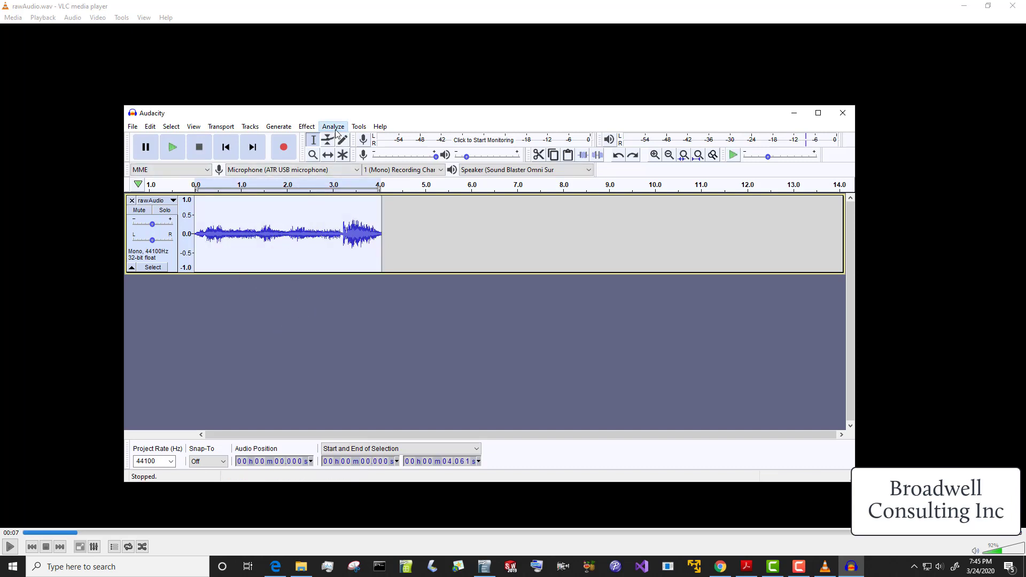
# Step: Plot the rawAudio clip's frequency spectrum, read its peak values, then close the window
pyautogui.click(333, 126)
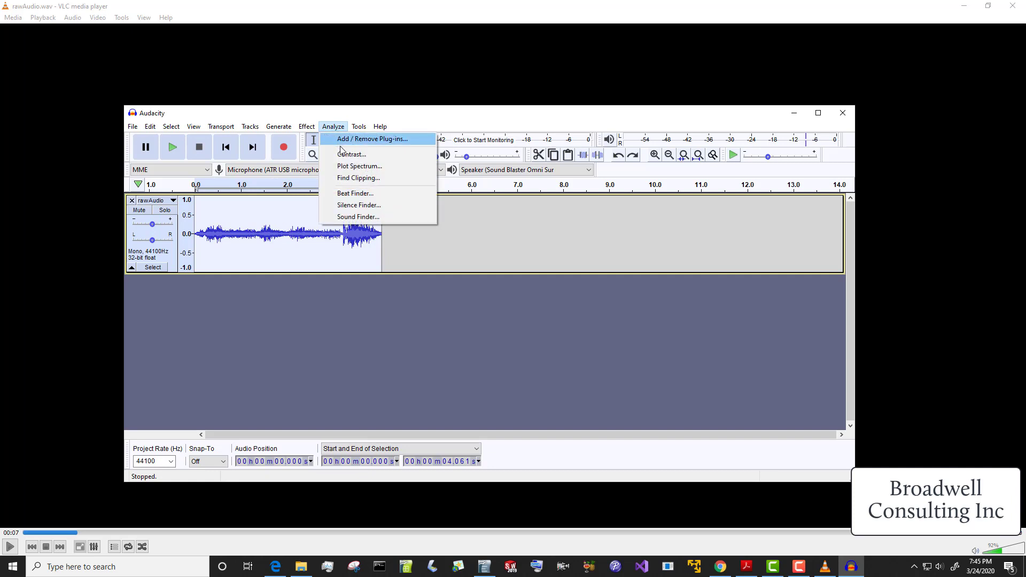
pyautogui.click(420, 338)
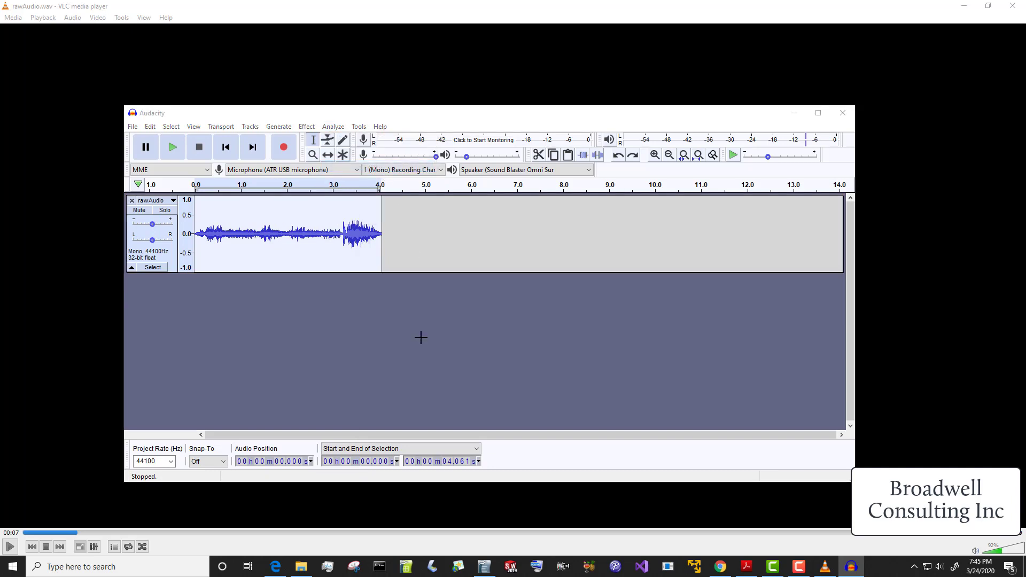
pyautogui.click(332, 126)
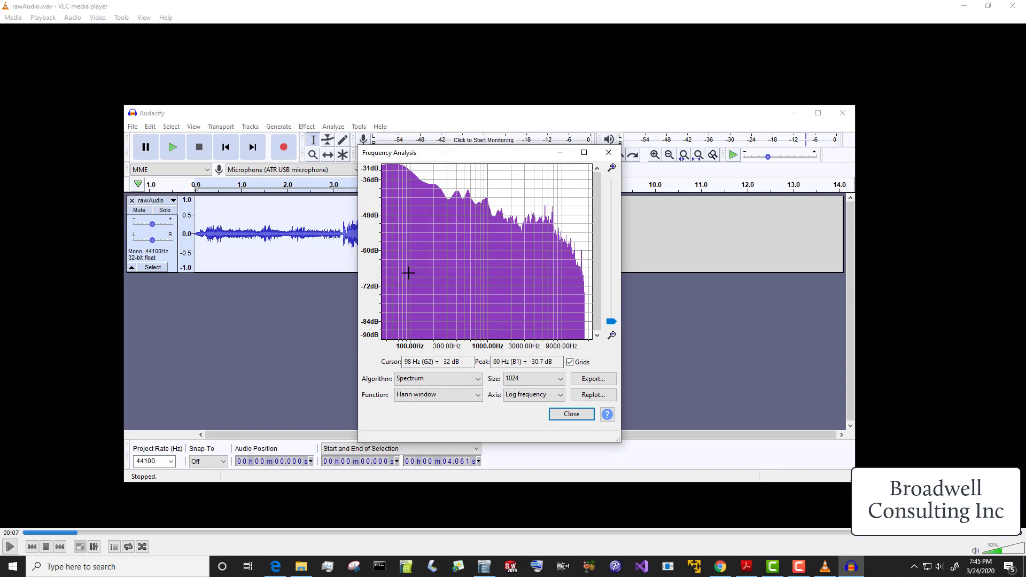
pyautogui.moveTo(417, 169)
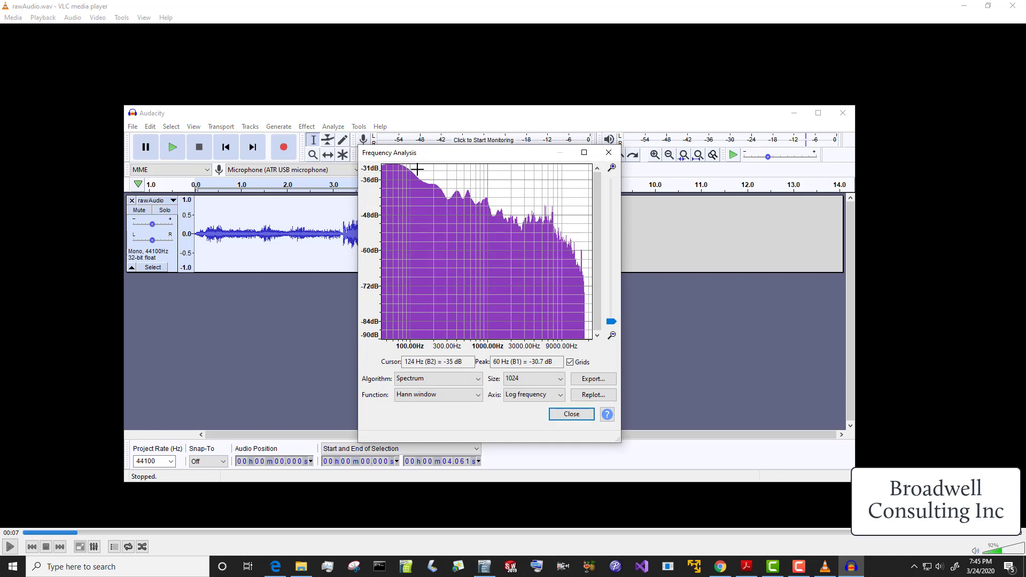
pyautogui.moveTo(523, 195)
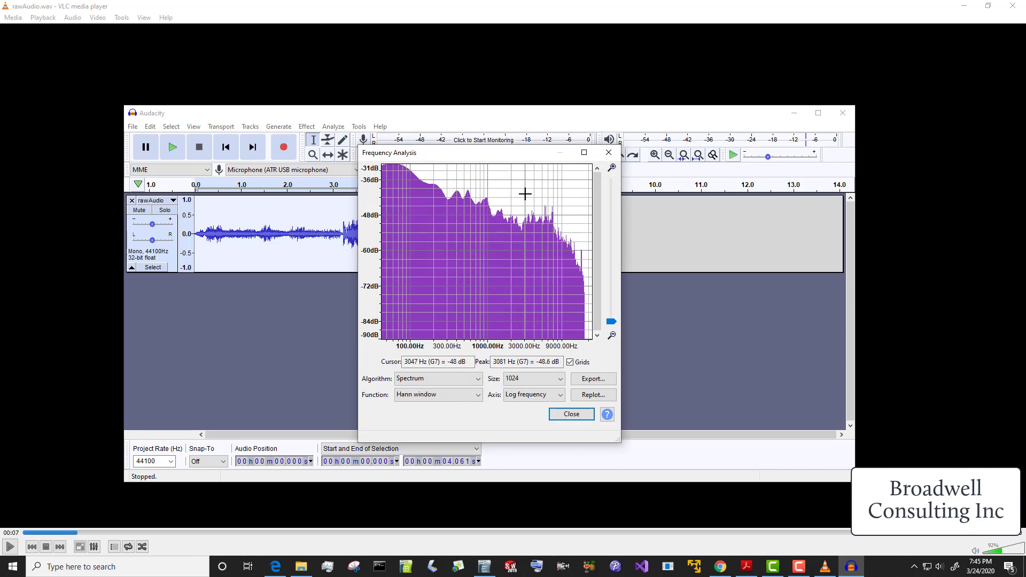
pyautogui.moveTo(551, 194)
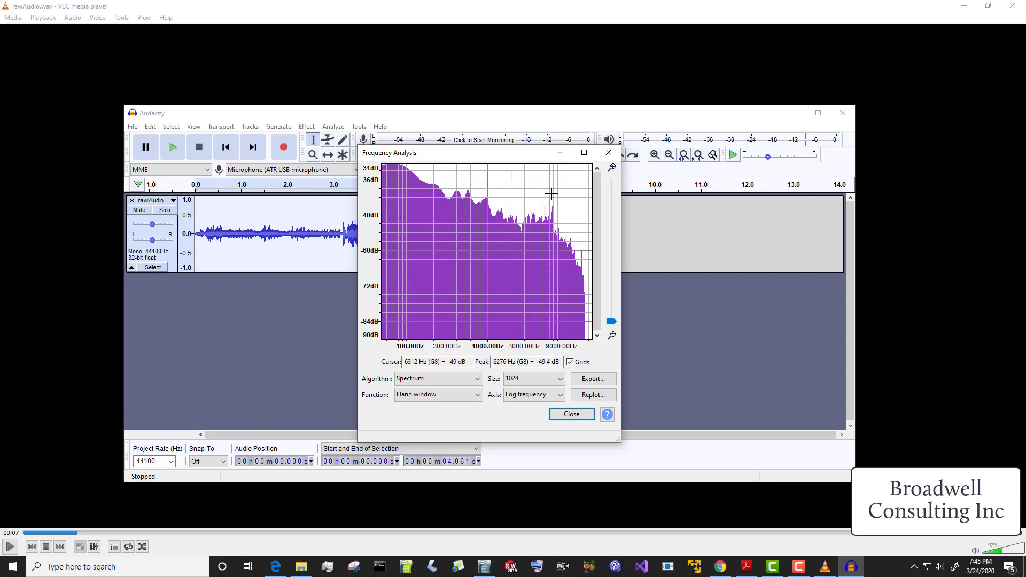
pyautogui.moveTo(554, 194)
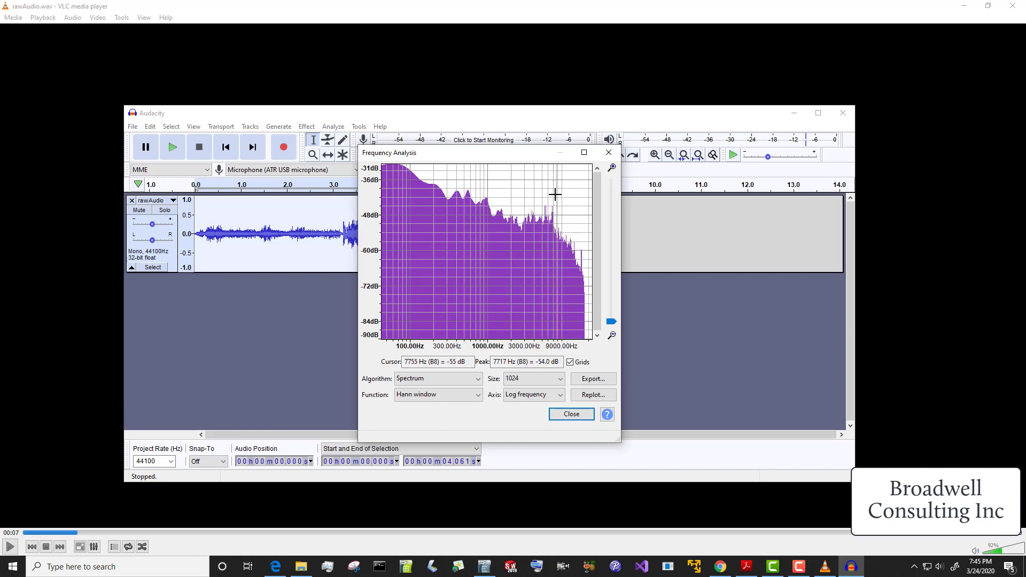
pyautogui.moveTo(559, 194)
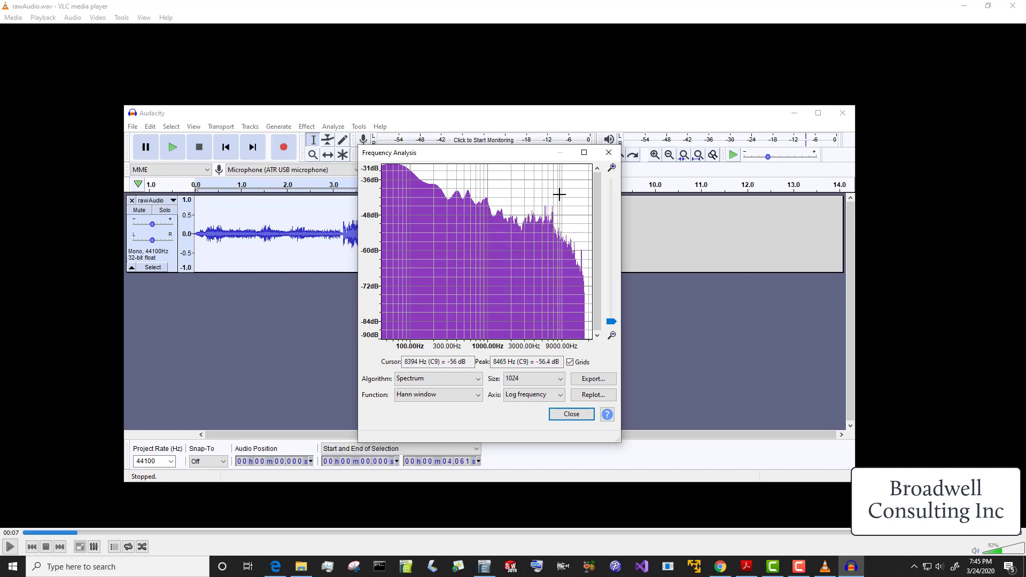
pyautogui.moveTo(564, 198)
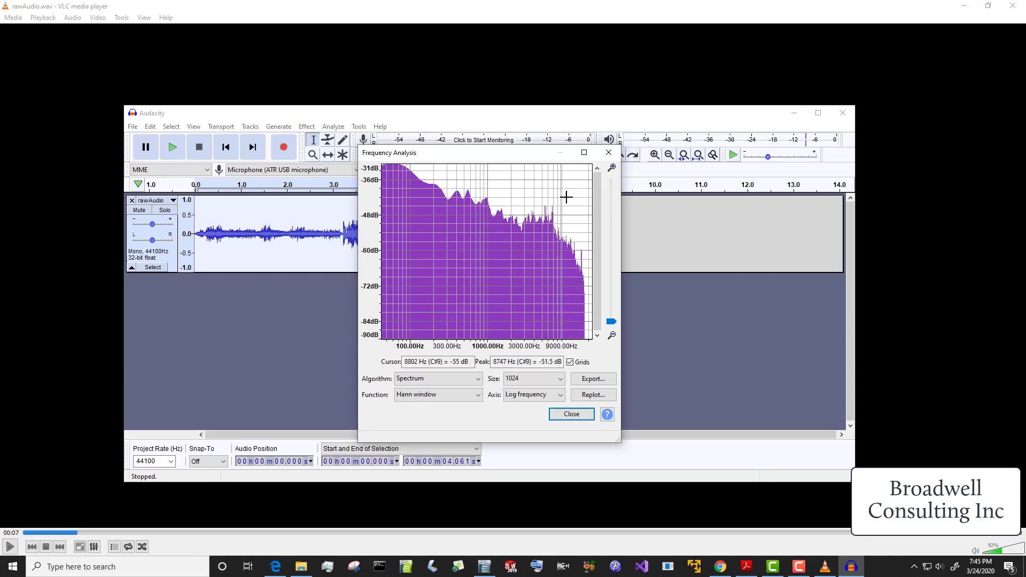
pyautogui.moveTo(556, 197)
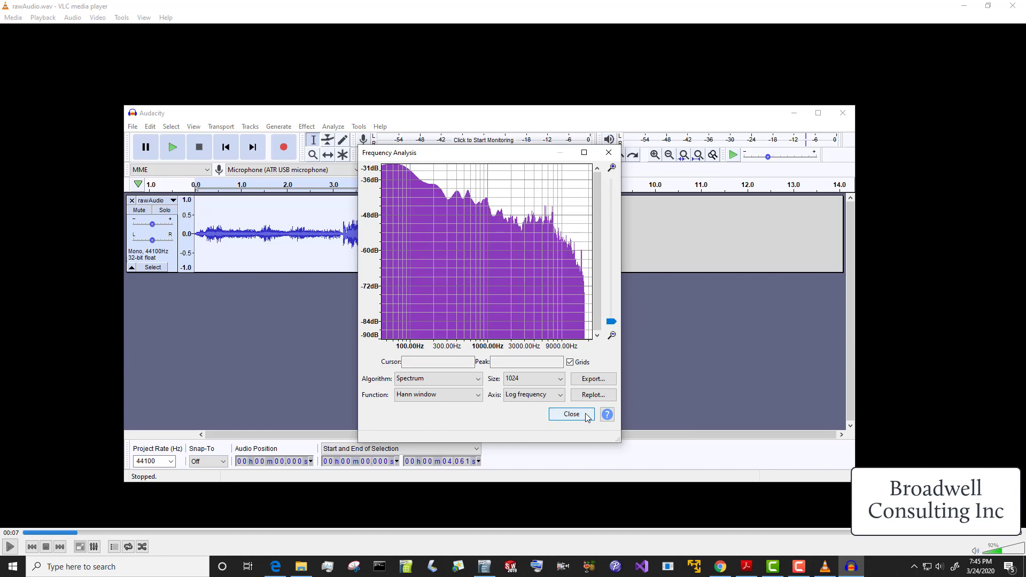
pyautogui.click(570, 414)
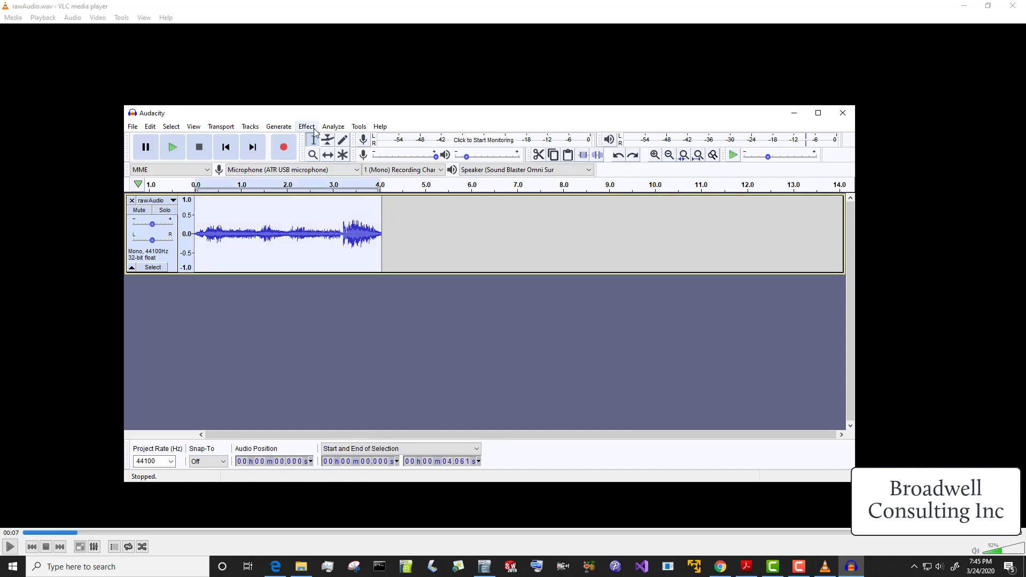
# Step: Resample the rawAudio track from 44100 Hz to 16000 Hz
pyautogui.click(249, 126)
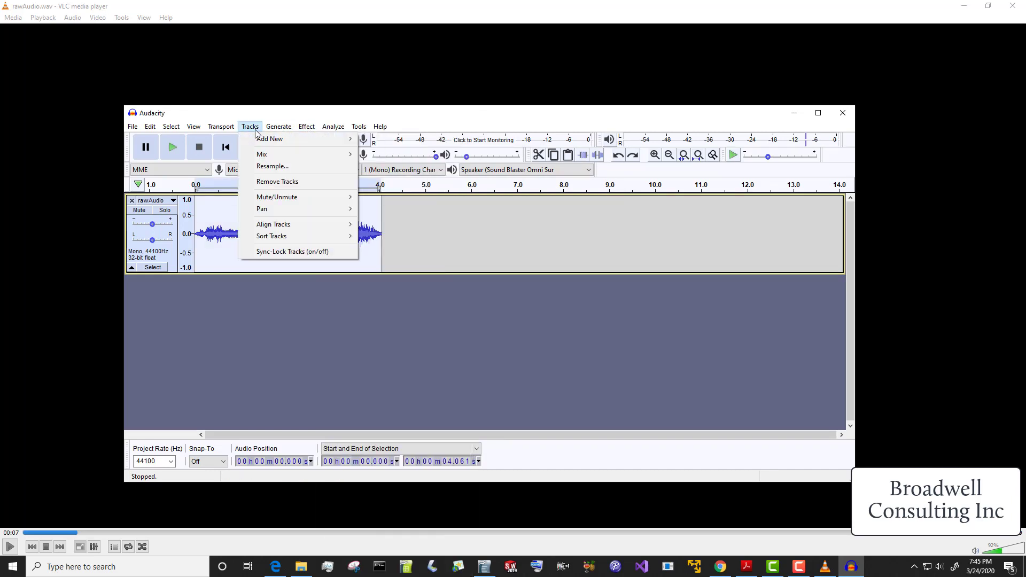
pyautogui.click(272, 165)
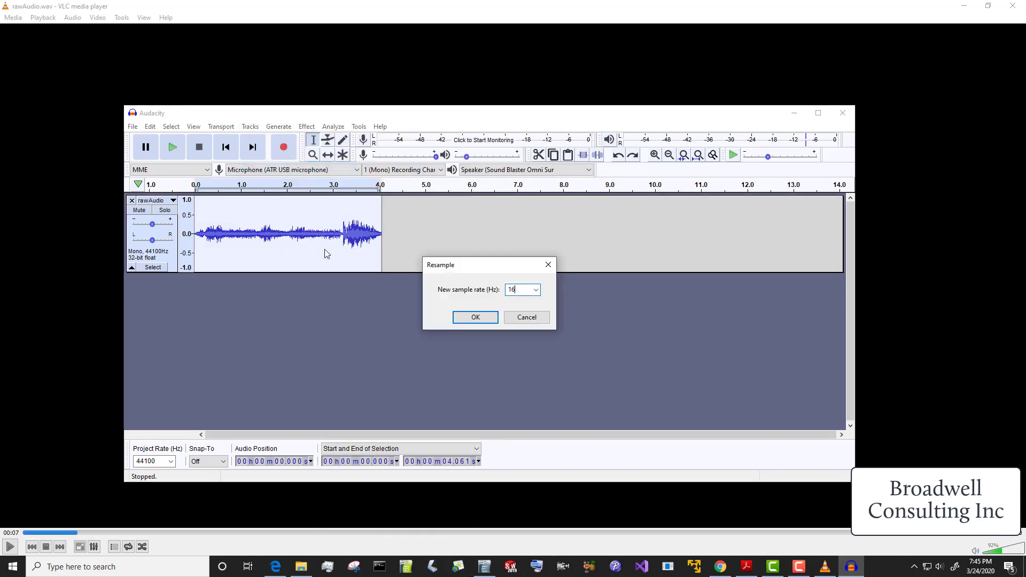
pyautogui.click(475, 317)
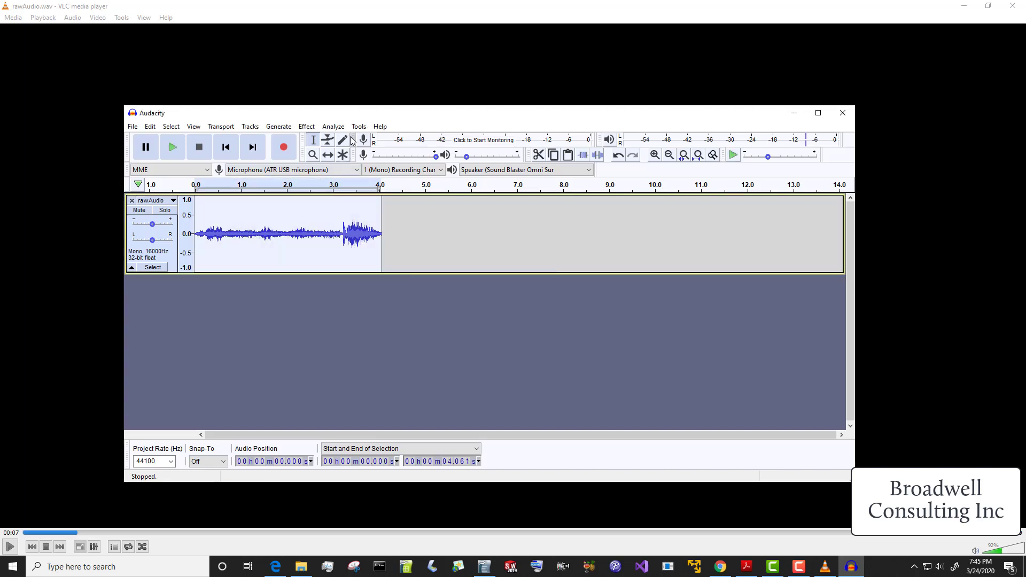
pyautogui.click(332, 126)
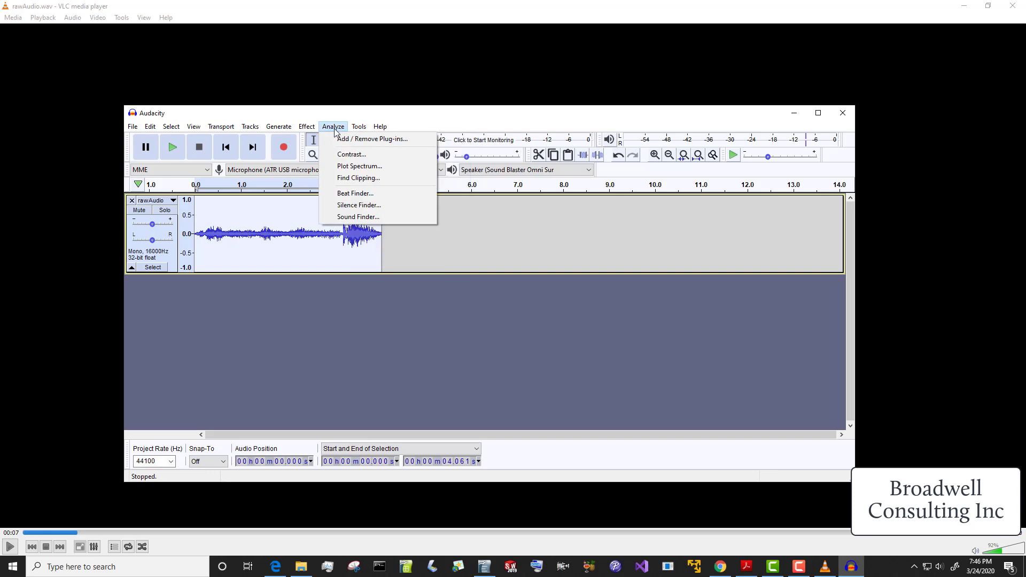
pyautogui.click(359, 166)
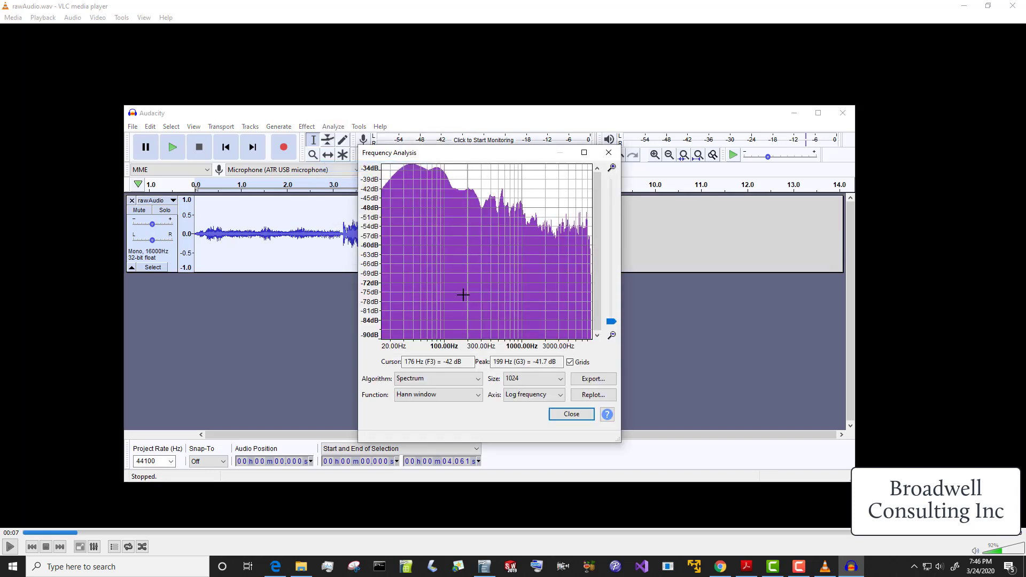
pyautogui.moveTo(589, 333)
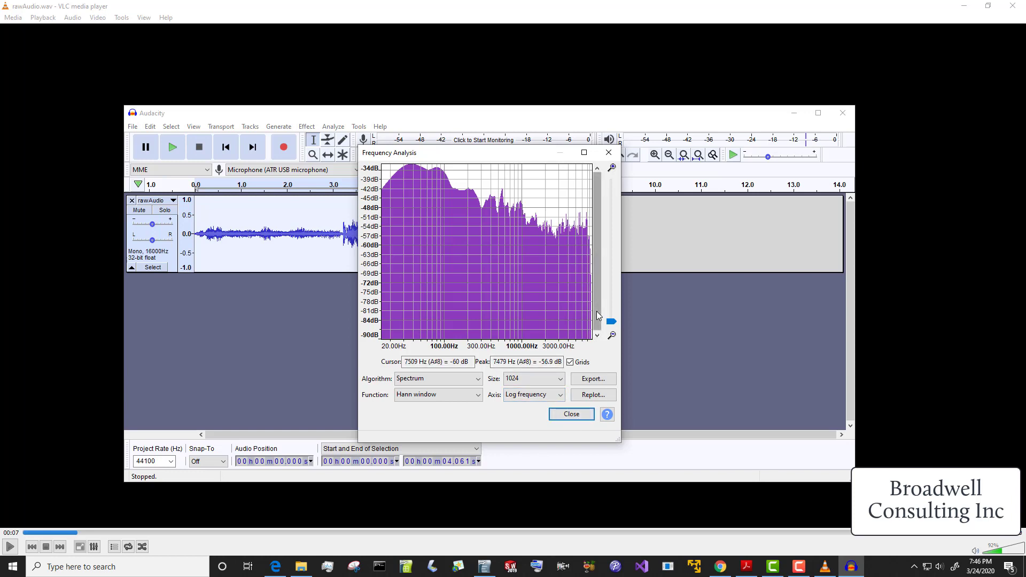
pyautogui.moveTo(439, 303)
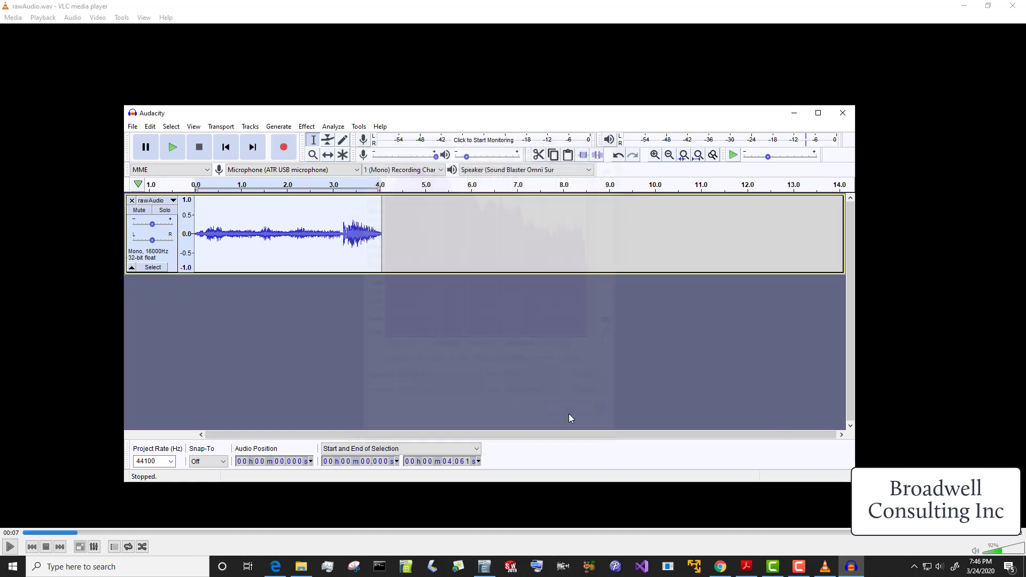
pyautogui.moveTo(266, 245)
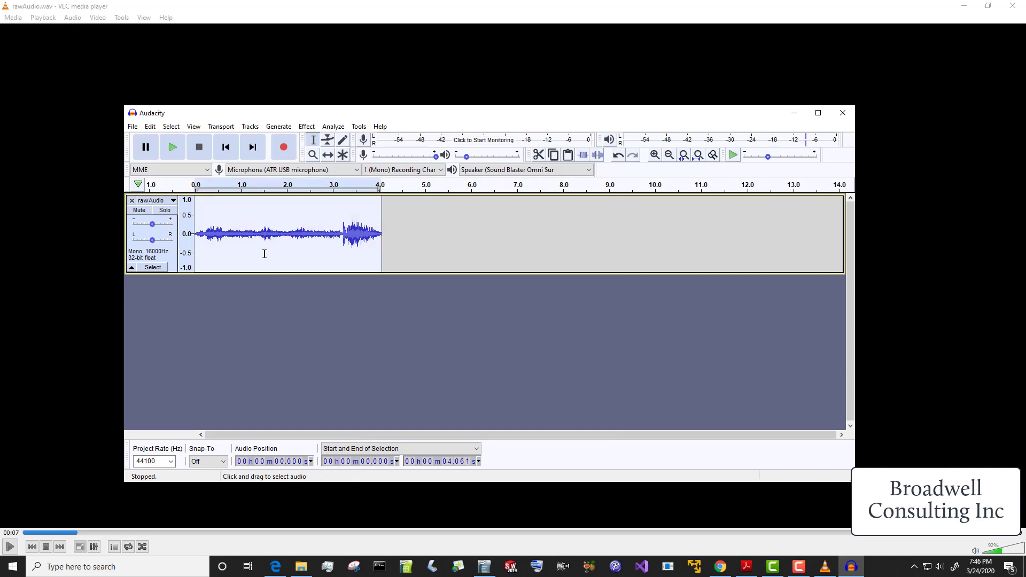
pyautogui.moveTo(323, 232)
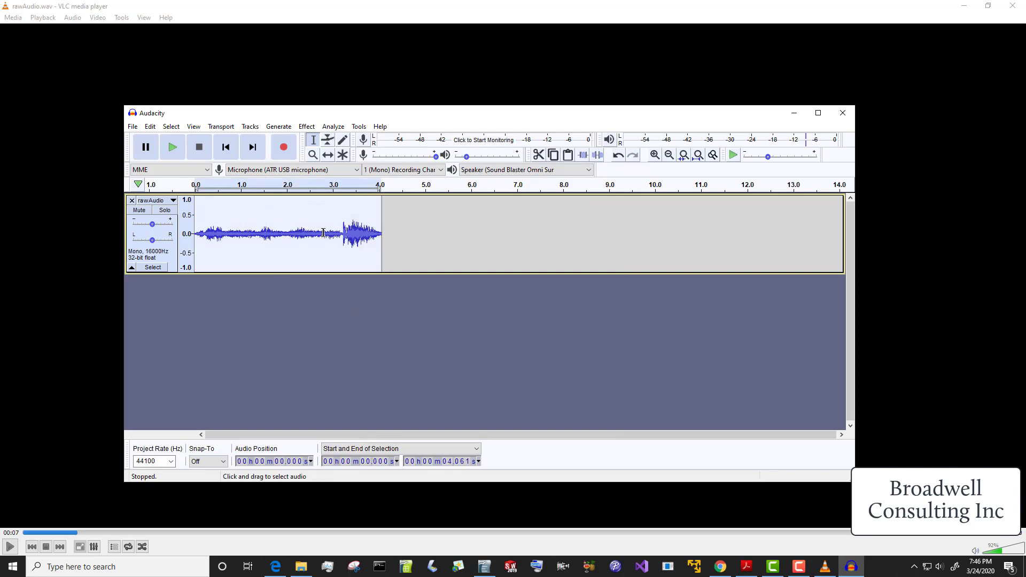
pyautogui.moveTo(329, 198)
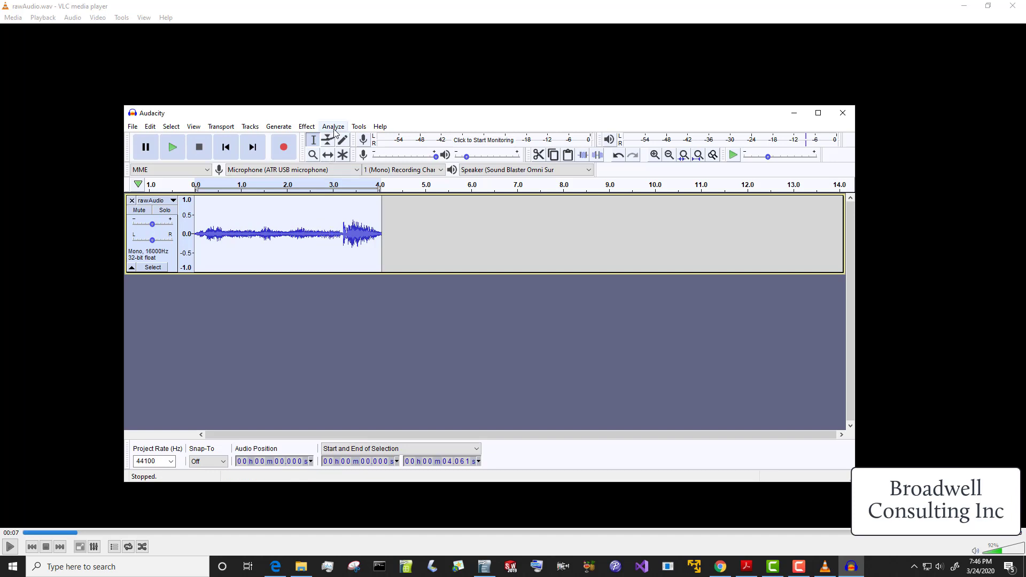
# Step: Amplify the 16000 Hz clip by about 8.6 dB and play it back
pyautogui.click(306, 126)
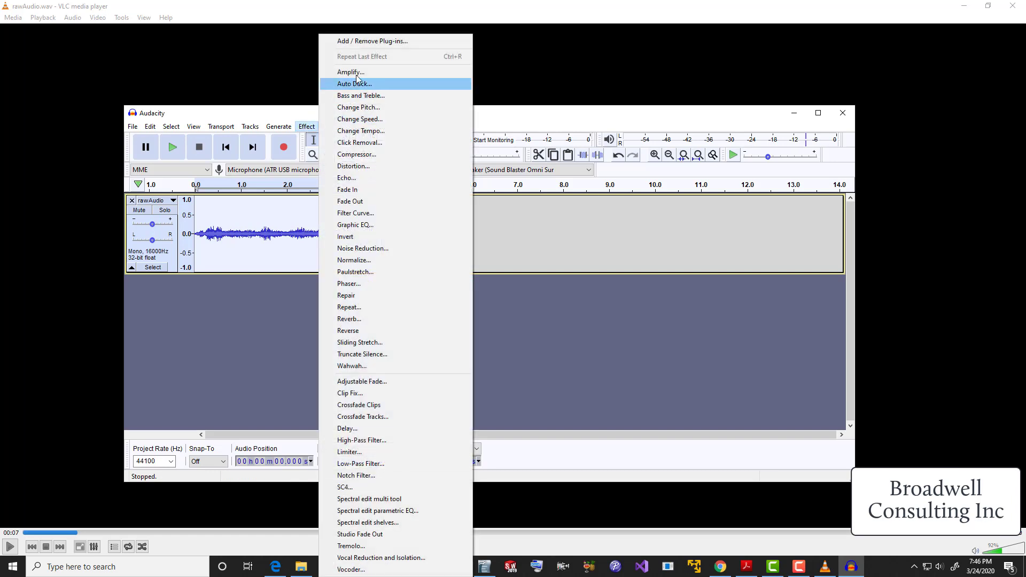
pyautogui.click(351, 72)
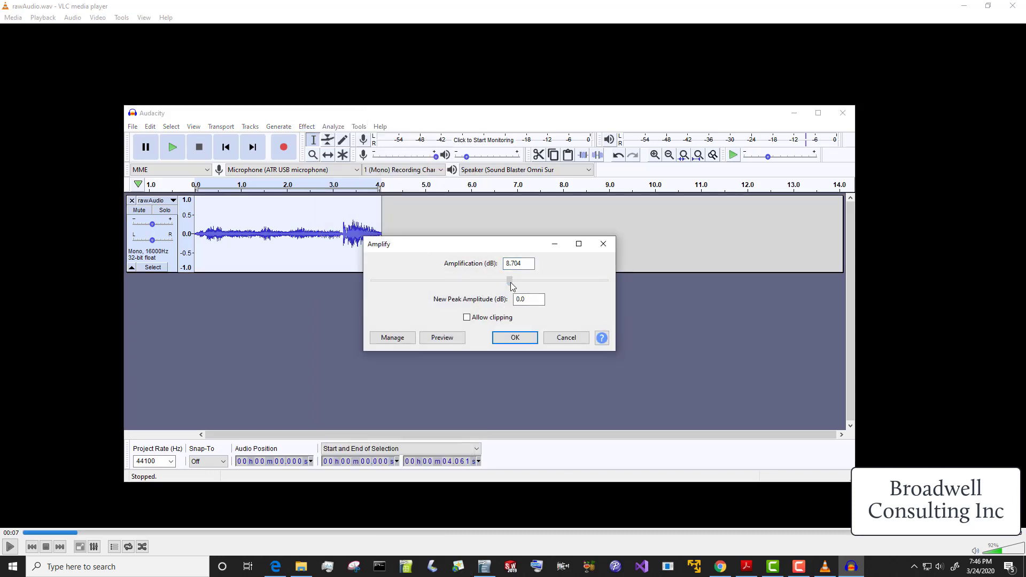
pyautogui.write('8.9')
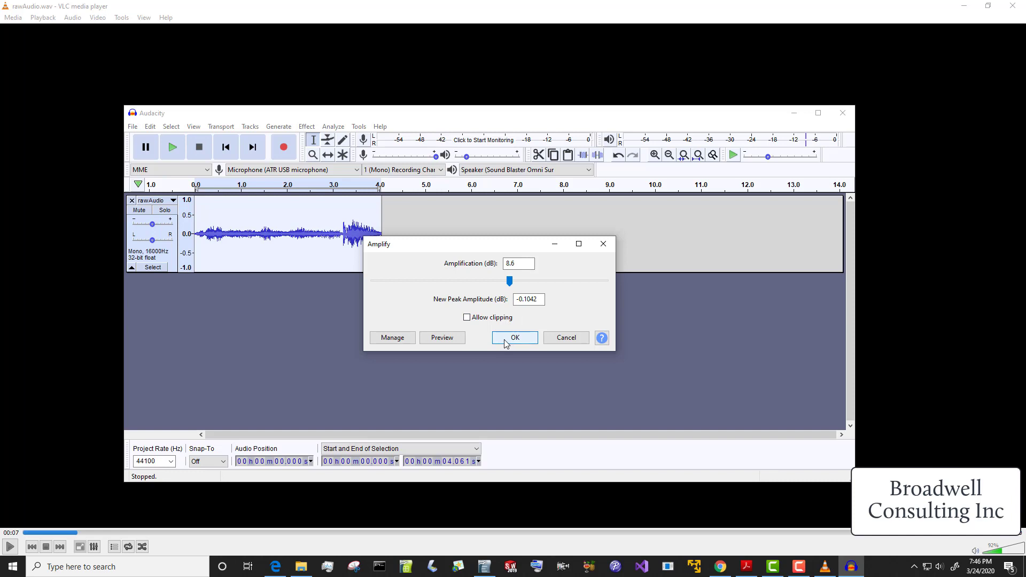
pyautogui.click(514, 338)
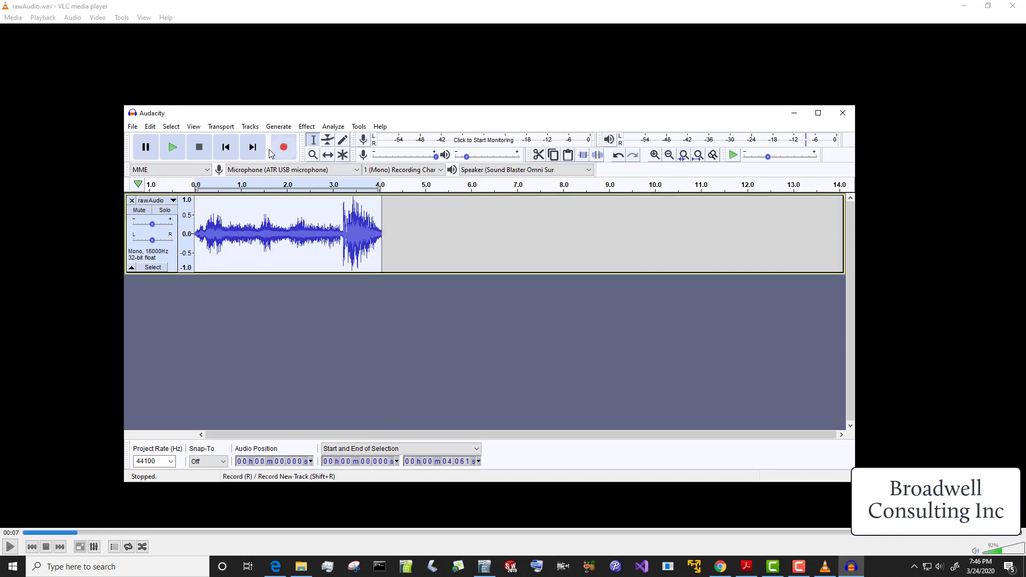
pyautogui.click(172, 146)
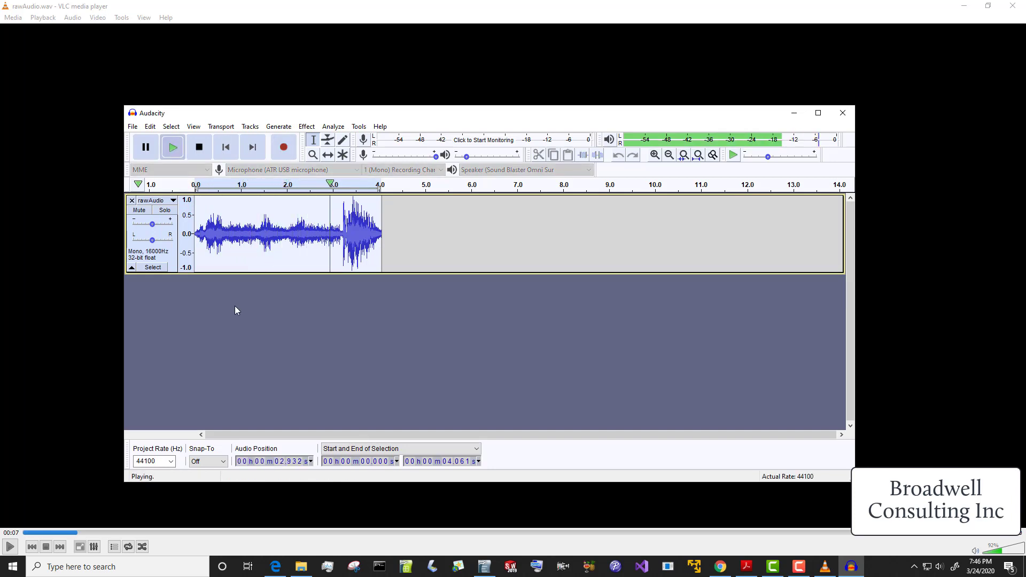
pyautogui.click(199, 146)
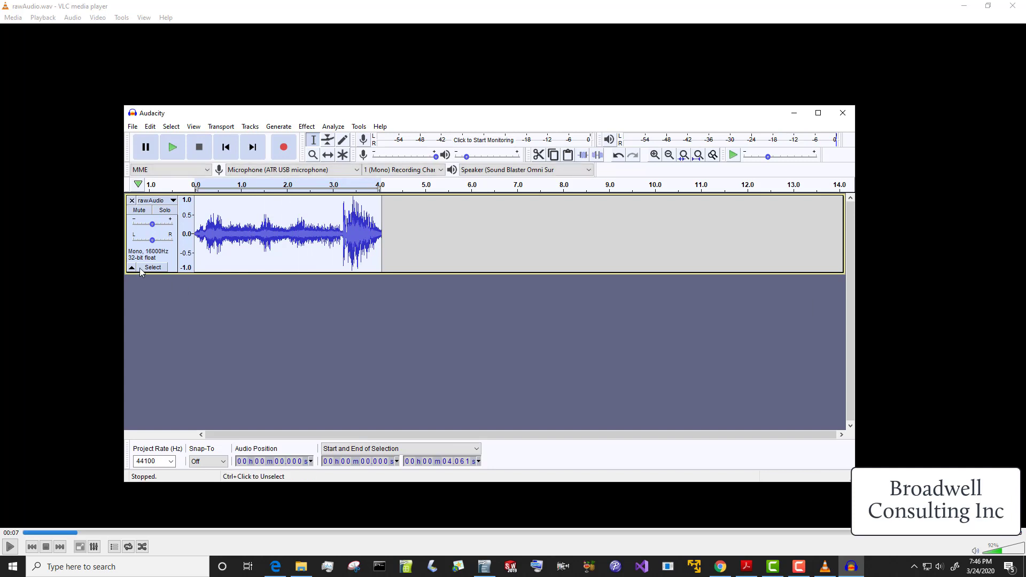
pyautogui.moveTo(175, 255)
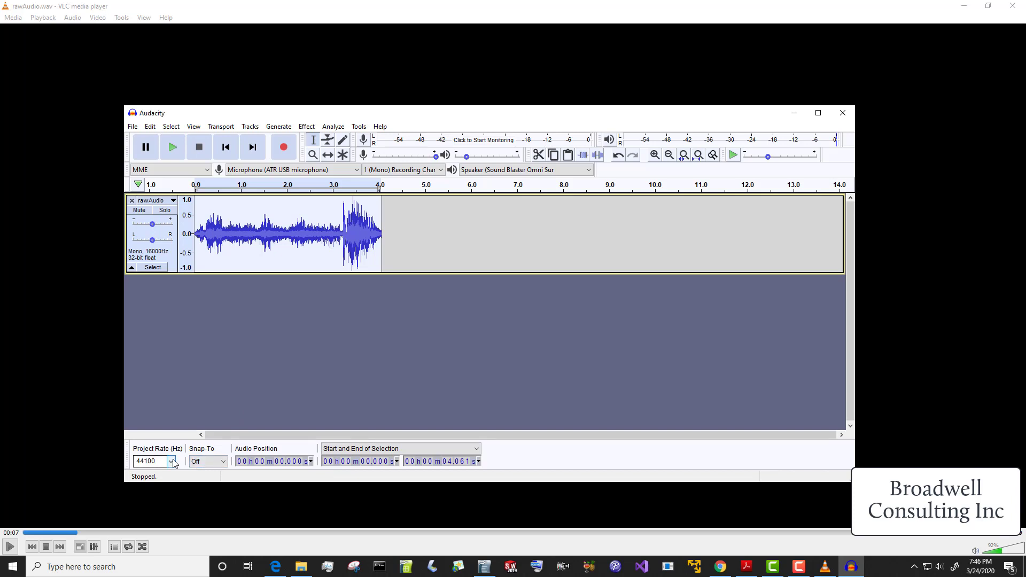
# Step: Set the project rate dropdown to 16000 Hz
pyautogui.click(173, 461)
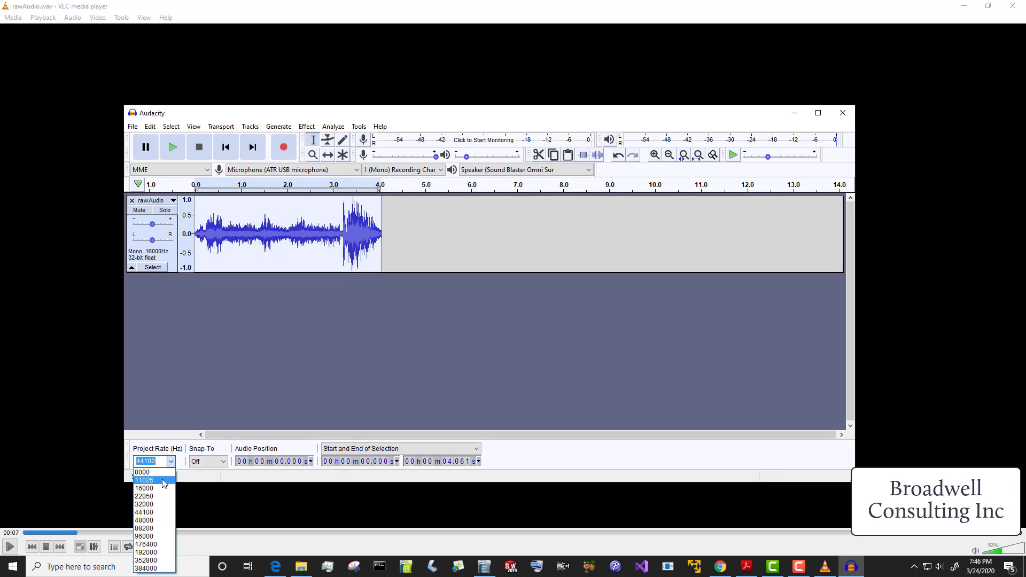
pyautogui.click(144, 488)
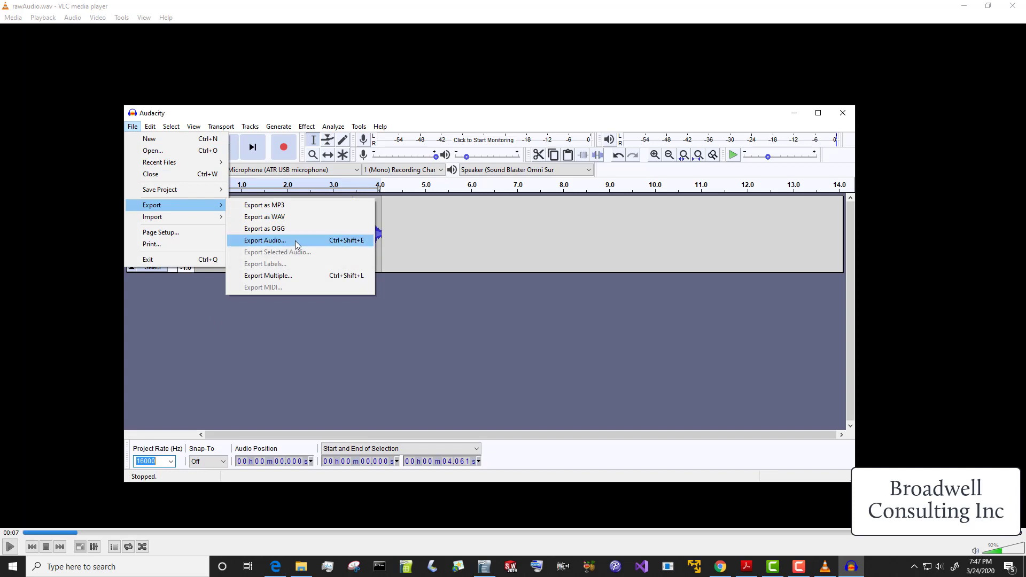
# Step: Export the audio as headerless unsigned 8-bit RAW file 8bitRaw.raw
pyautogui.click(265, 239)
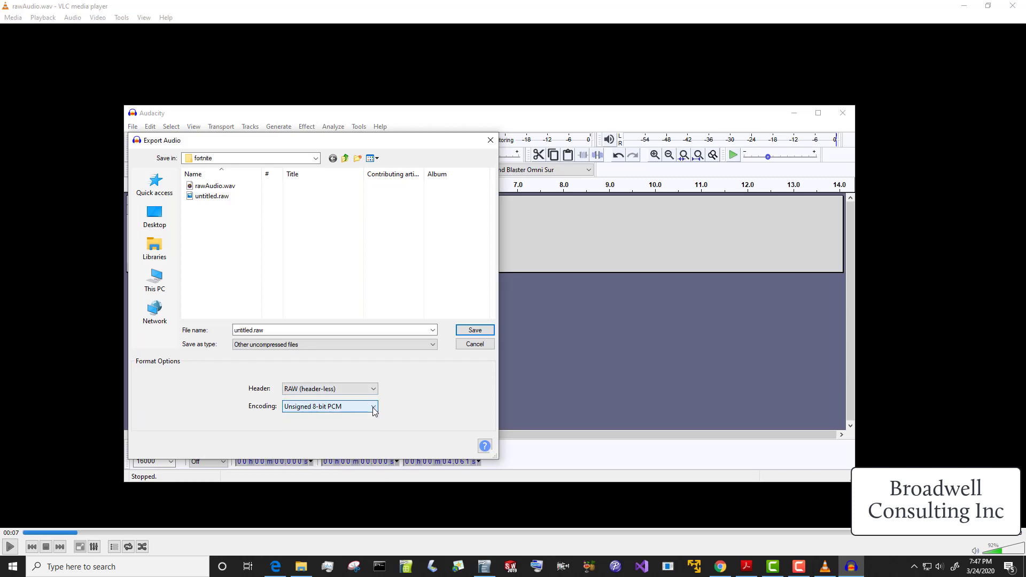
pyautogui.moveTo(330, 411)
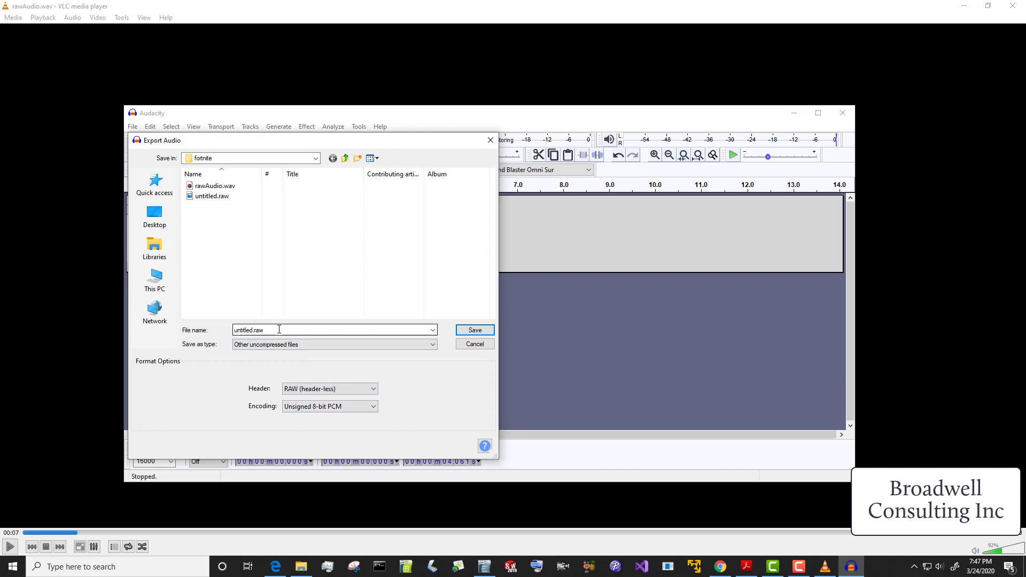
pyautogui.click(212, 196)
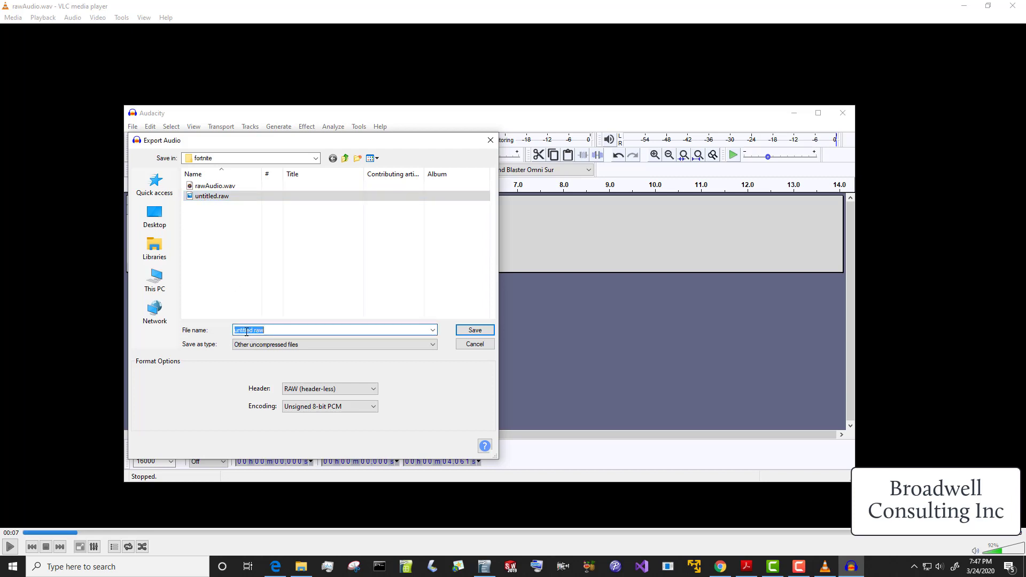
pyautogui.write('8bitRaw.r')
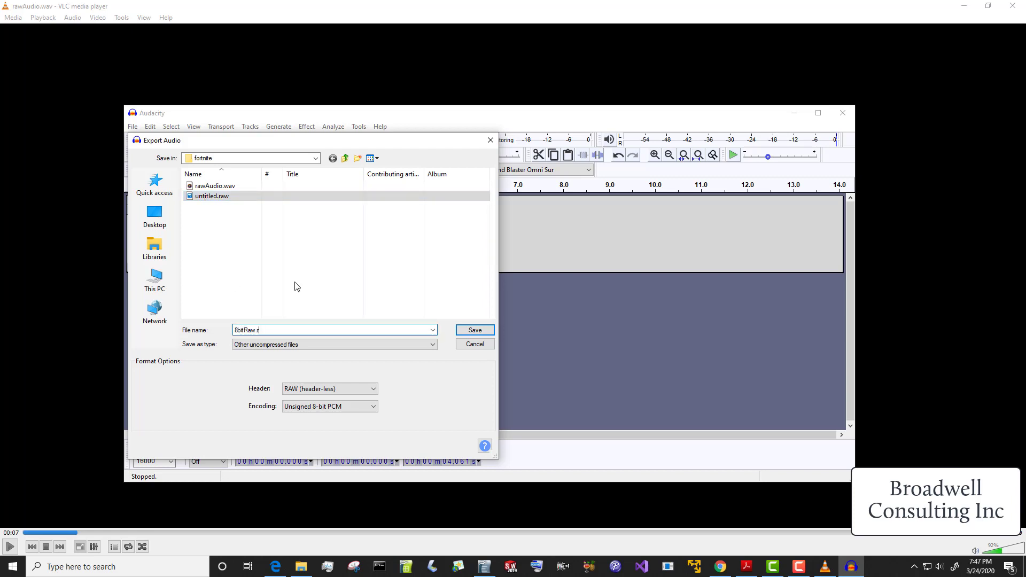
pyautogui.click(474, 330)
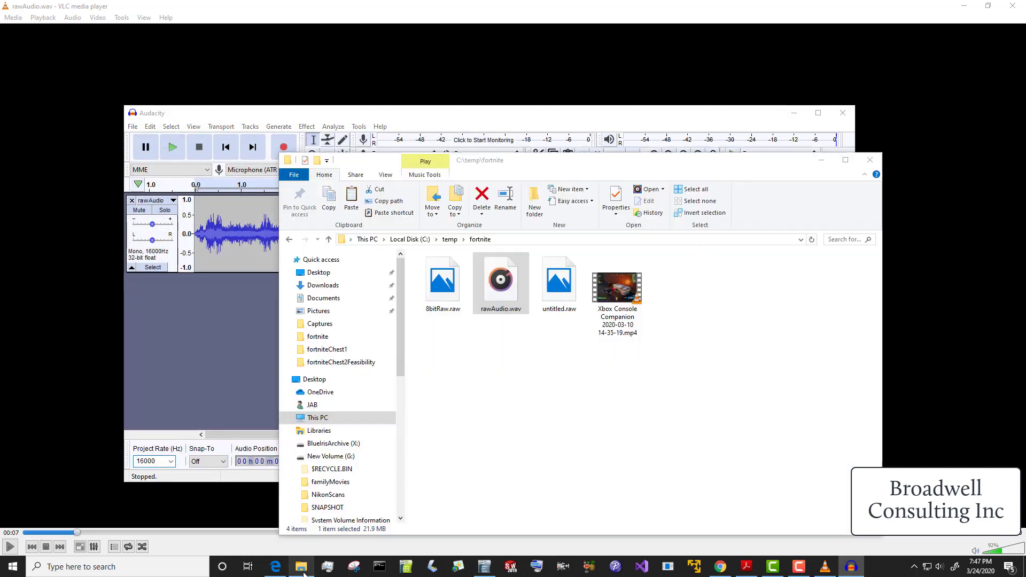
# Step: Select 8bitRaw.raw in File Explorer to confirm its 63.4 KB size
pyautogui.click(442, 278)
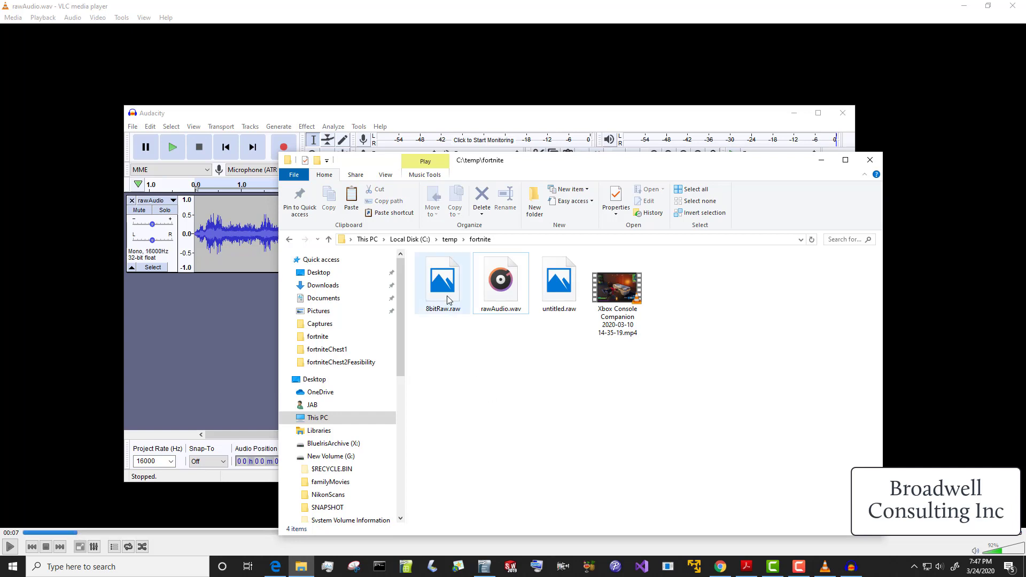
pyautogui.click(442, 282)
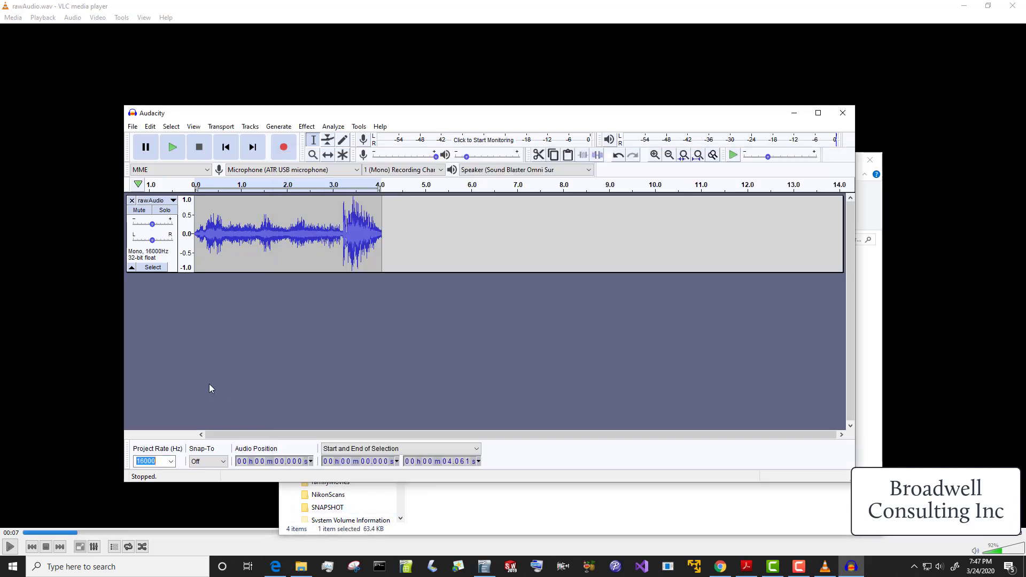
pyautogui.moveTo(393, 210)
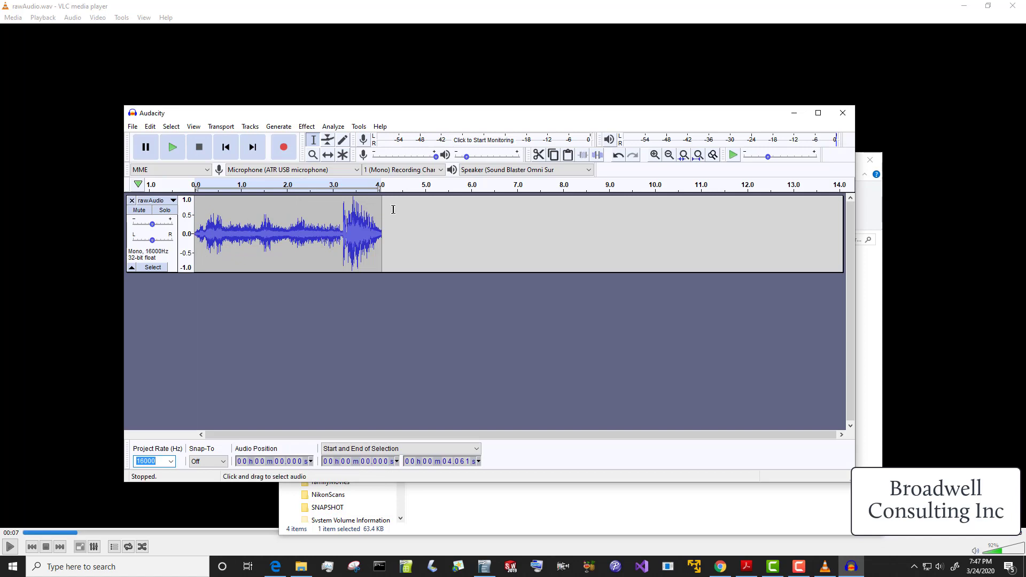
pyautogui.moveTo(542, 497)
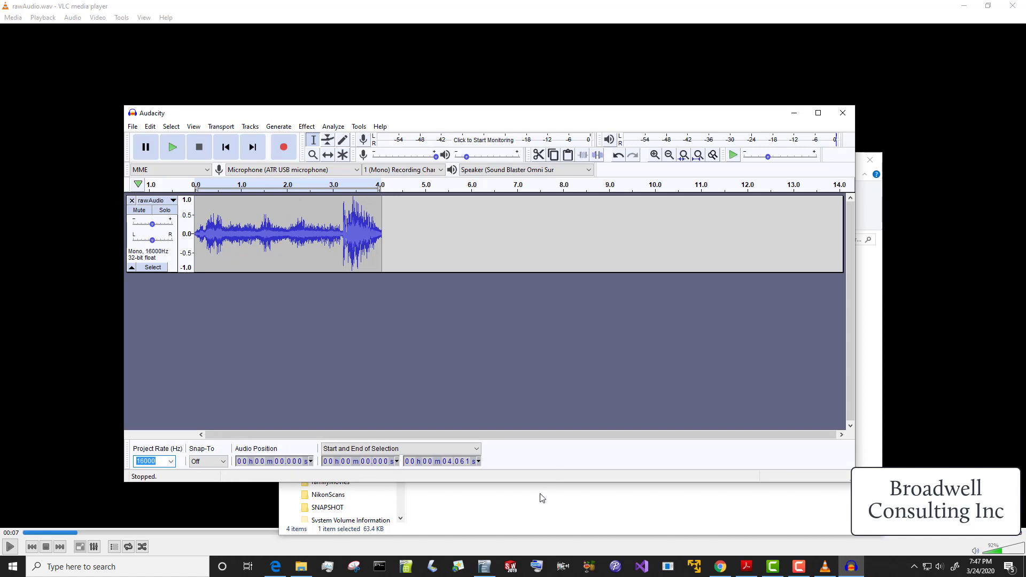
# Step: Open 8bitRaw.raw with Vim and scroll through its hex byte dump
pyautogui.rightClick(442, 281)
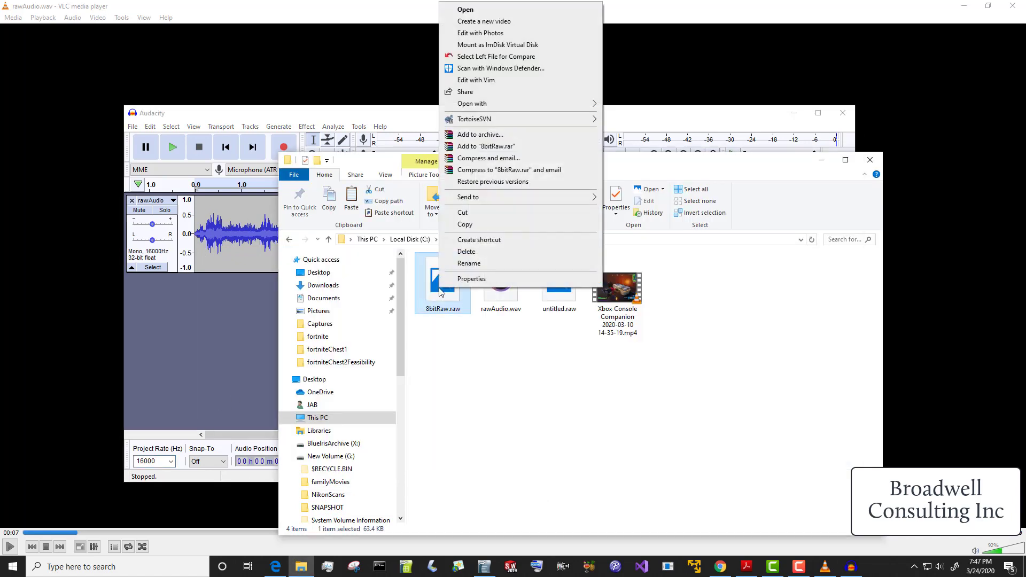
pyautogui.click(477, 80)
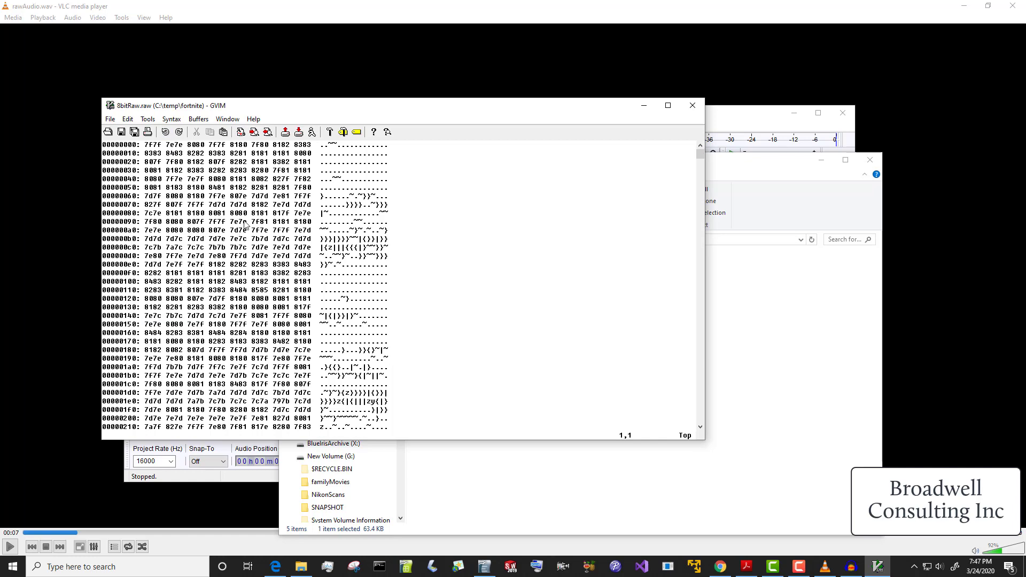
pyautogui.scroll(-3)
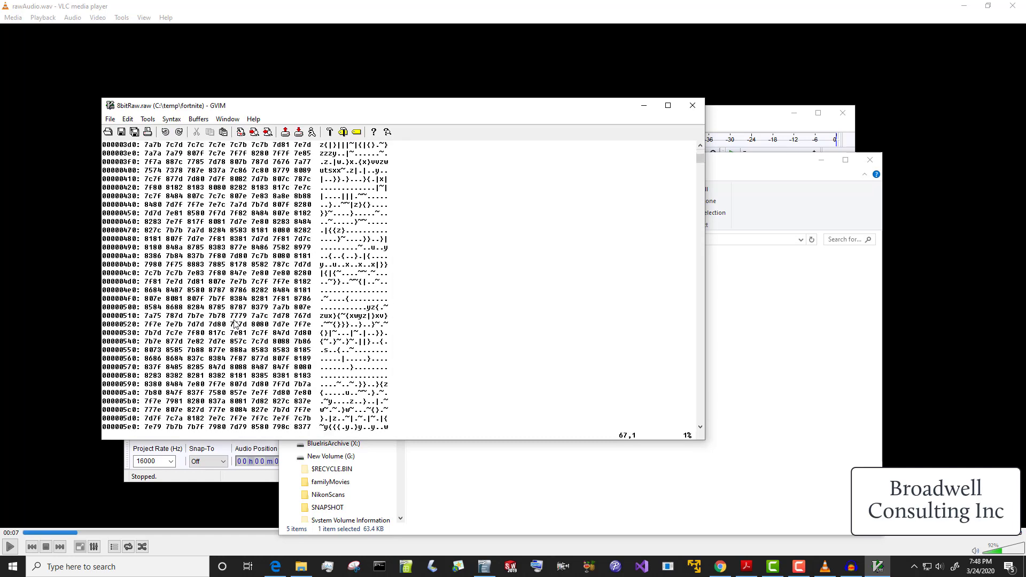
pyautogui.scroll(-3)
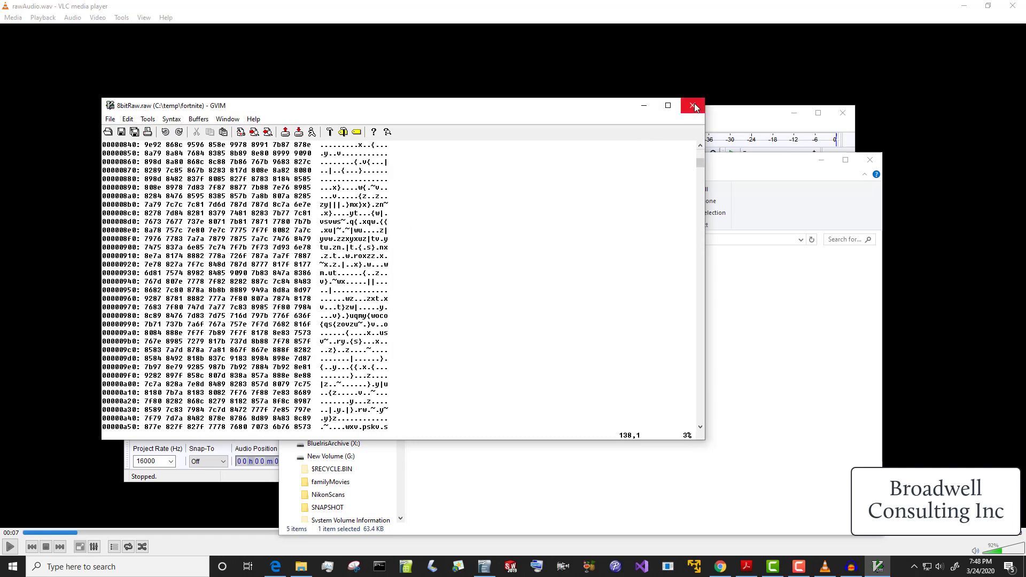
# Step: Close GVIM, bring Audacity forward, and cancel the File Open dialog
pyautogui.click(694, 105)
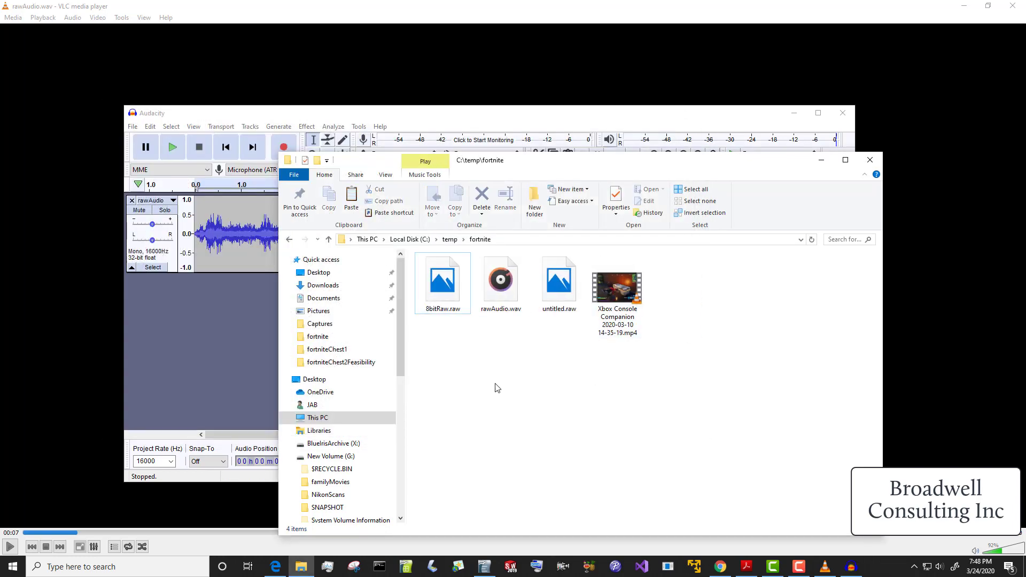
pyautogui.moveTo(420, 353)
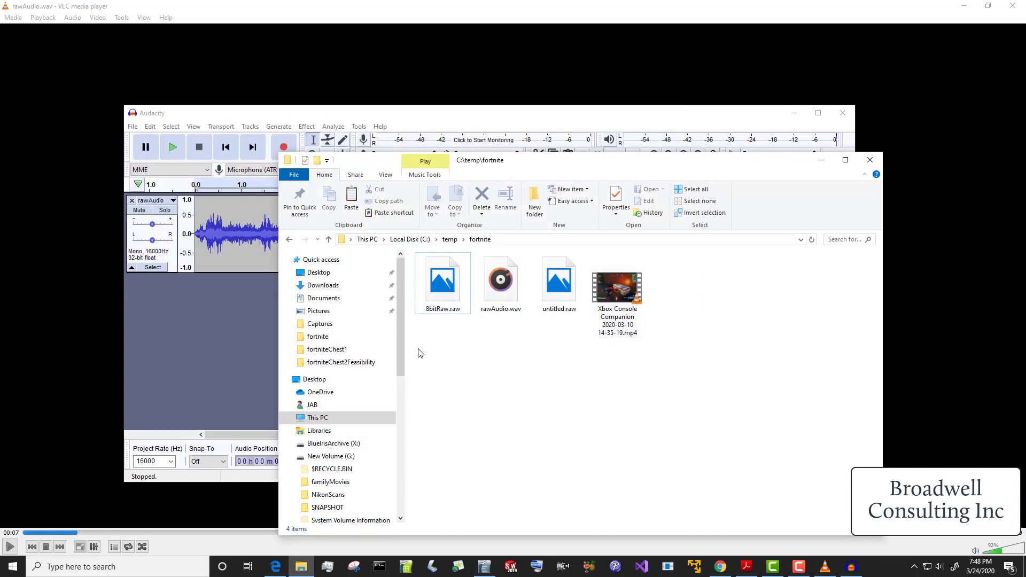
pyautogui.click(318, 336)
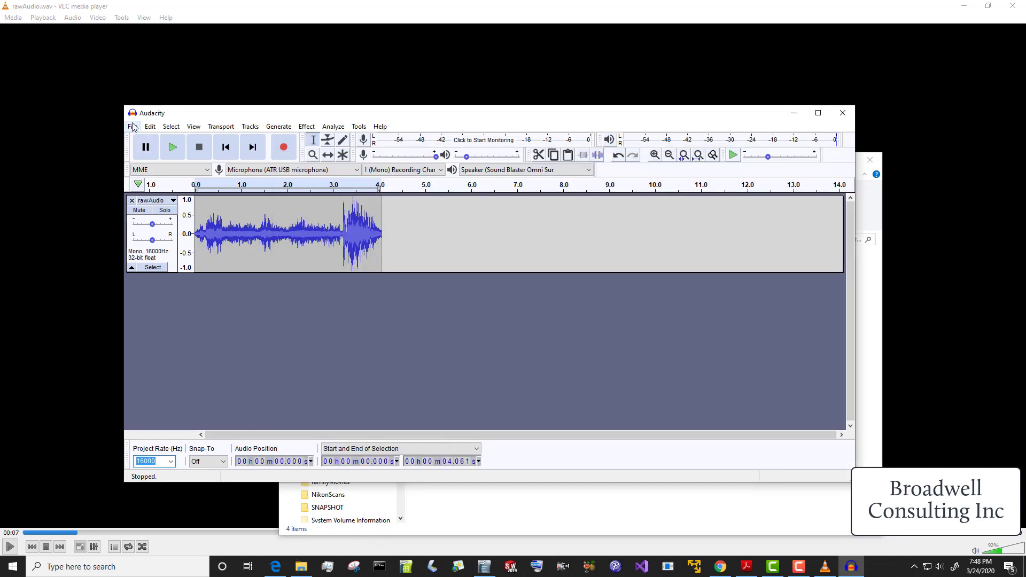
pyautogui.click(132, 126)
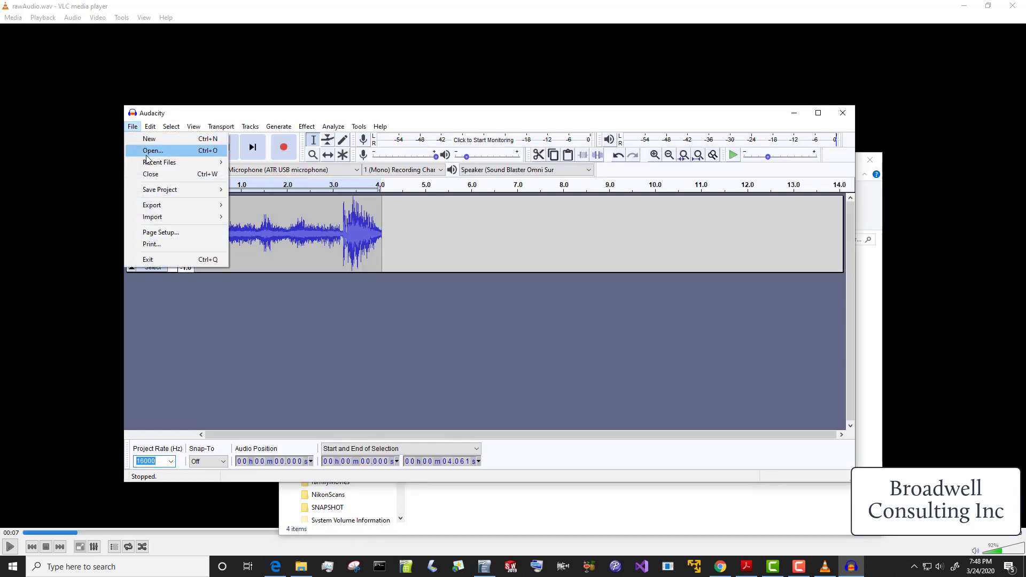
pyautogui.click(153, 150)
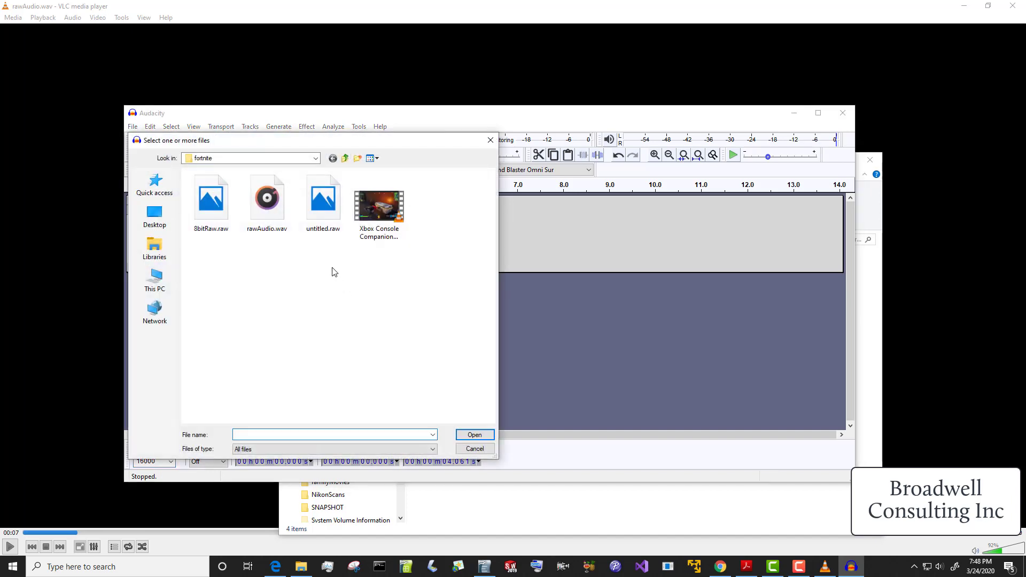
pyautogui.click(474, 434)
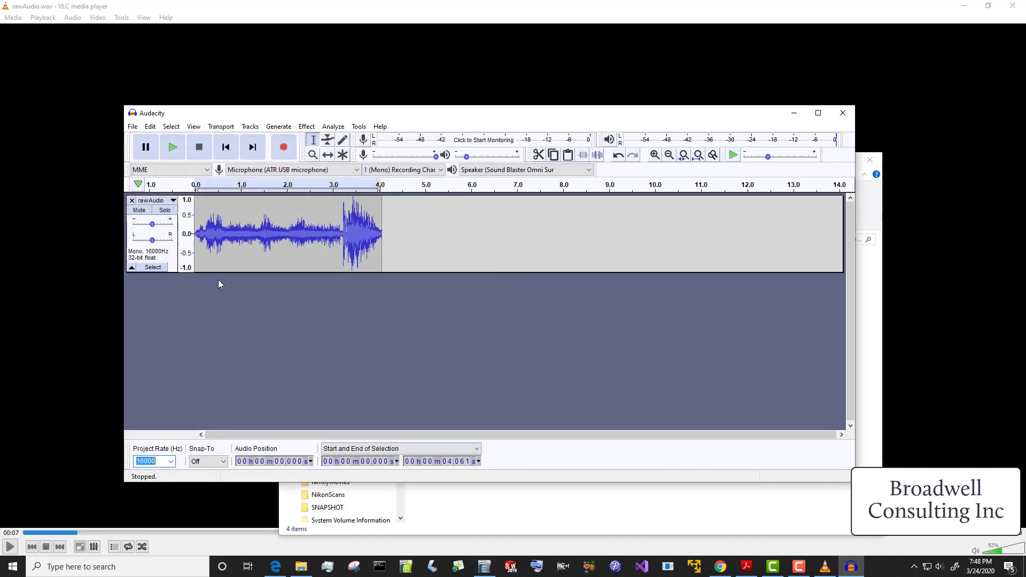
pyautogui.click(132, 126)
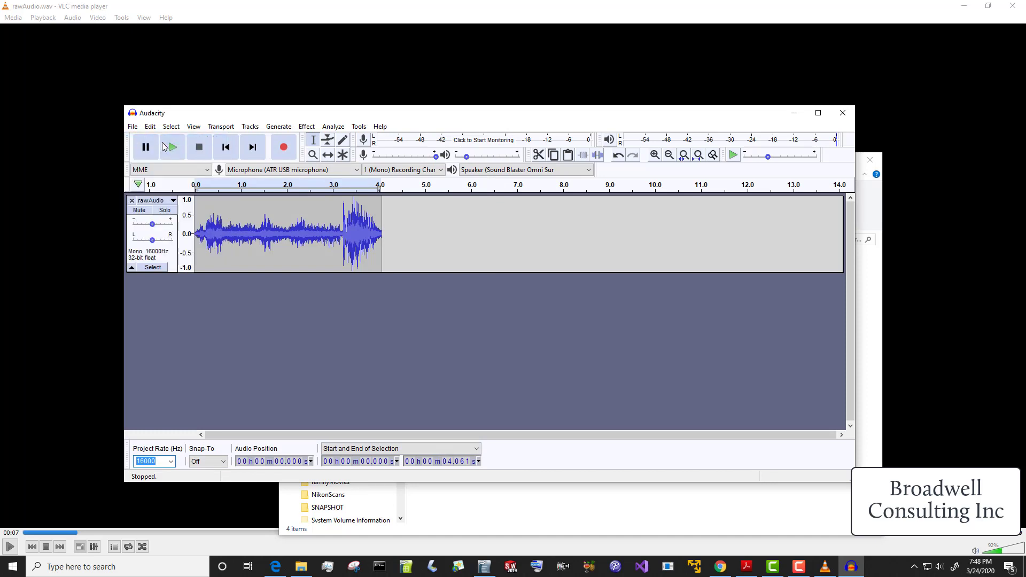
# Step: Import 8bitRaw.raw as raw data into a new project at 16000 Hz
pyautogui.click(145, 140)
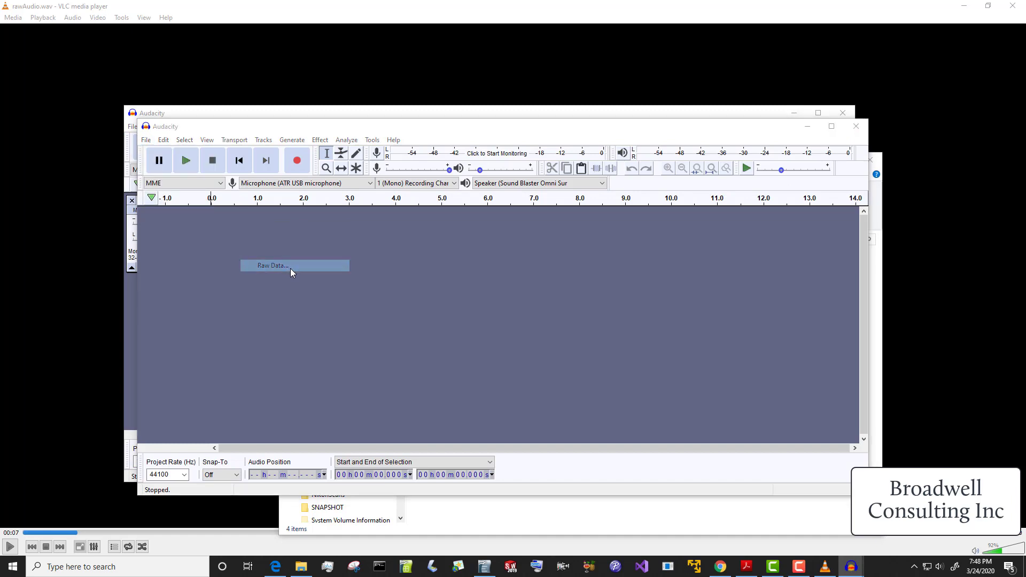
pyautogui.click(294, 266)
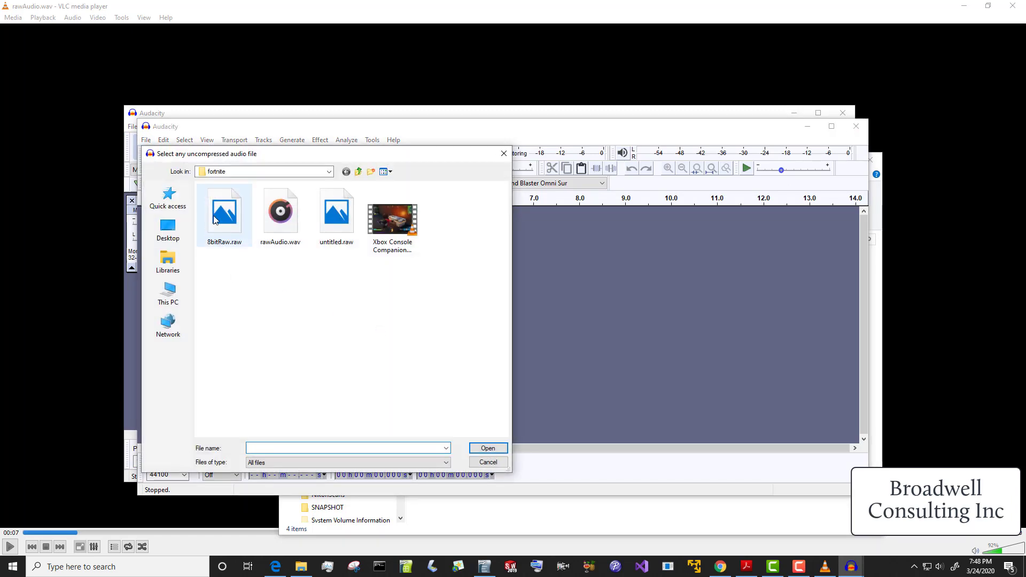
pyautogui.click(224, 212)
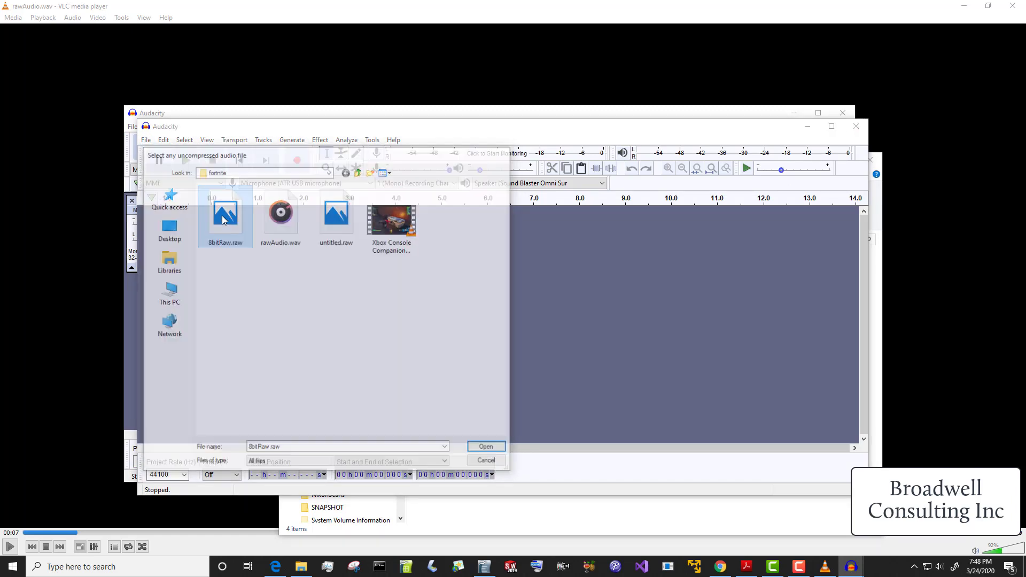
pyautogui.click(484, 446)
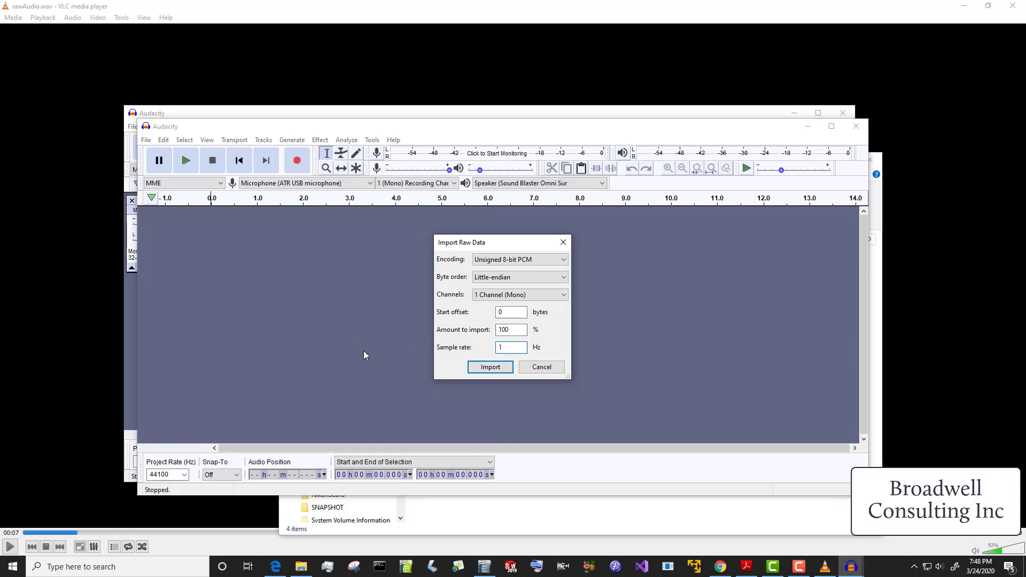
pyautogui.write('16000')
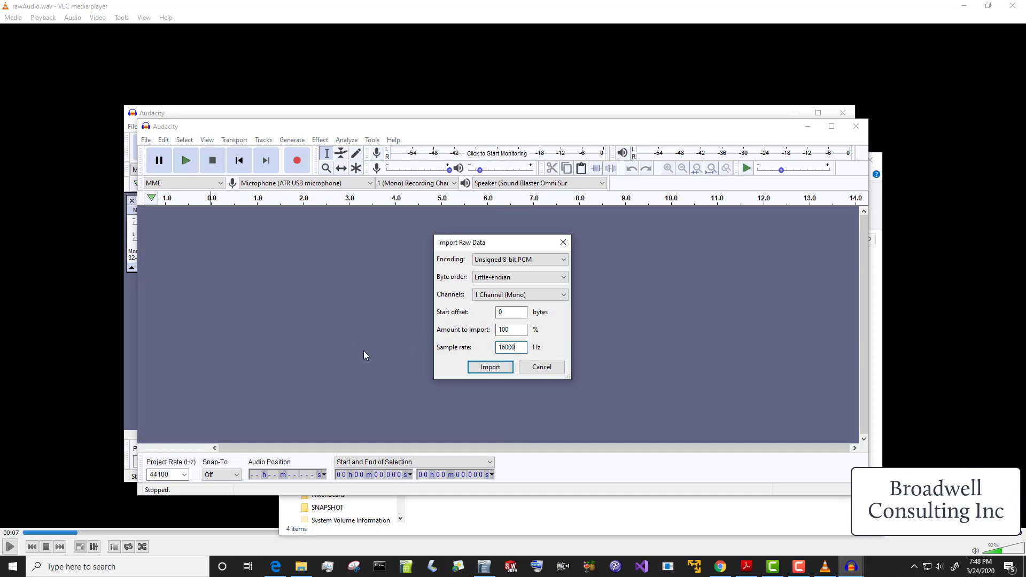
pyautogui.moveTo(490, 367)
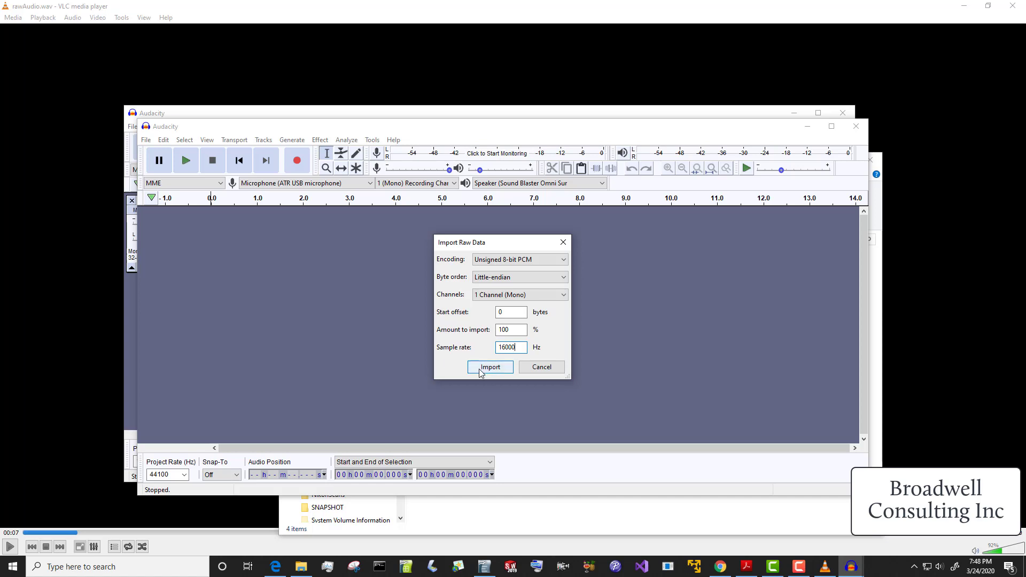
pyautogui.click(489, 367)
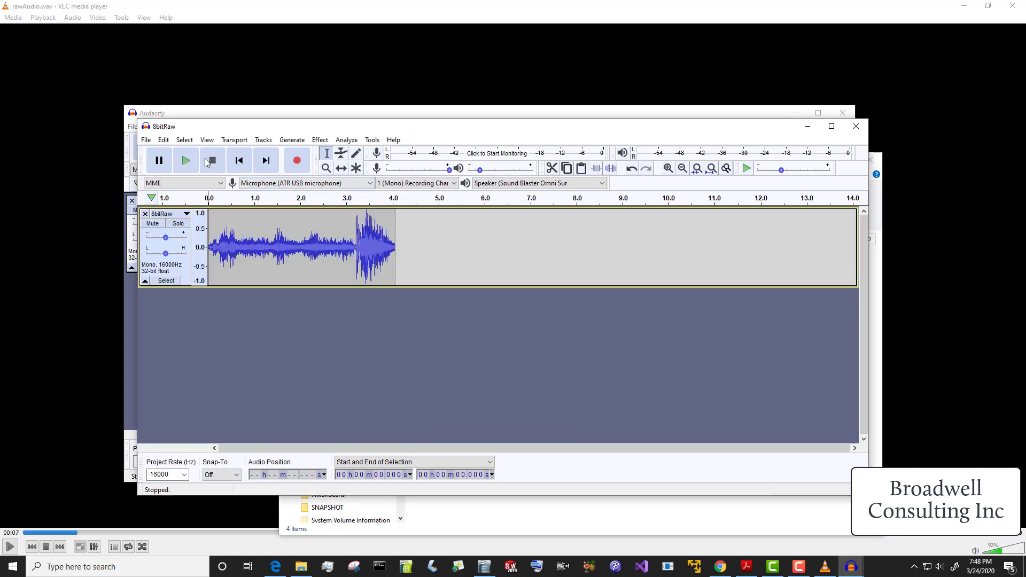
pyautogui.click(186, 161)
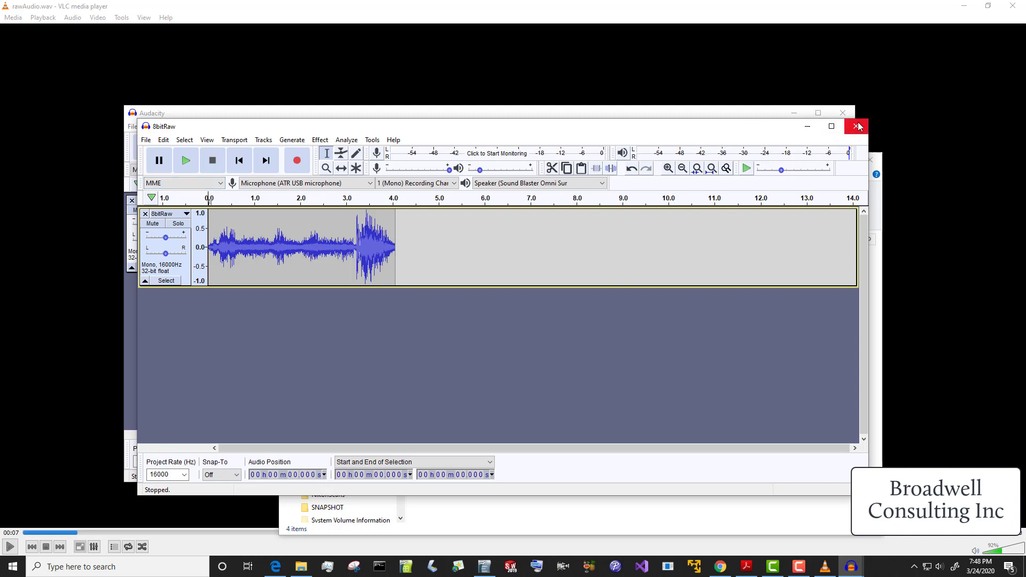
pyautogui.click(855, 126)
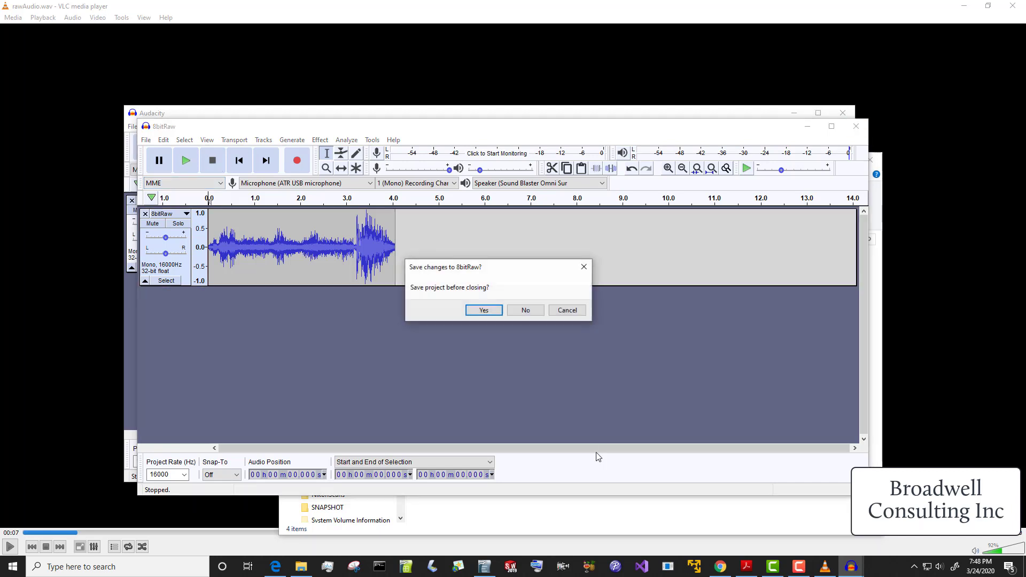
pyautogui.click(525, 310)
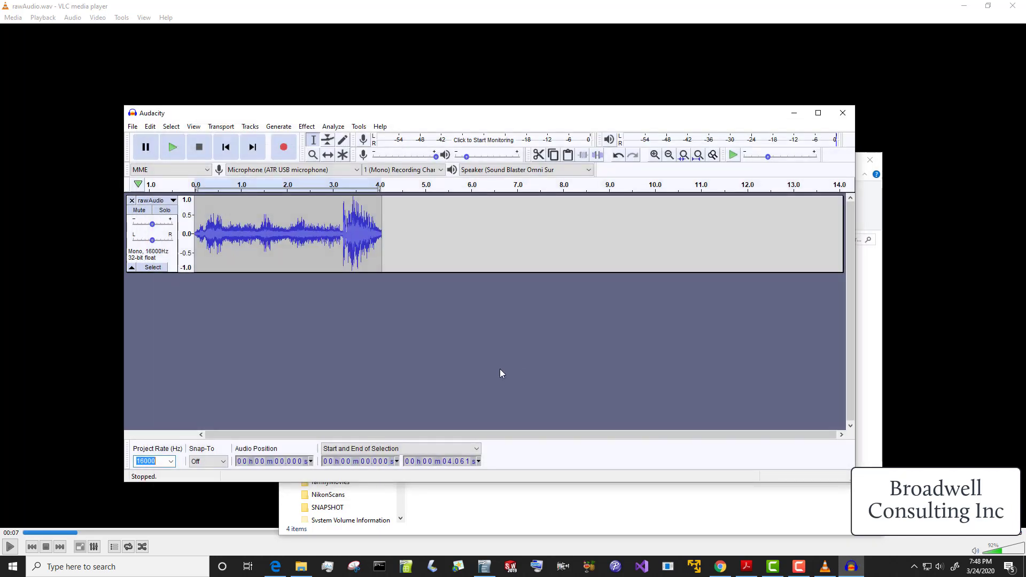
pyautogui.moveTo(446, 495)
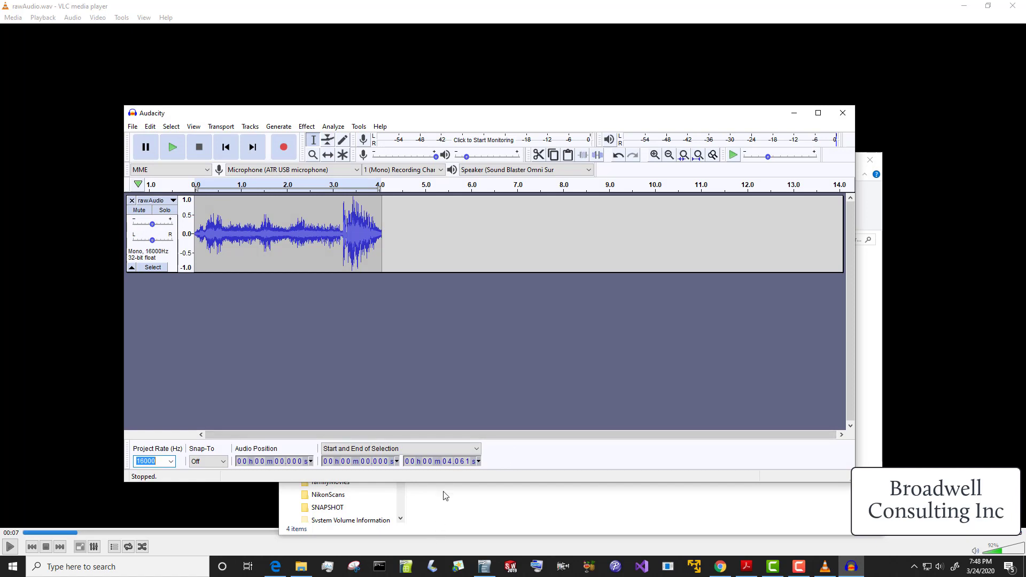
pyautogui.moveTo(452, 399)
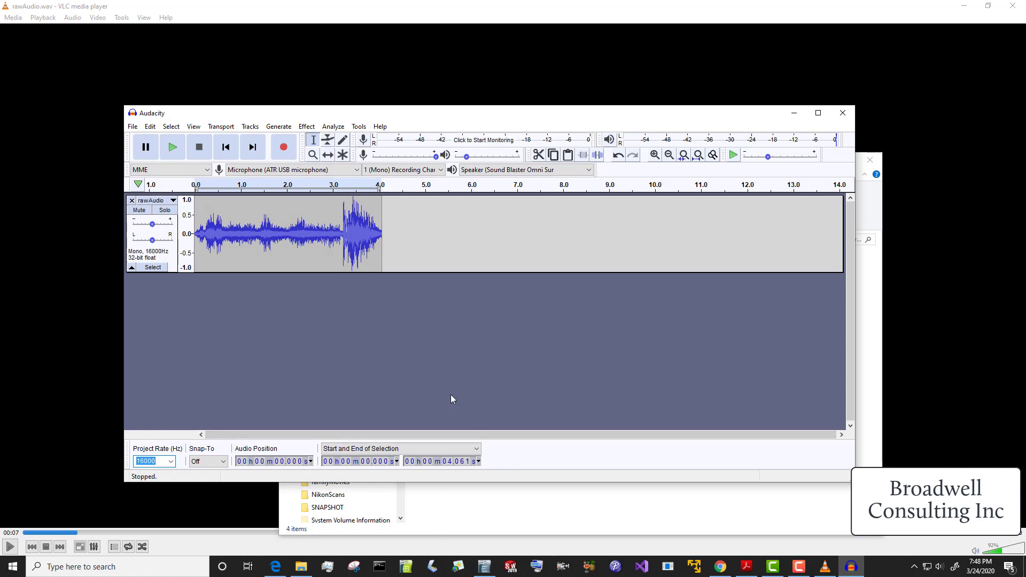
pyautogui.moveTo(460, 390)
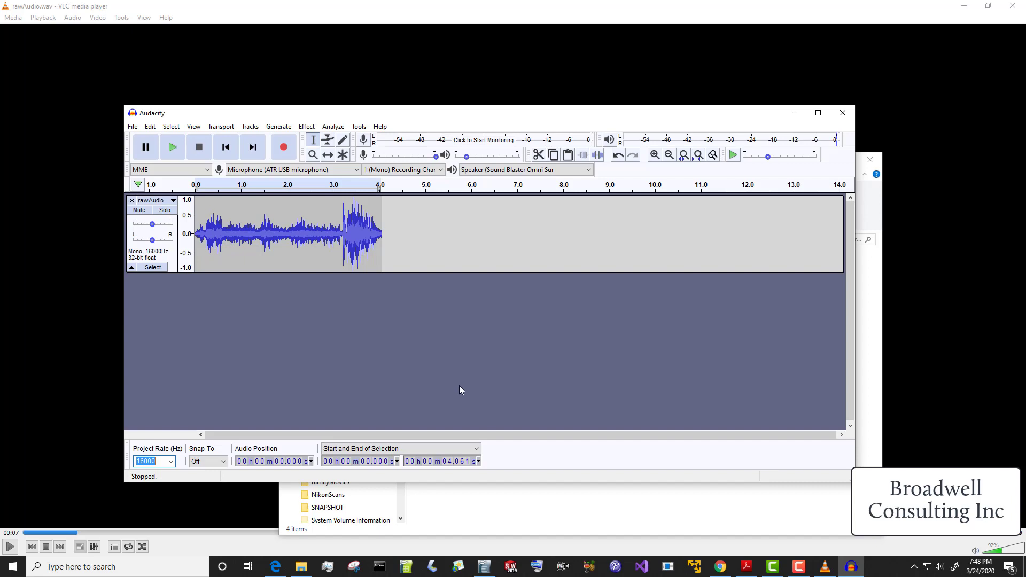
pyautogui.moveTo(485, 408)
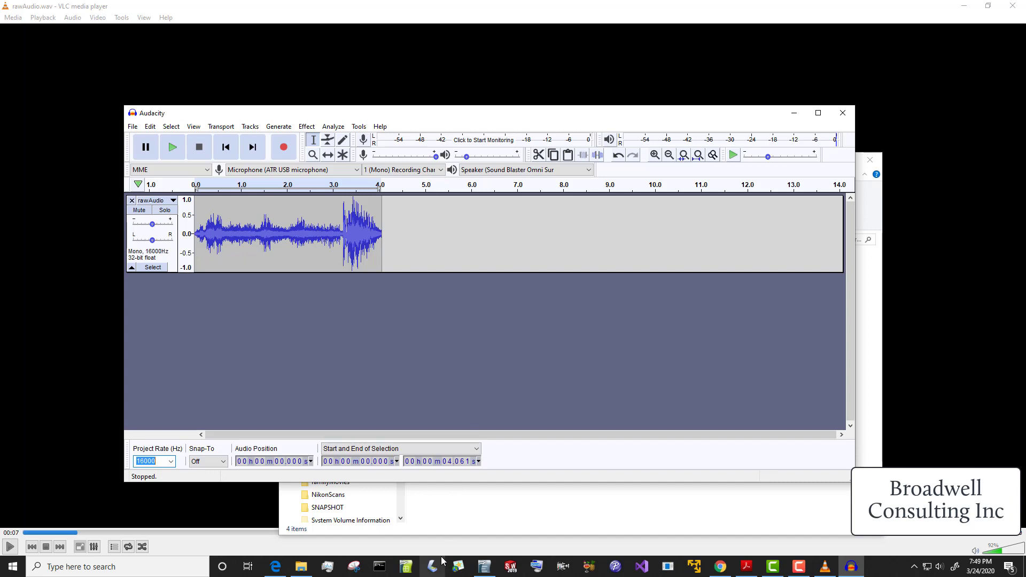
pyautogui.moveTo(570, 558)
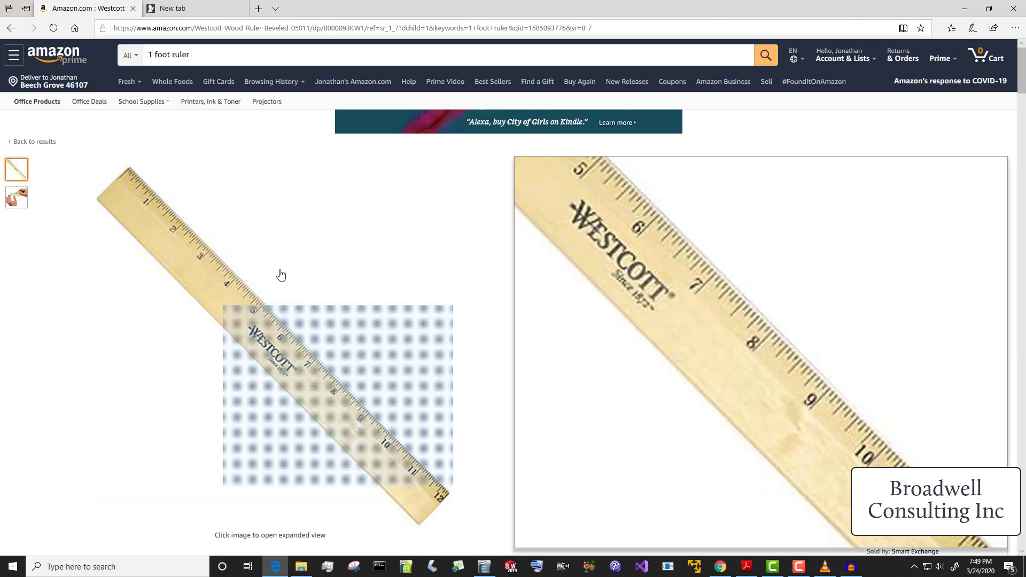
pyautogui.moveTo(447, 476)
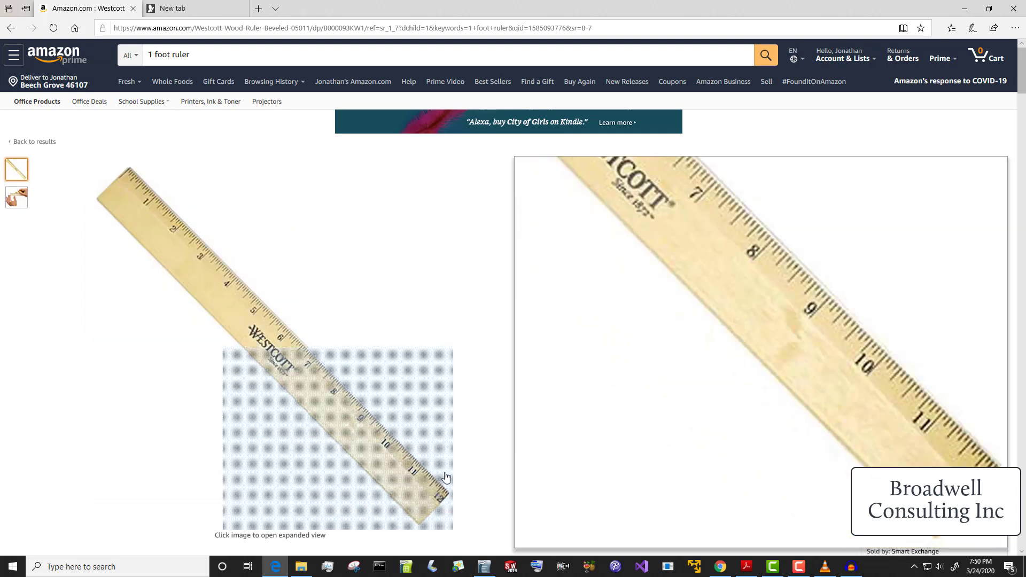
pyautogui.moveTo(463, 500)
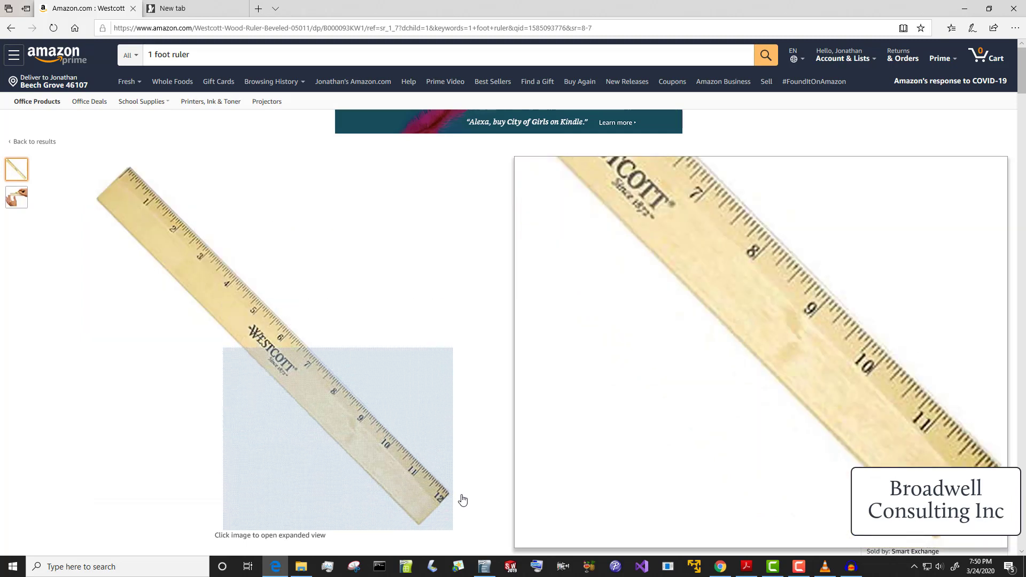
pyautogui.moveTo(450, 498)
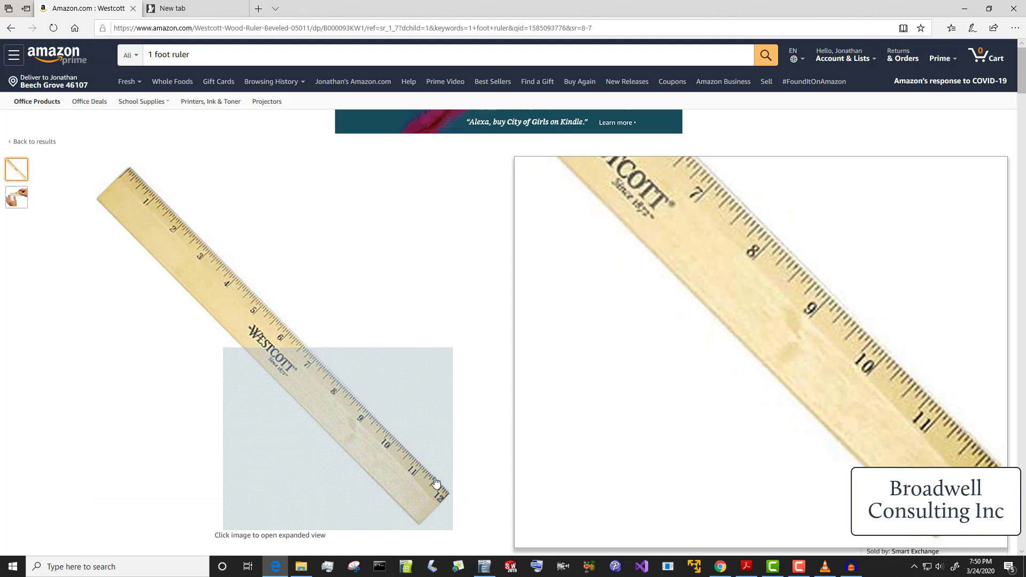
pyautogui.moveTo(431, 474)
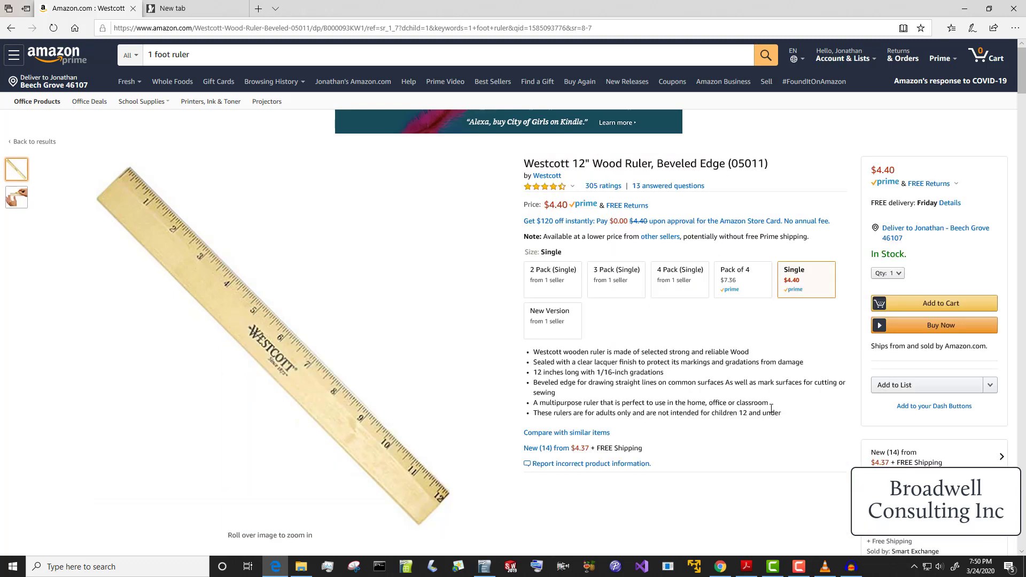
pyautogui.moveTo(702, 485)
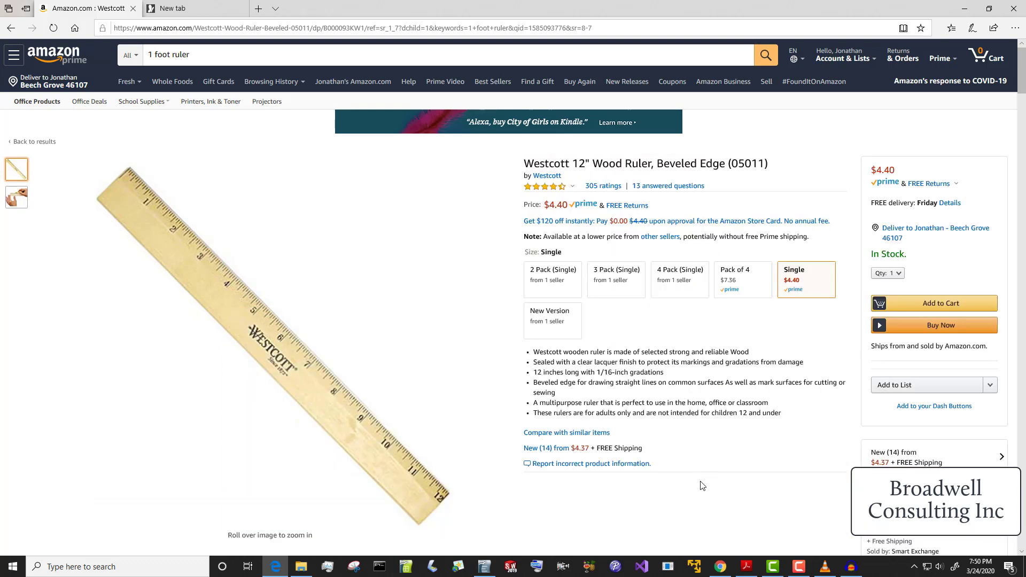
pyautogui.moveTo(732, 520)
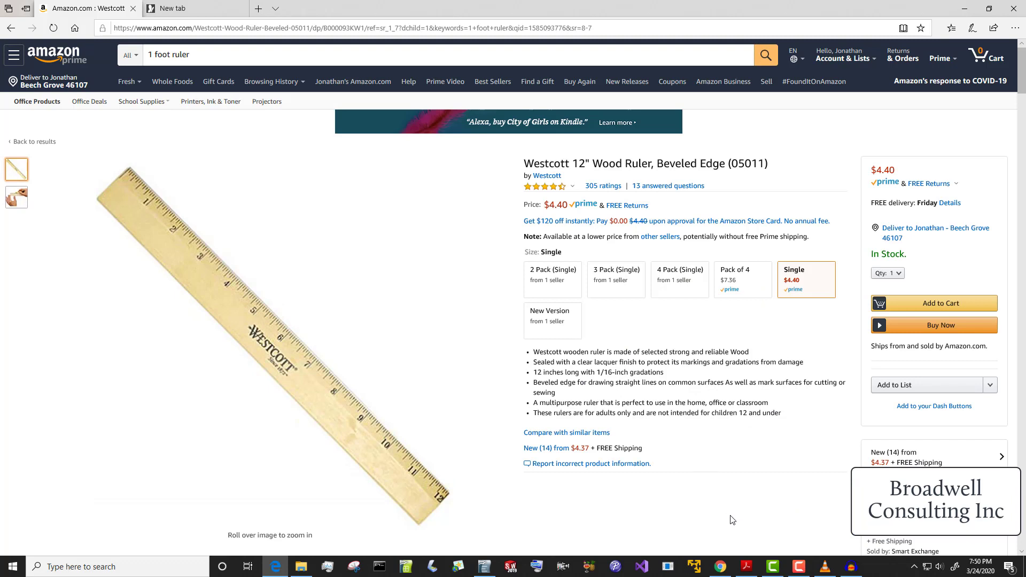
pyautogui.moveTo(728, 519)
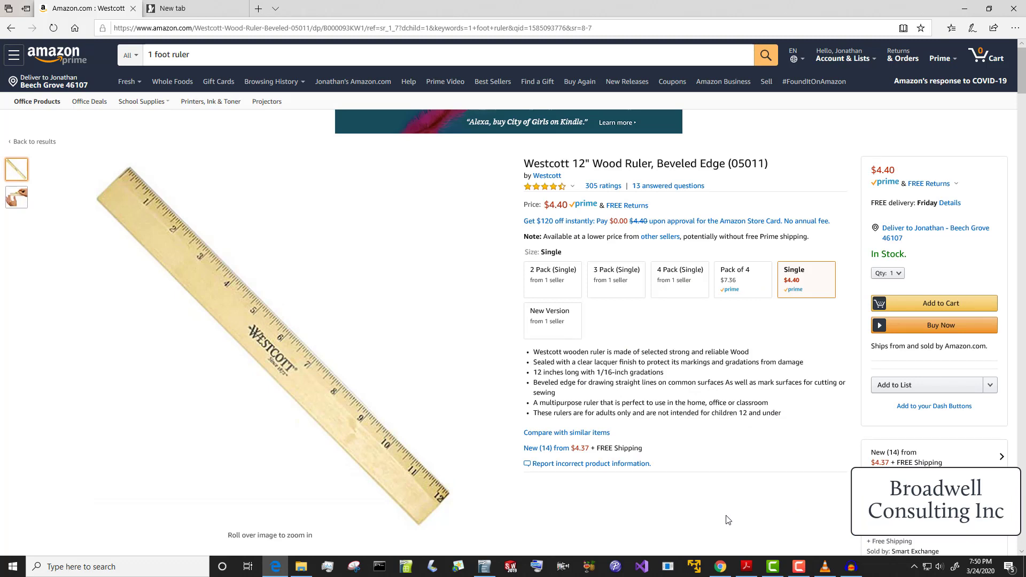
pyautogui.moveTo(833, 546)
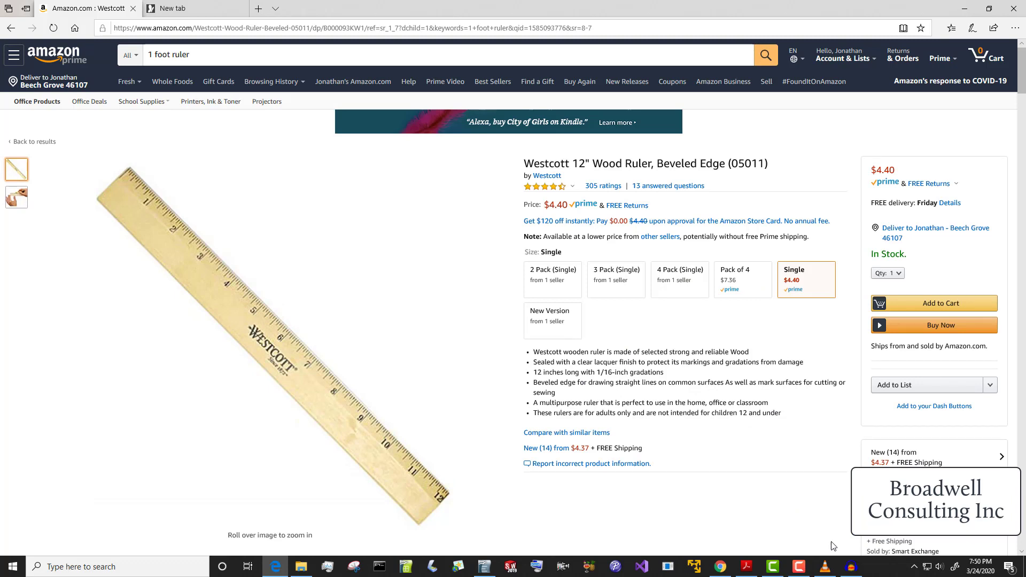
pyautogui.moveTo(129, 177)
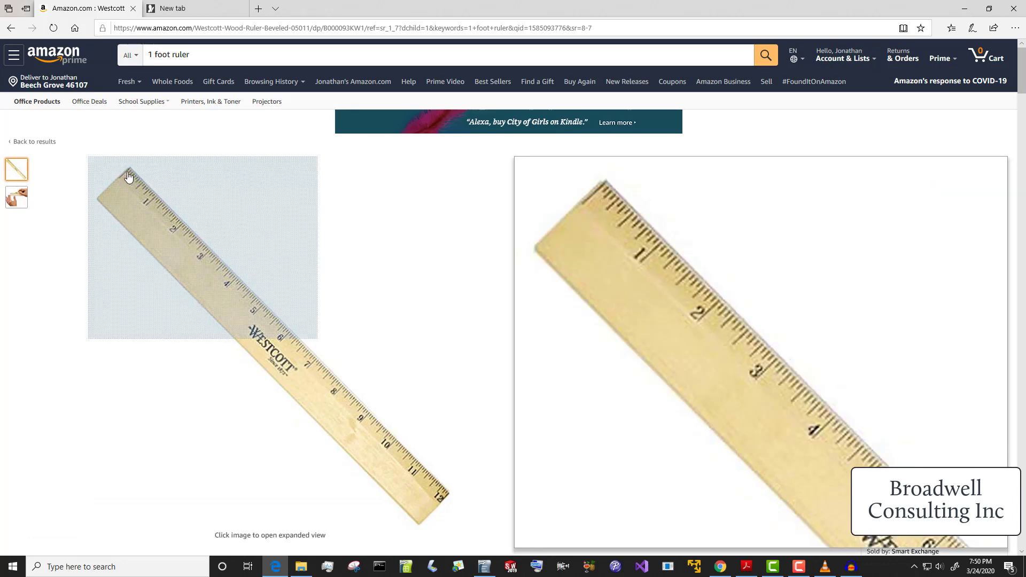
pyautogui.moveTo(154, 200)
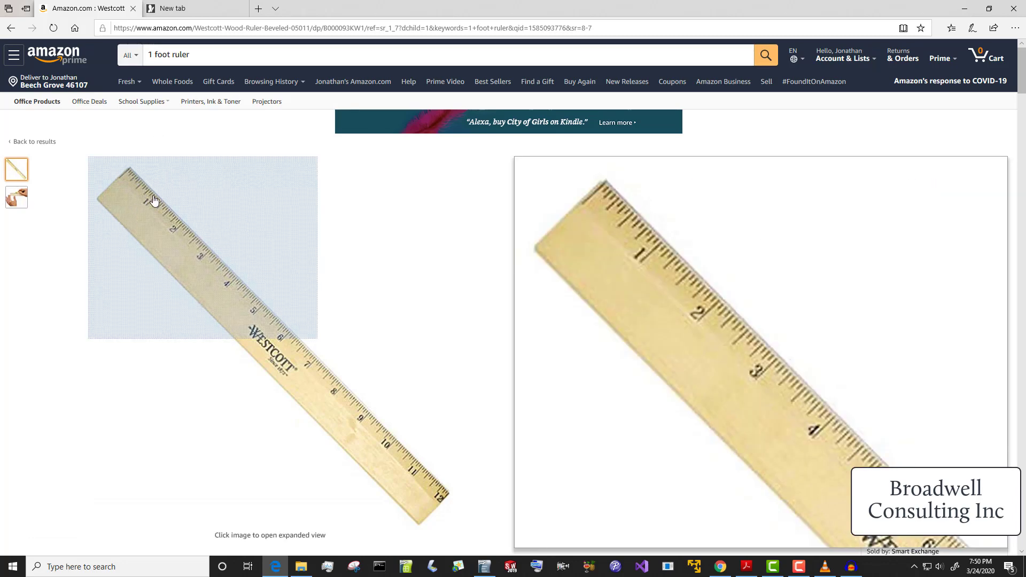
pyautogui.moveTo(458, 499)
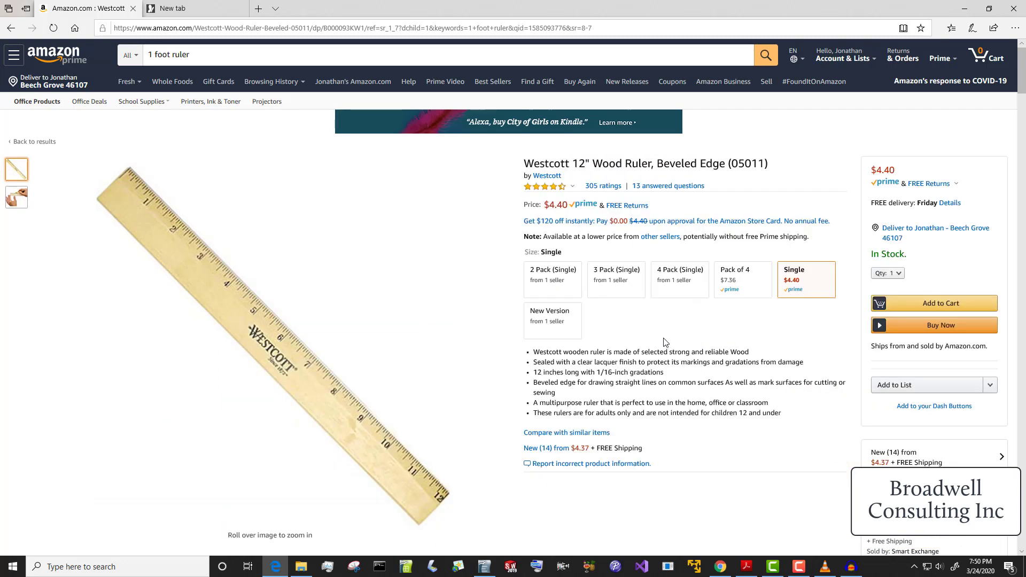
pyautogui.moveTo(3, 388)
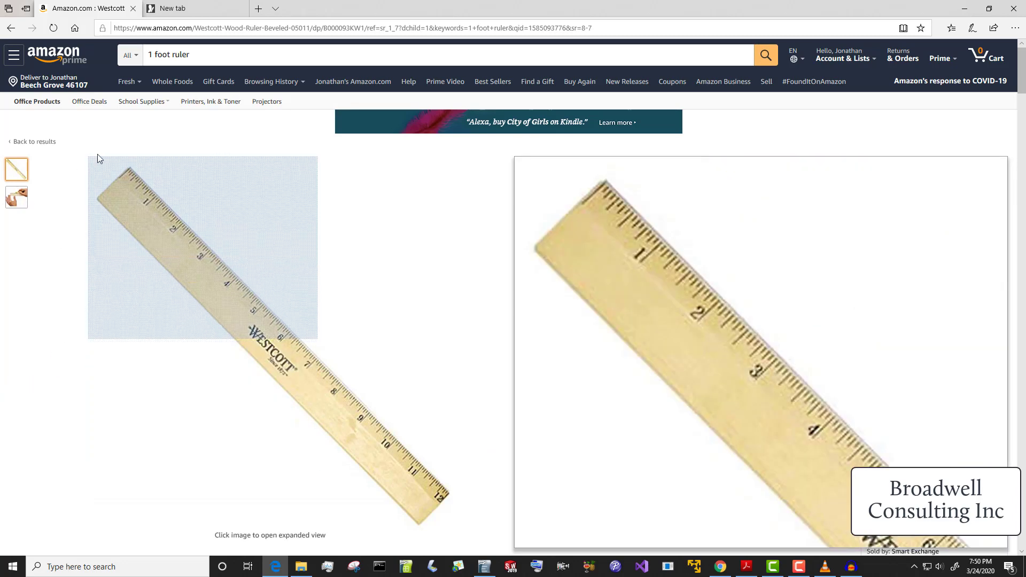
pyautogui.moveTo(143, 198)
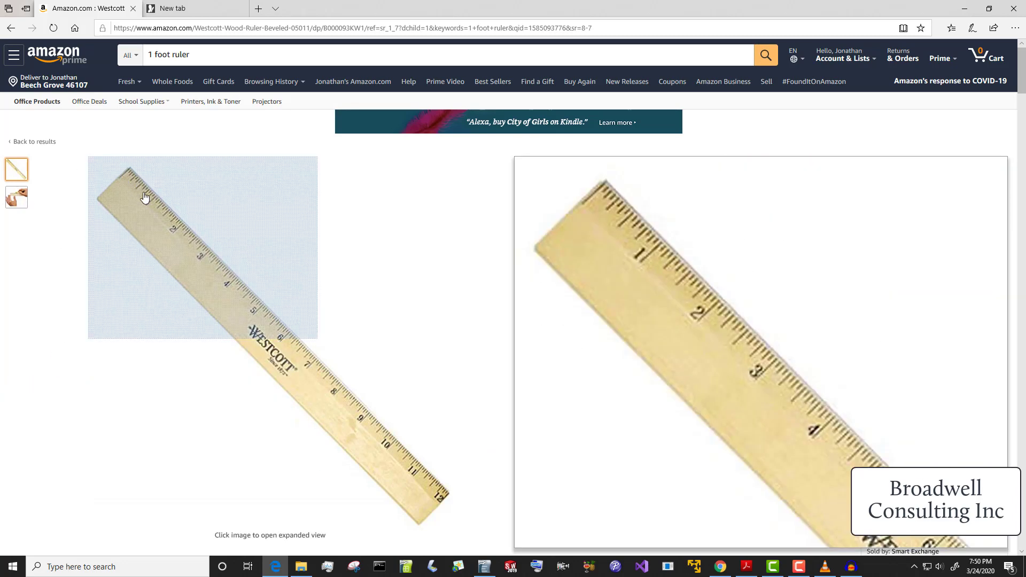
pyautogui.moveTo(179, 226)
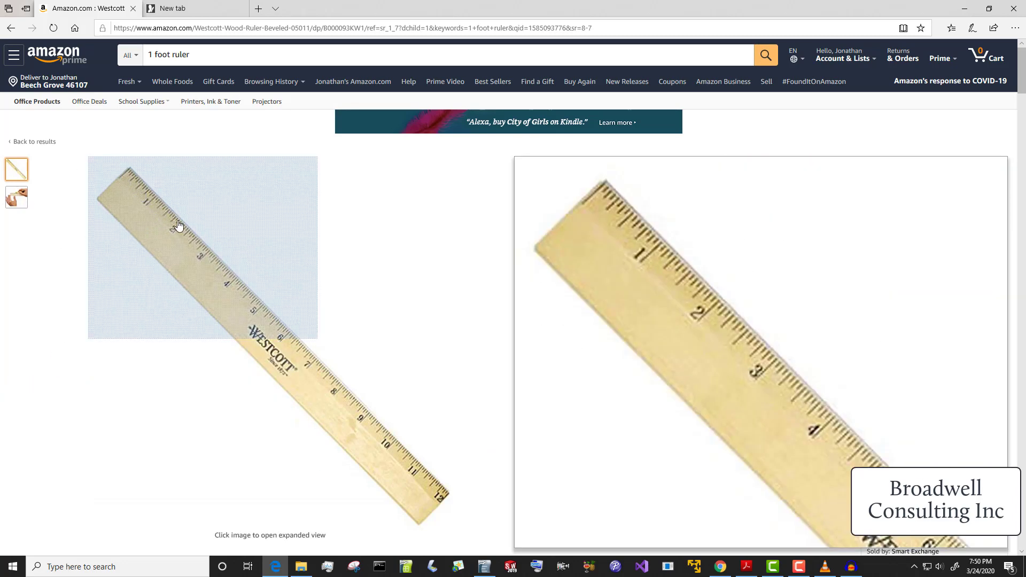
pyautogui.moveTo(190, 240)
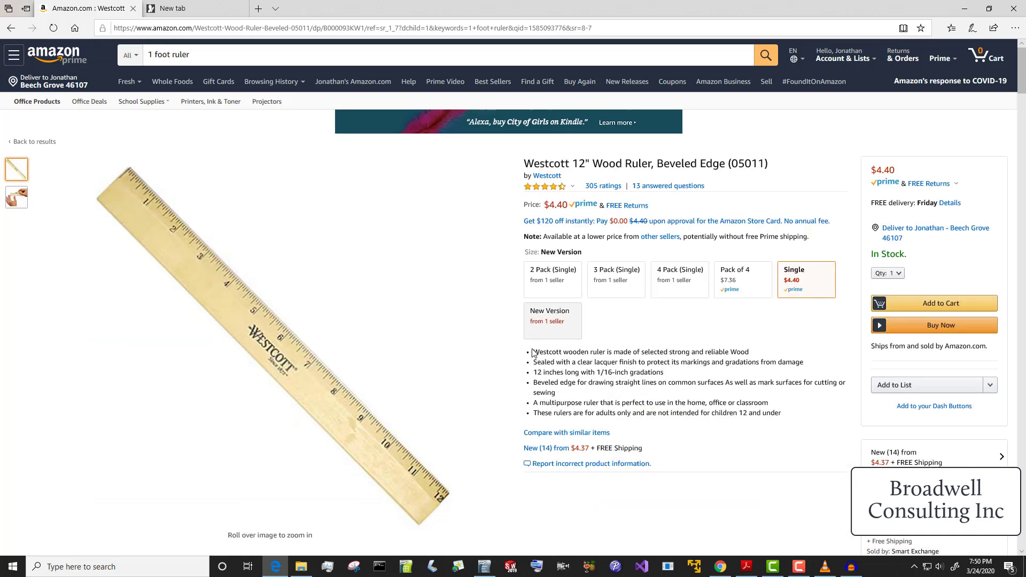
# Step: View the Westcott 12-inch ruler listing and show recent Visual Studio solutions
pyautogui.click(807, 280)
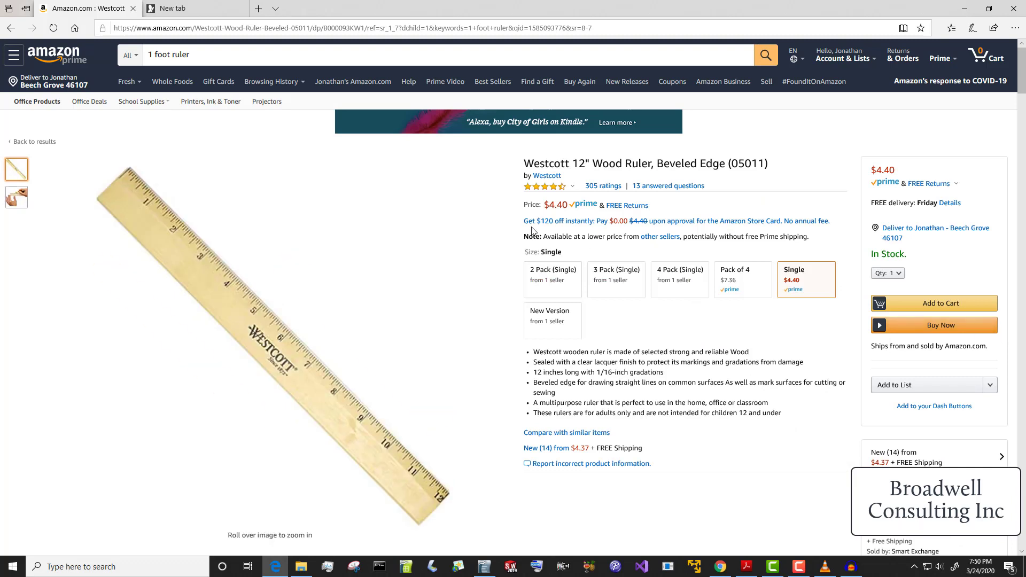
pyautogui.moveTo(537, 365)
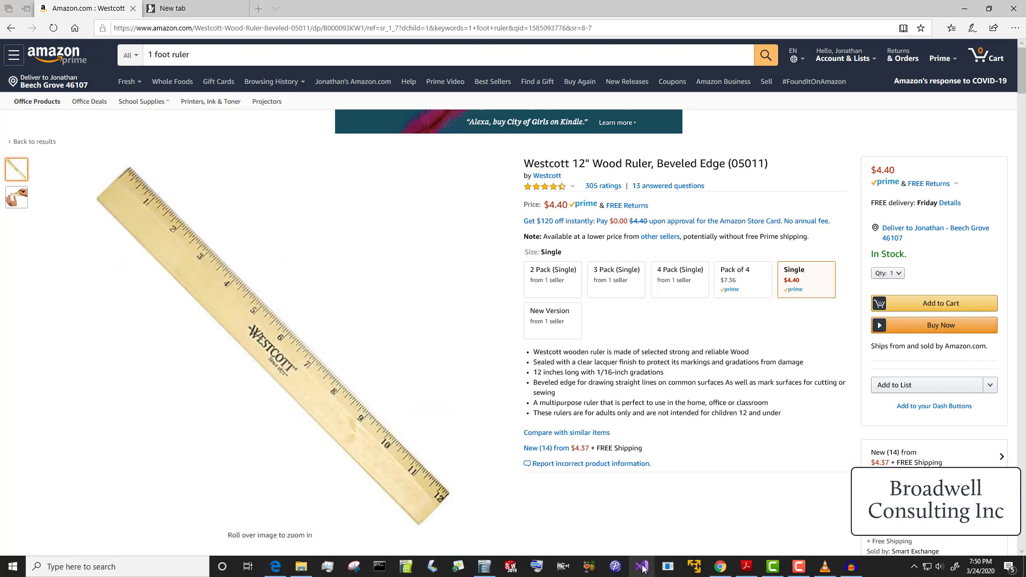
pyautogui.rightClick(640, 566)
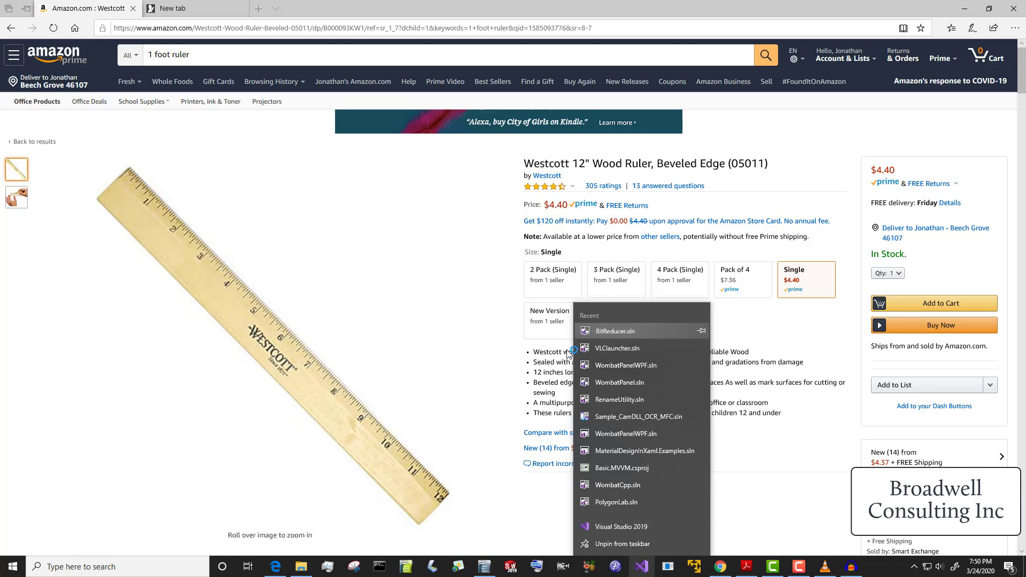
# Step: Open the BitReducer solution and run its 0xF8 byte-masking program
pyautogui.click(618, 526)
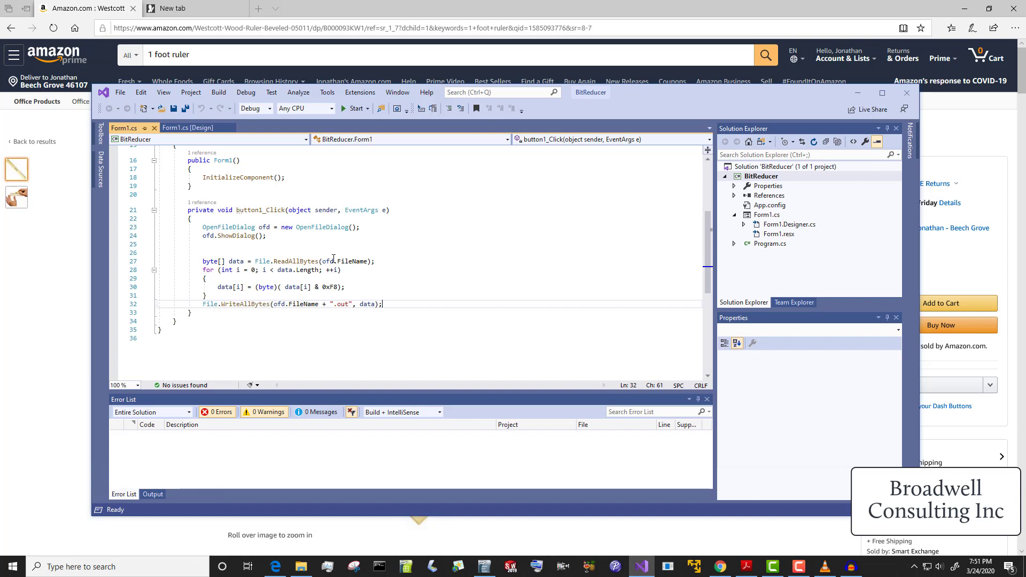
pyautogui.moveTo(333, 287)
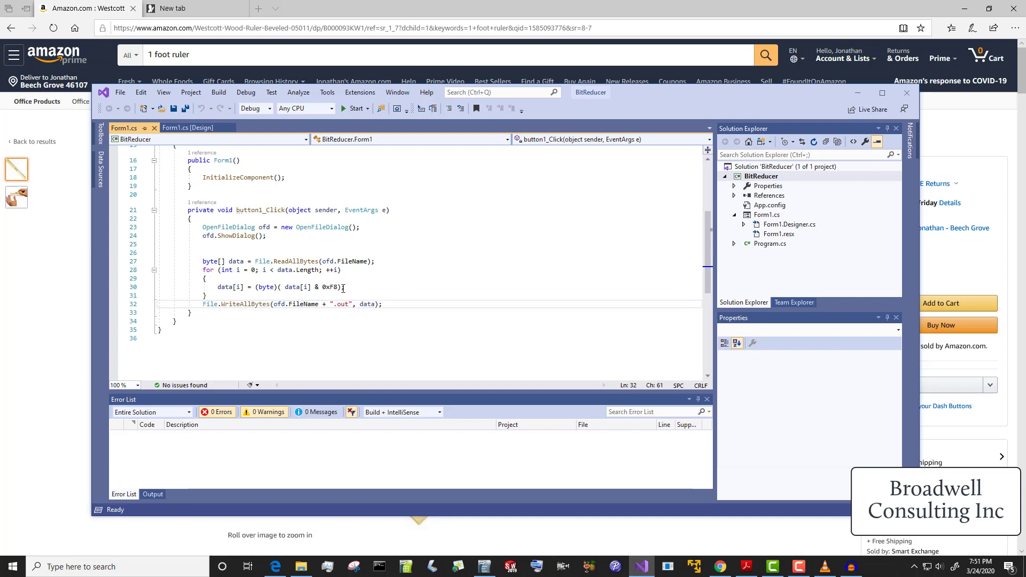
pyautogui.moveTo(370, 321)
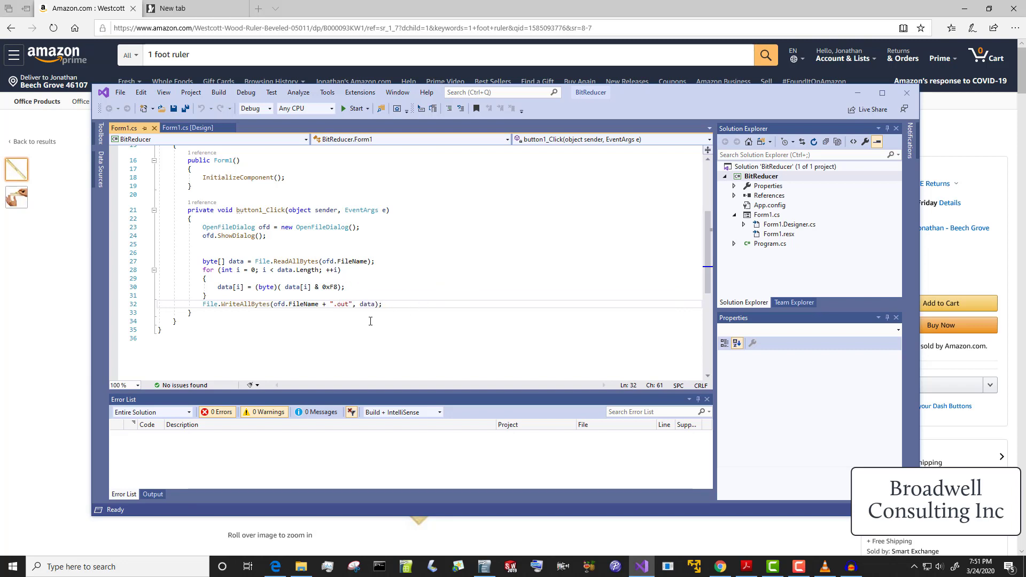
pyautogui.moveTo(427, 227)
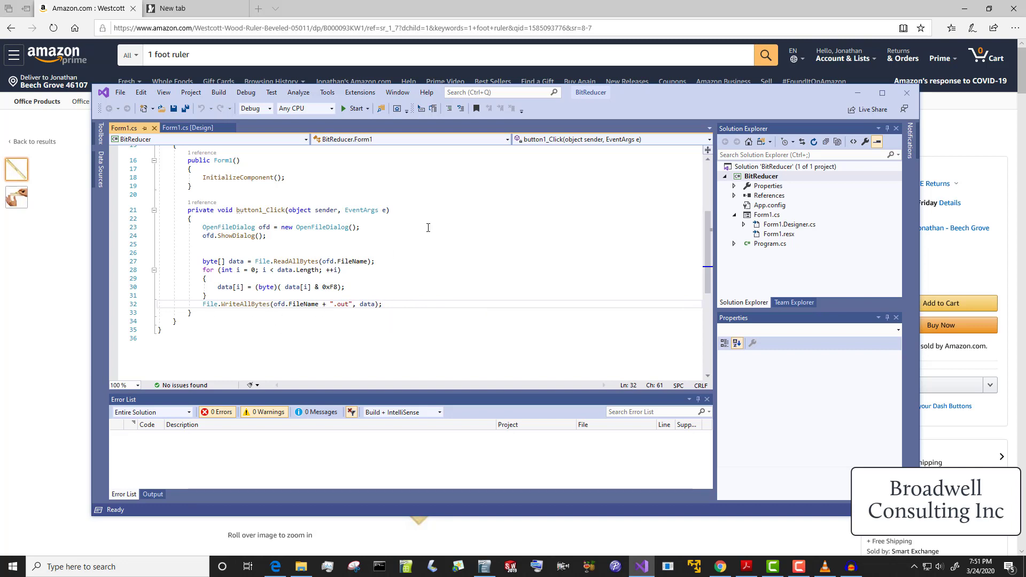
pyautogui.moveTo(352, 109)
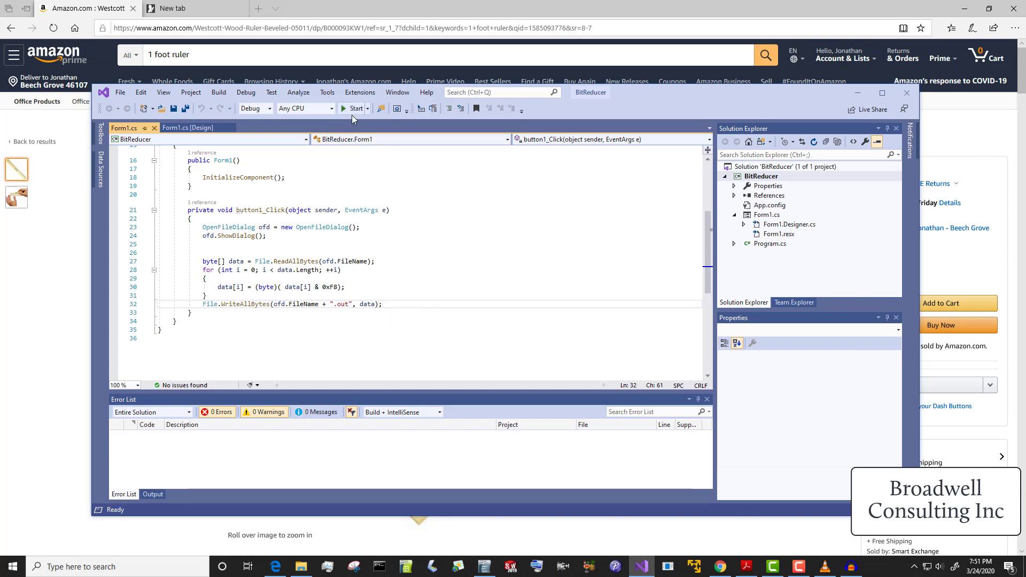
pyautogui.click(356, 109)
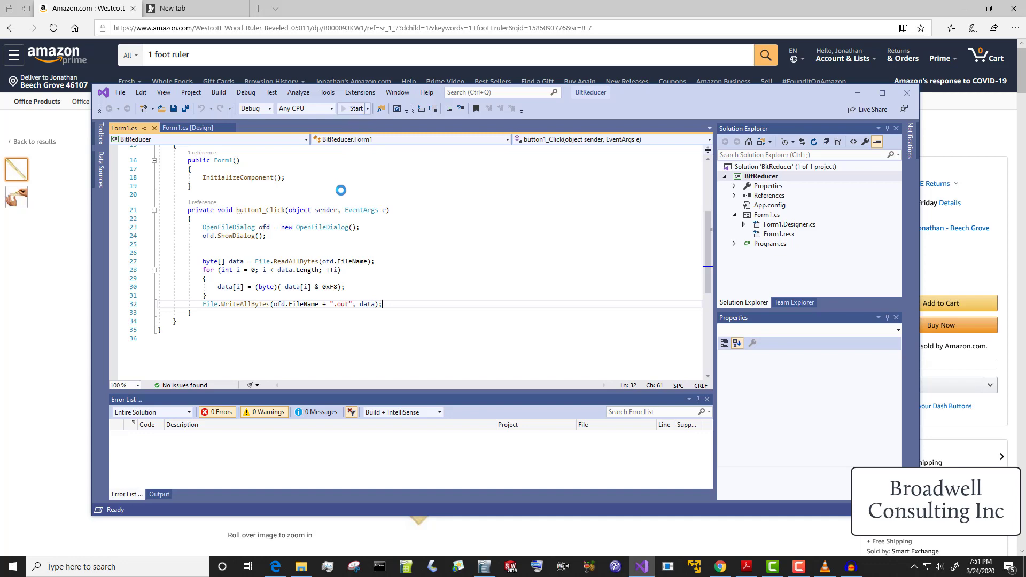
pyautogui.click(352, 108)
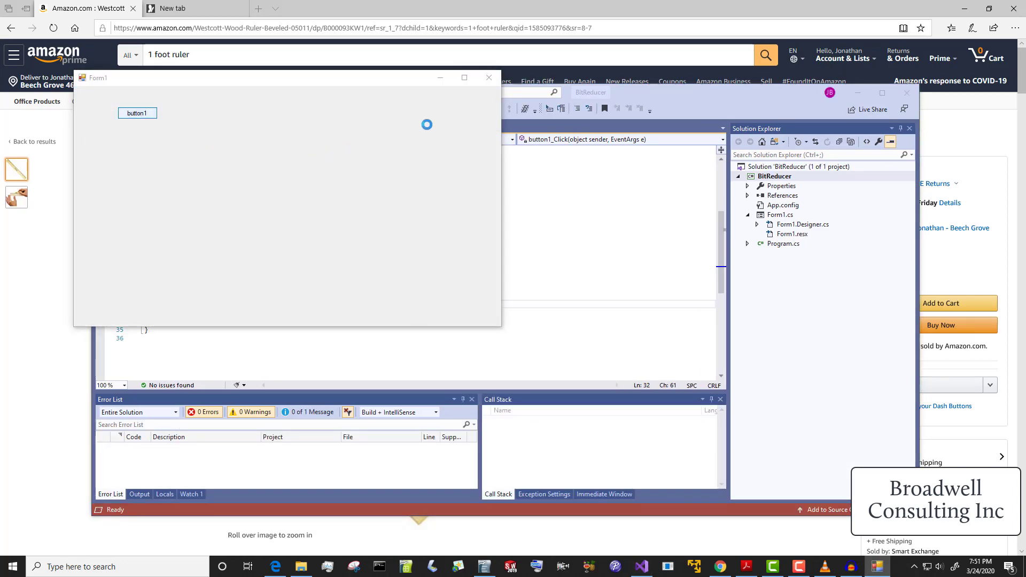
# Step: In C:\temp\fortnite, rename 8bitRaw.raw.out to 5bit.raw
pyautogui.click(137, 112)
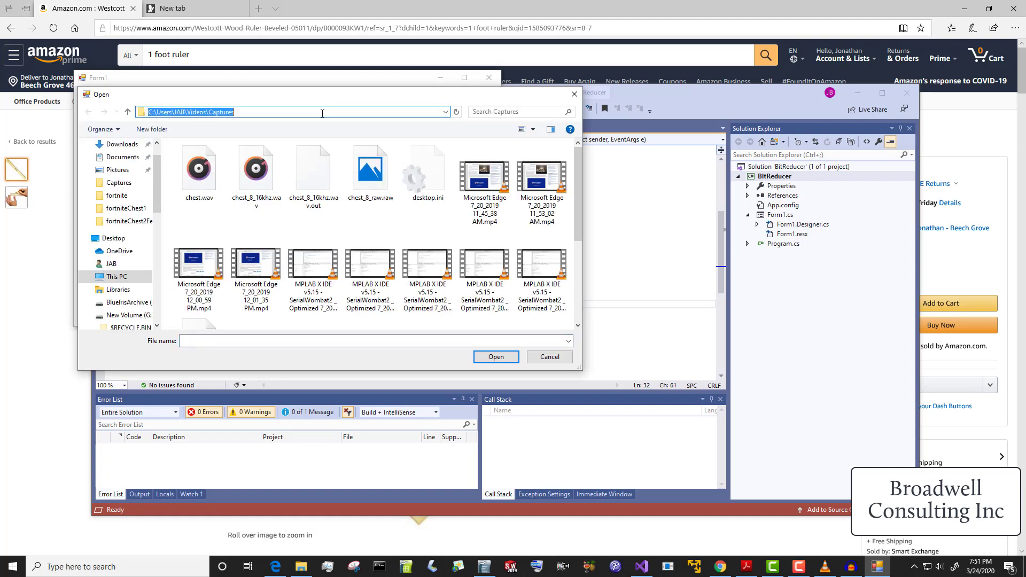
pyautogui.write('c:\\temp\\f')
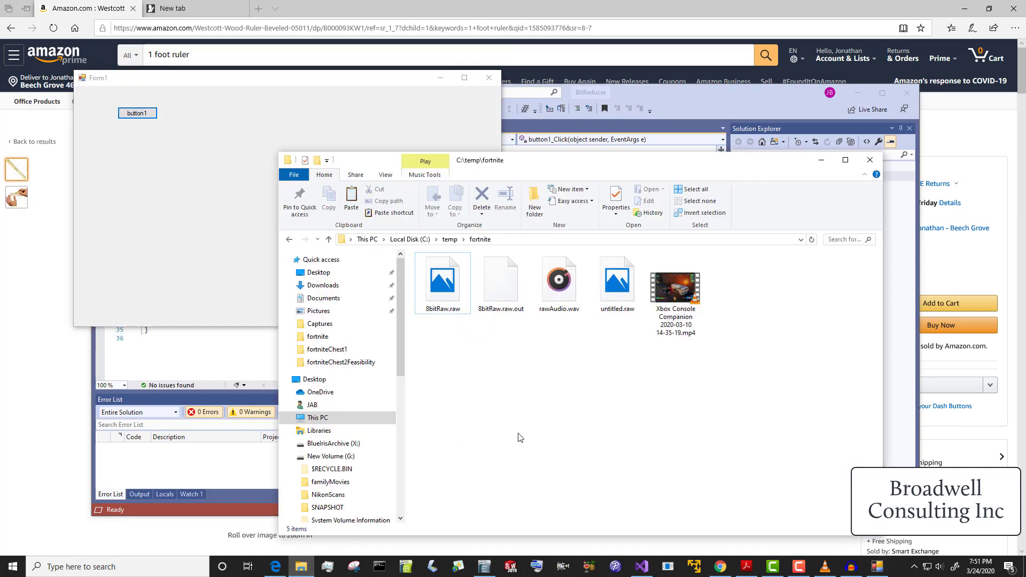
pyautogui.click(500, 278)
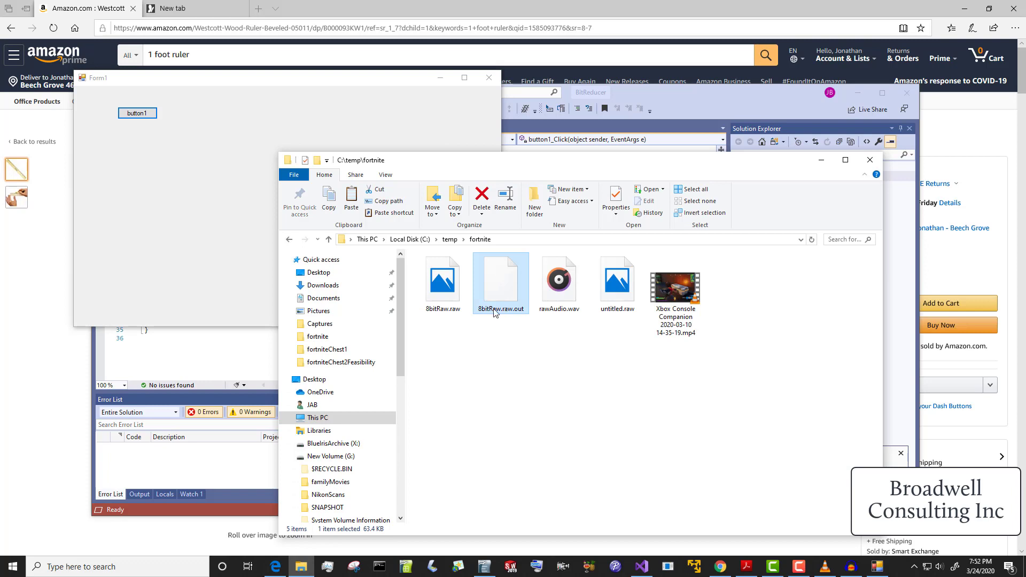
pyautogui.click(500, 308)
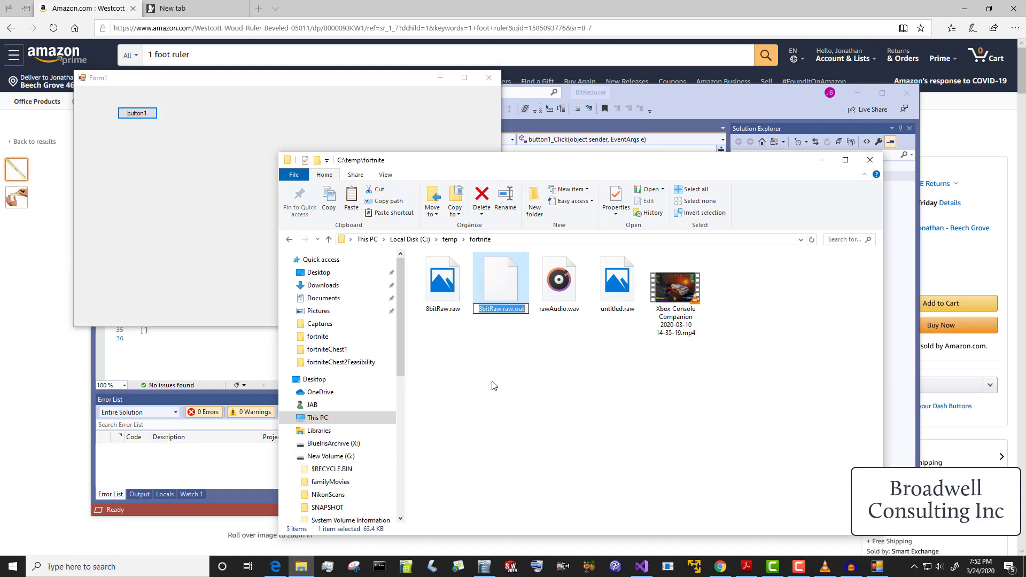
pyautogui.write('5bitra')
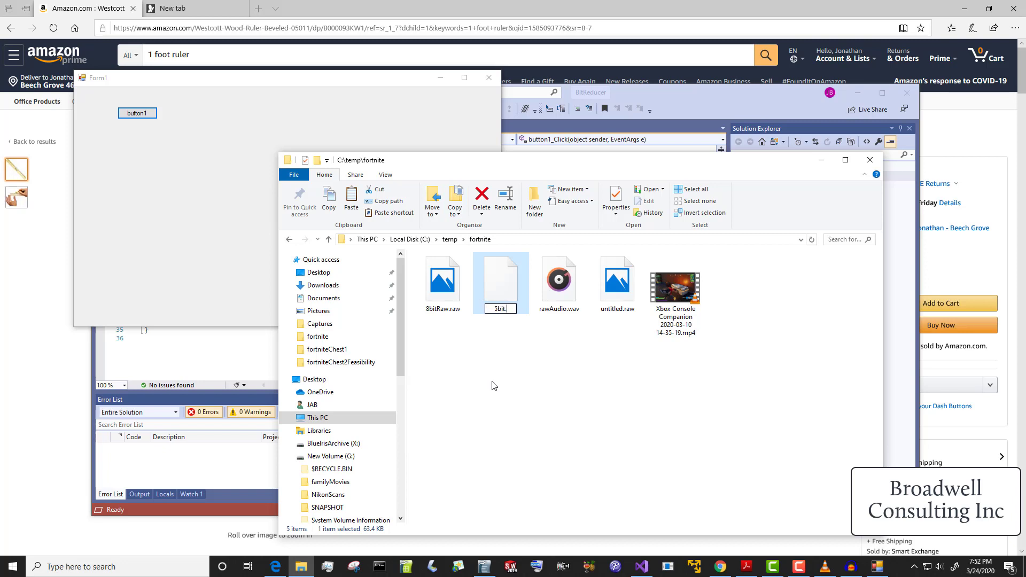
pyautogui.press('Return')
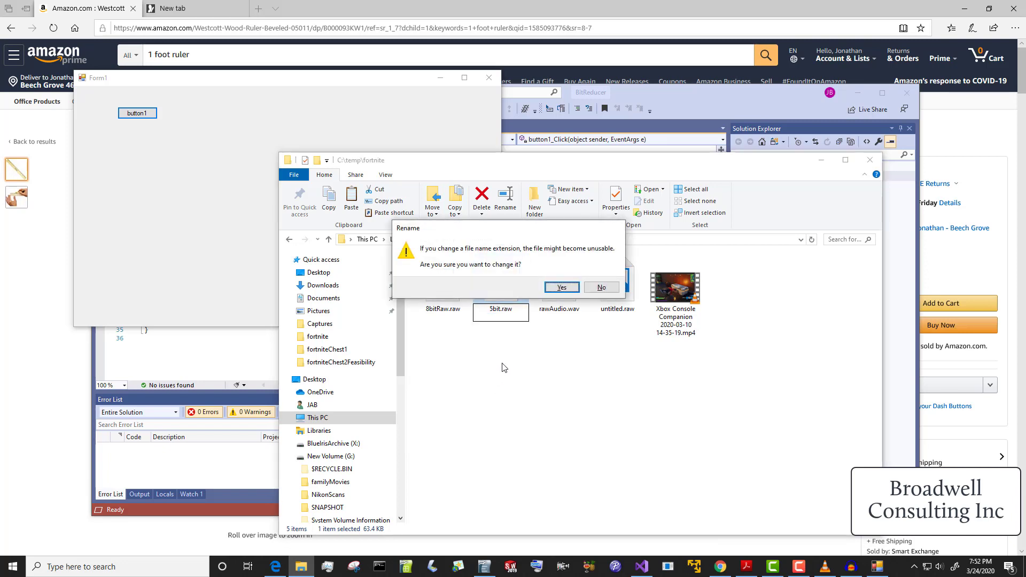
# Step: Accept the extension change and import 5bit.raw into a new project at 16000 Hz
pyautogui.click(561, 288)
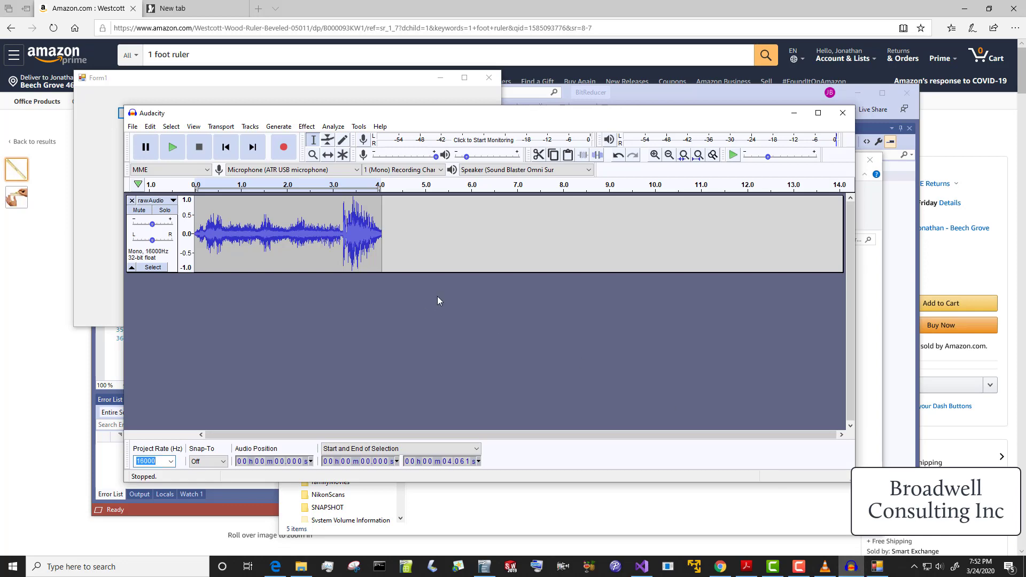
pyautogui.click(132, 126)
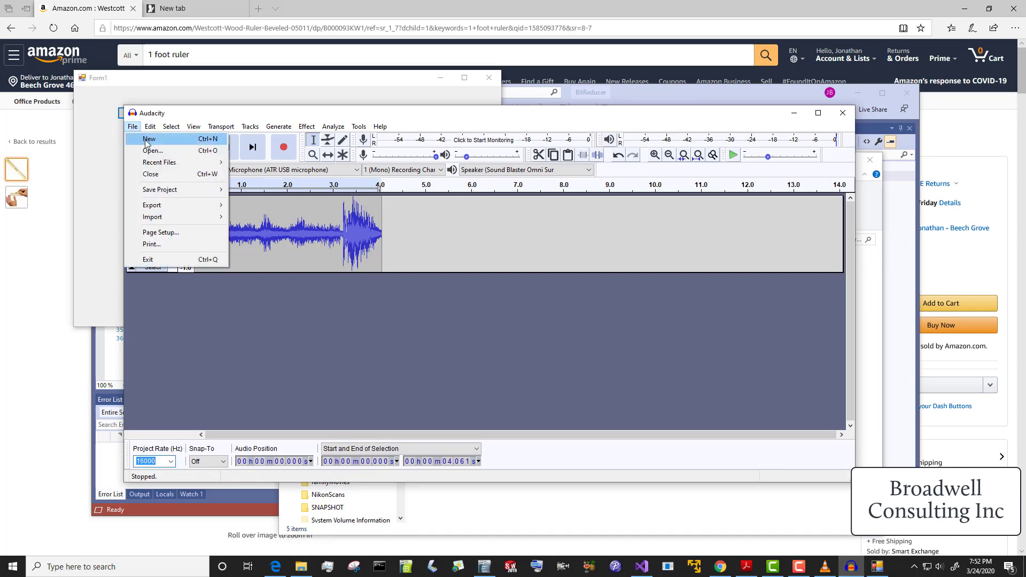
pyautogui.click(149, 139)
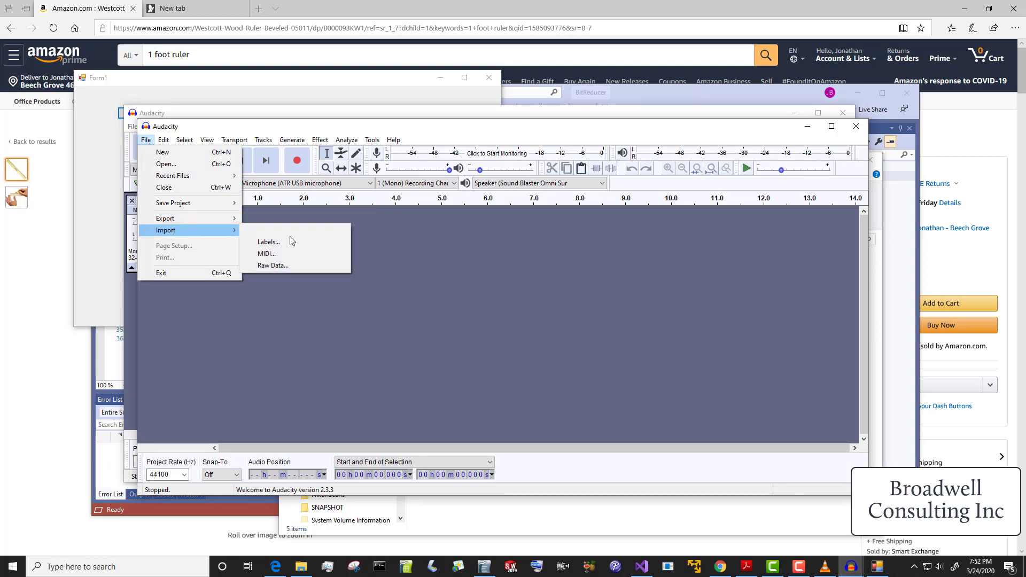
pyautogui.click(272, 265)
pyautogui.write('16000')
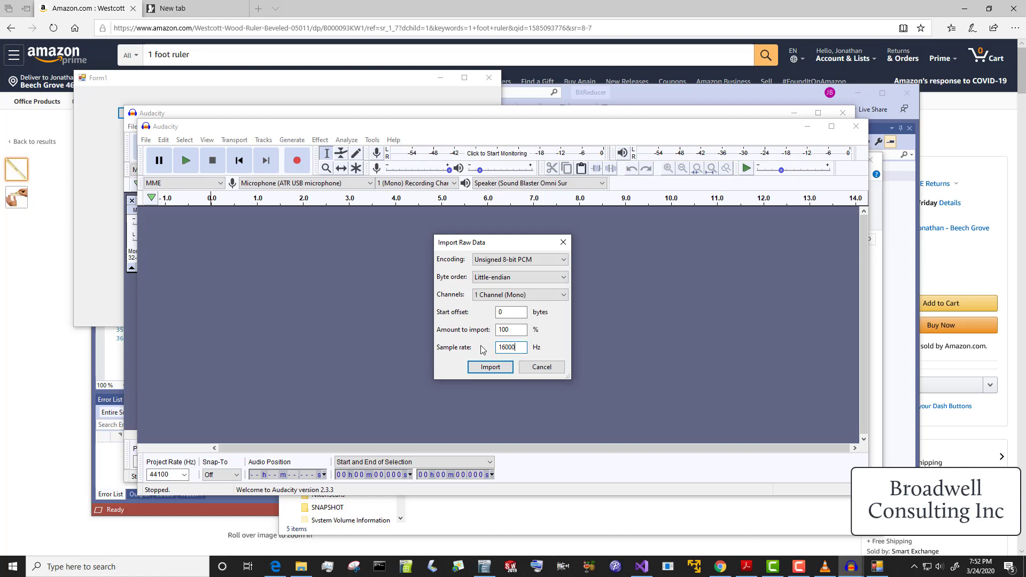
pyautogui.click(489, 367)
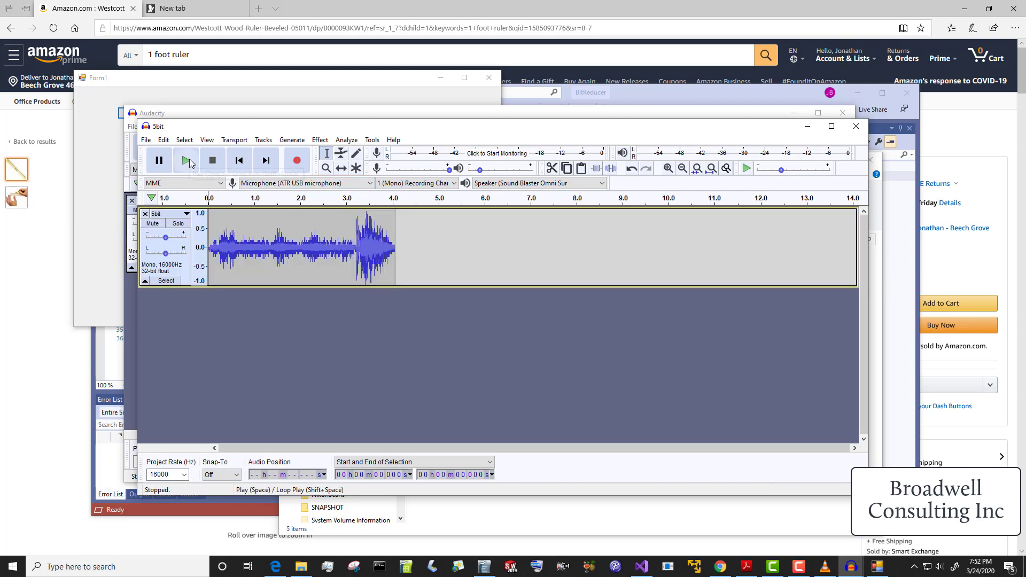
# Step: Play back the 5bit and 8bitRaw recordings to compare them
pyautogui.click(186, 160)
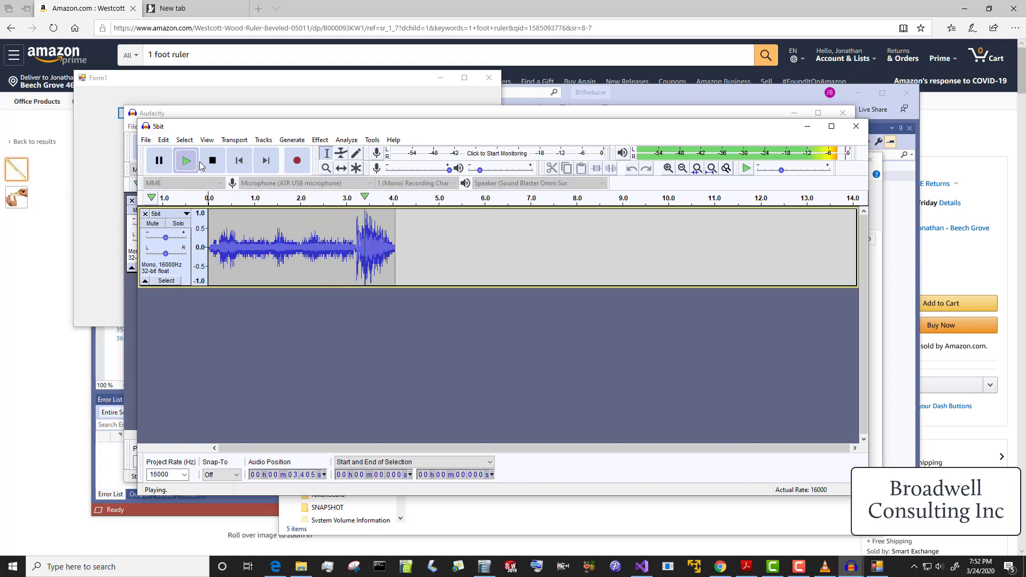
pyautogui.click(212, 160)
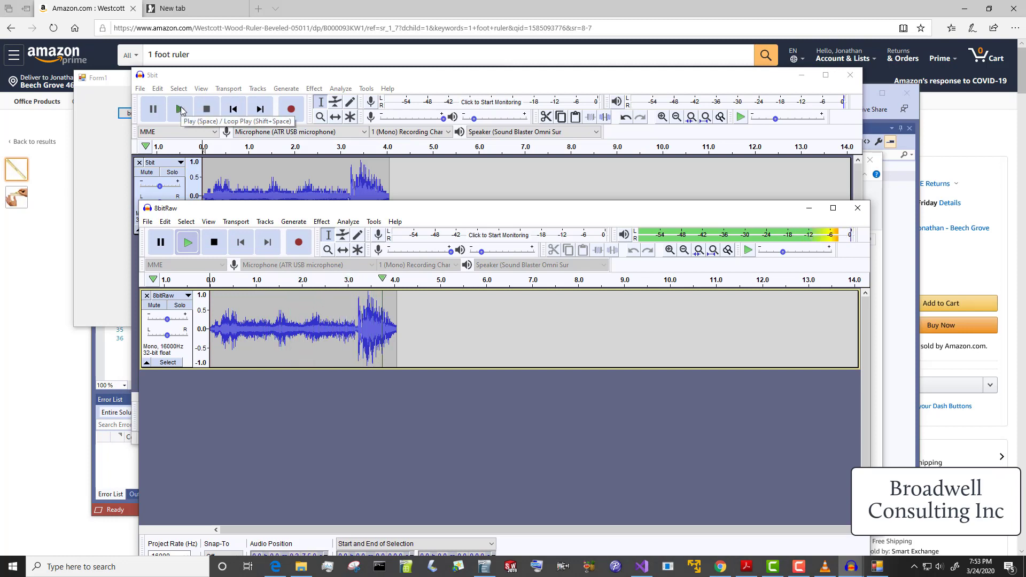
pyautogui.click(180, 108)
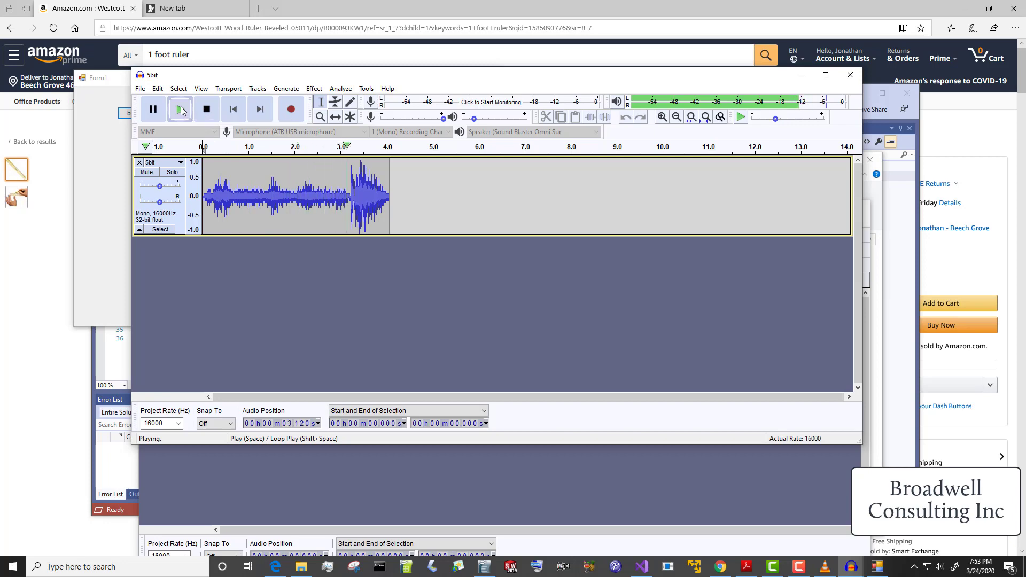
pyautogui.click(181, 108)
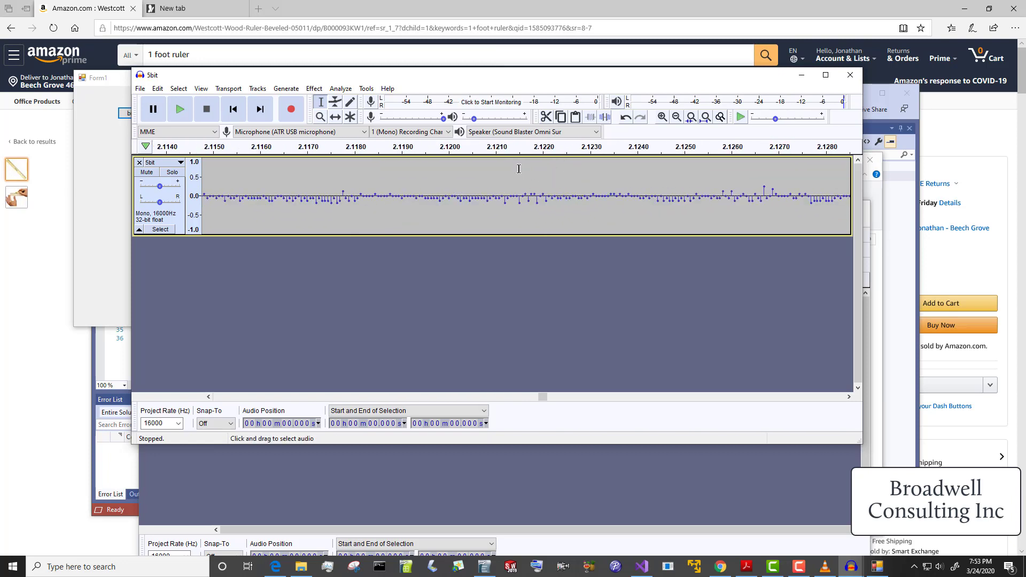
pyautogui.moveTo(321, 221)
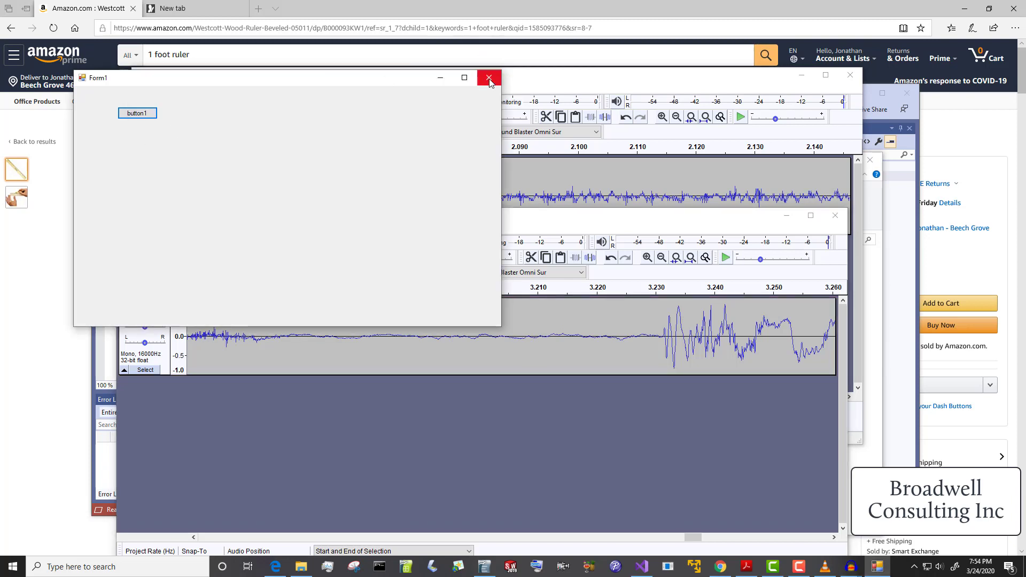
# Step: Add code writing the samples as a uint8_t audioData C array to a .c file, then rerun
pyautogui.click(488, 78)
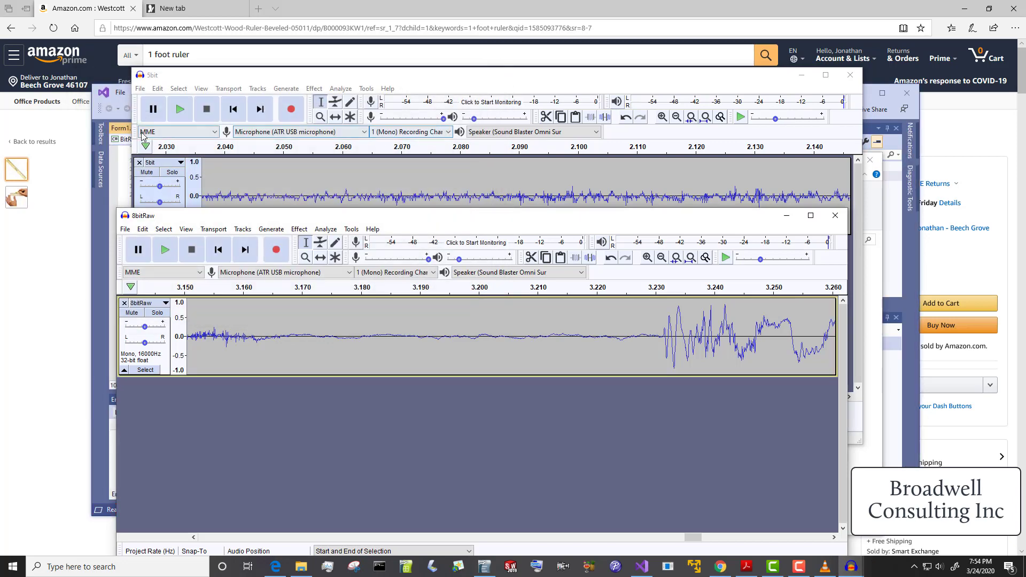
pyautogui.click(640, 566)
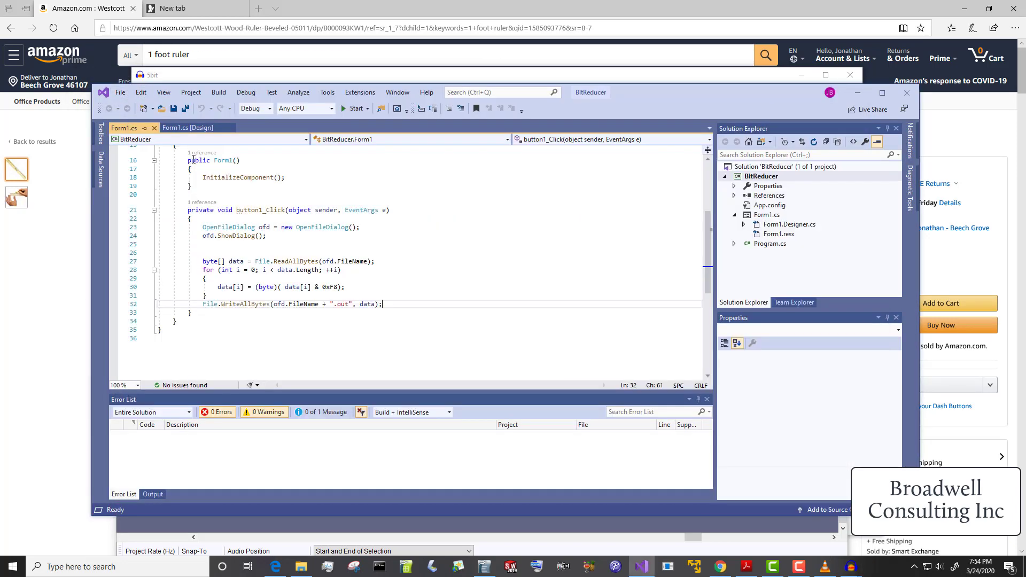
pyautogui.moveTo(224, 315)
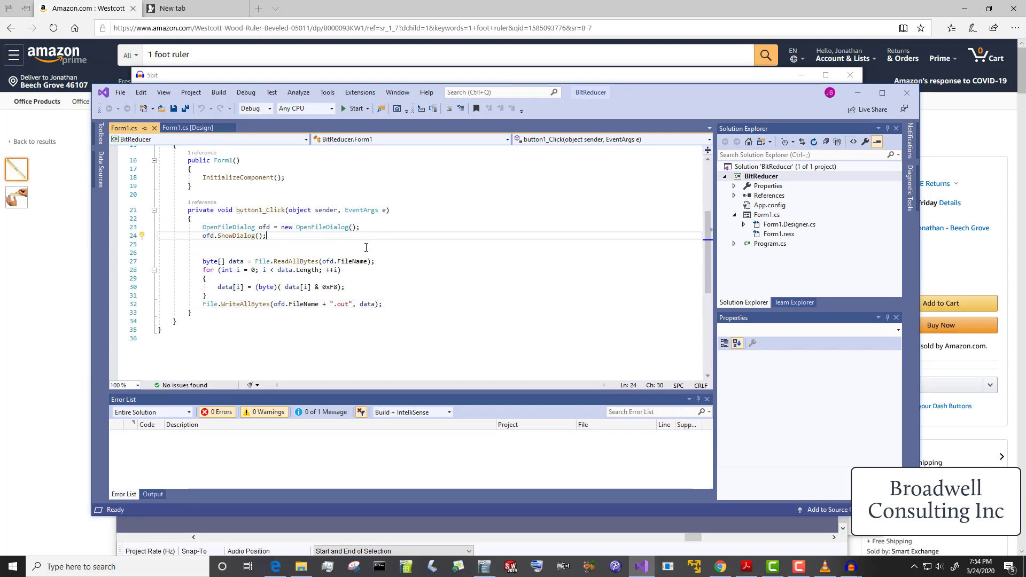
pyautogui.write('string')
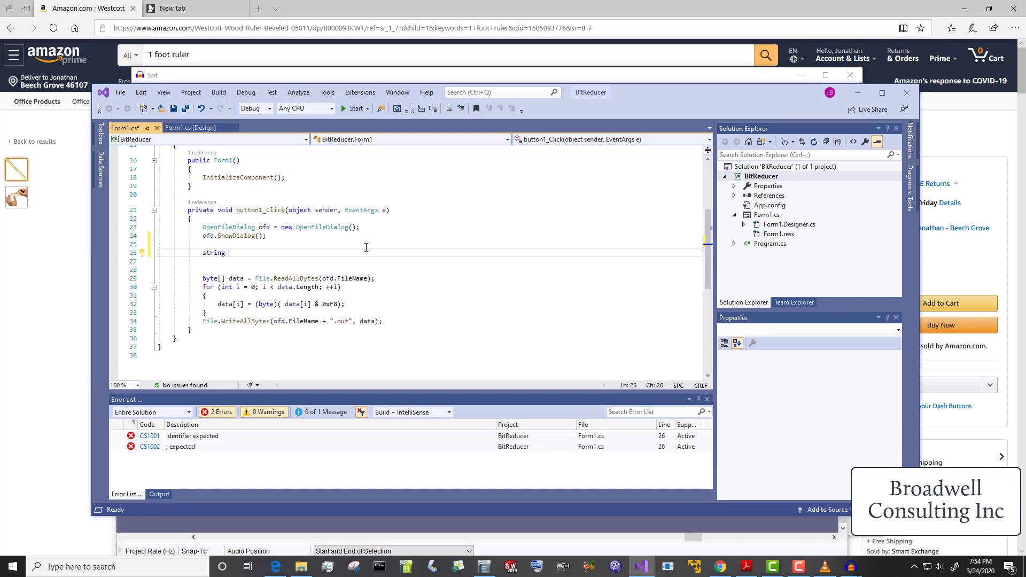
pyautogui.write('cOutput = "const uint8_t audioData[] {')
pyautogui.write('cOutput += "};";')
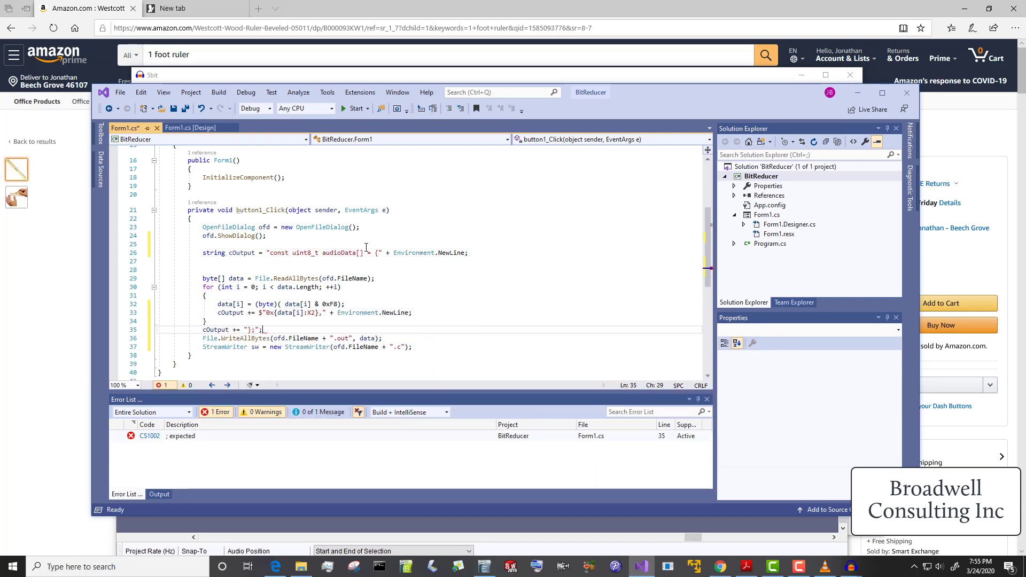
pyautogui.click(352, 108)
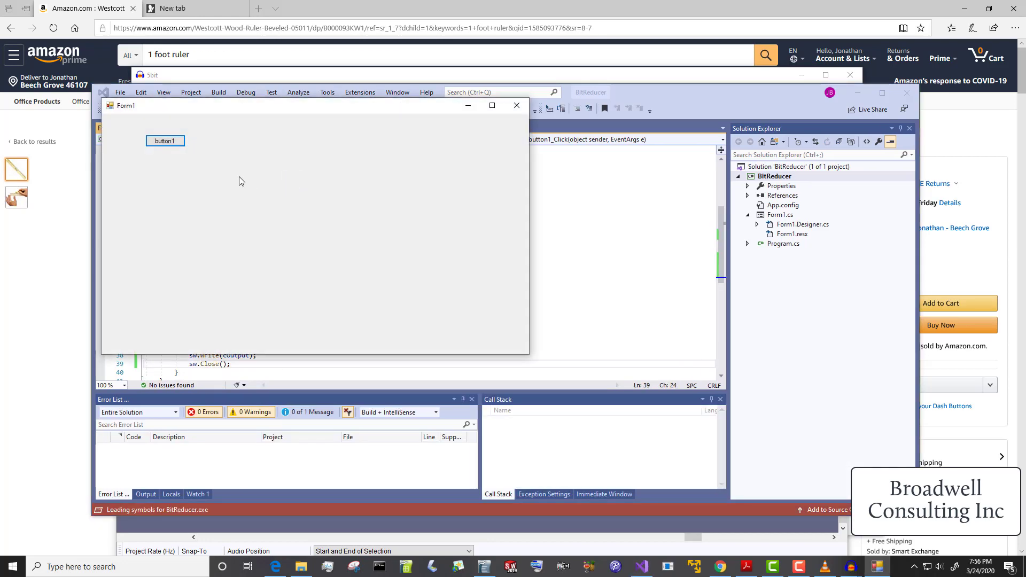
# Step: Convert 8bitRaw.raw to 8bitRaw.raw.c and inspect the C array in GVIM
pyautogui.click(164, 140)
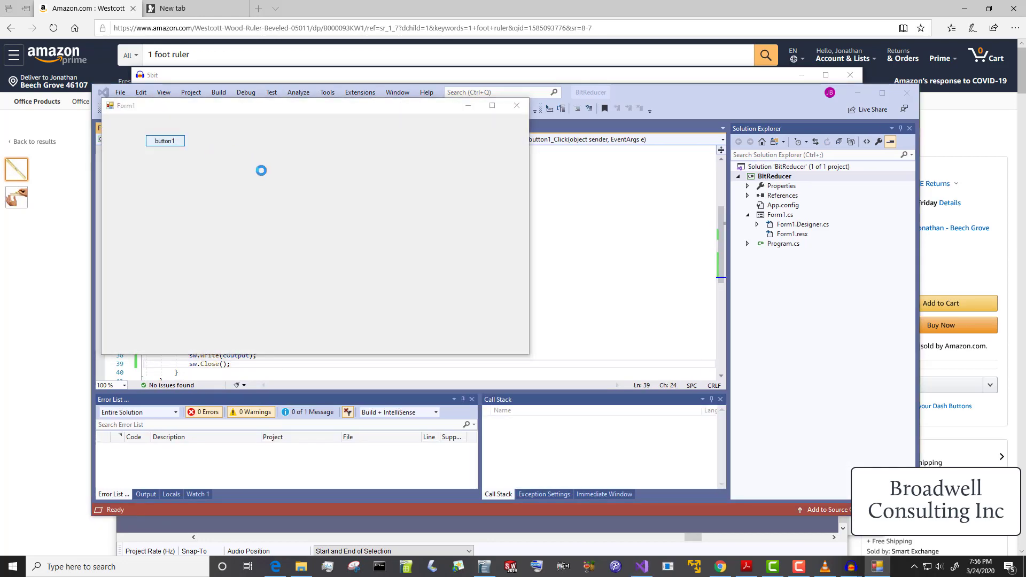
pyautogui.click(164, 141)
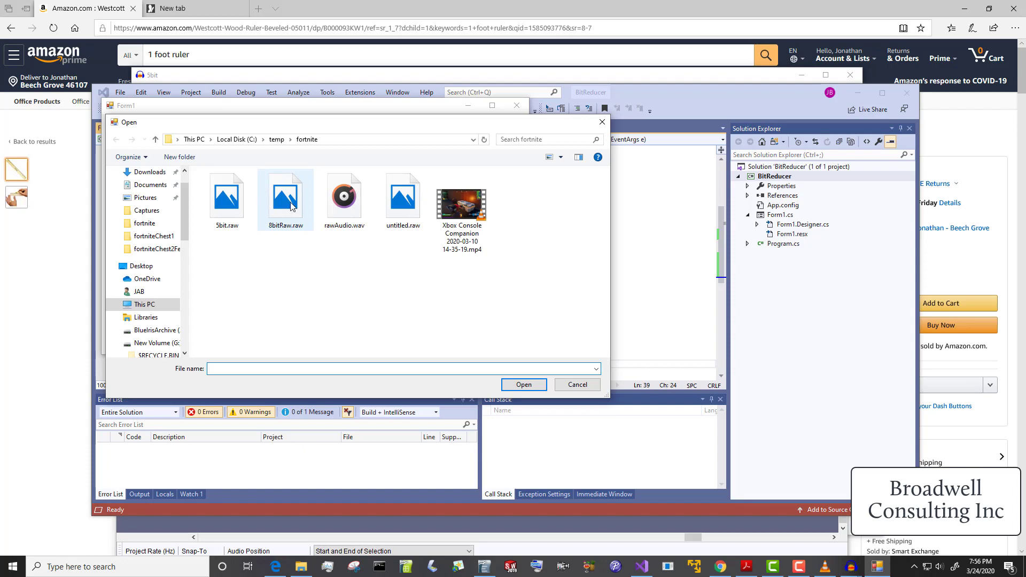
pyautogui.rightClick(558, 282)
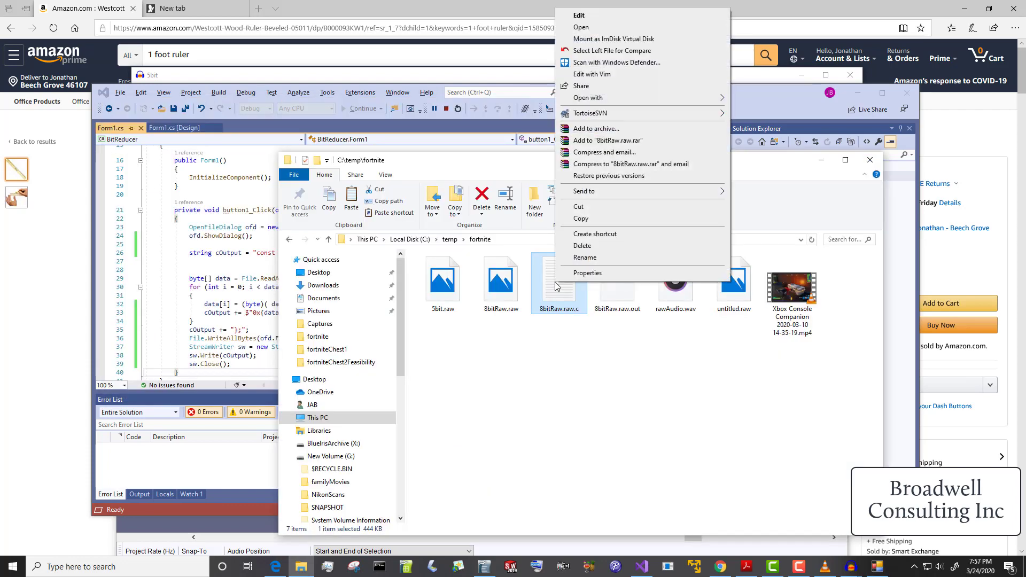
pyautogui.moveTo(612, 74)
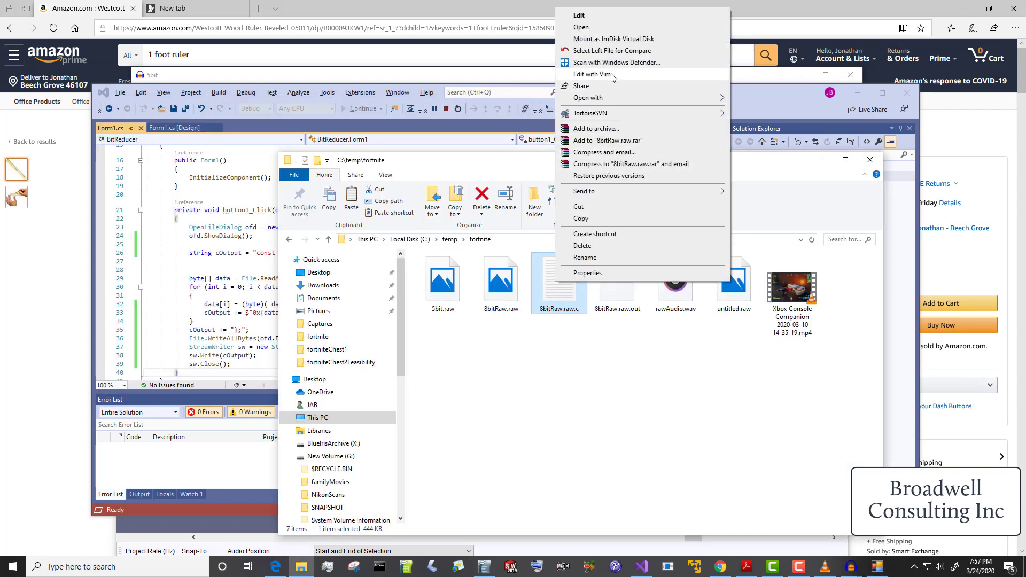
pyautogui.click(592, 73)
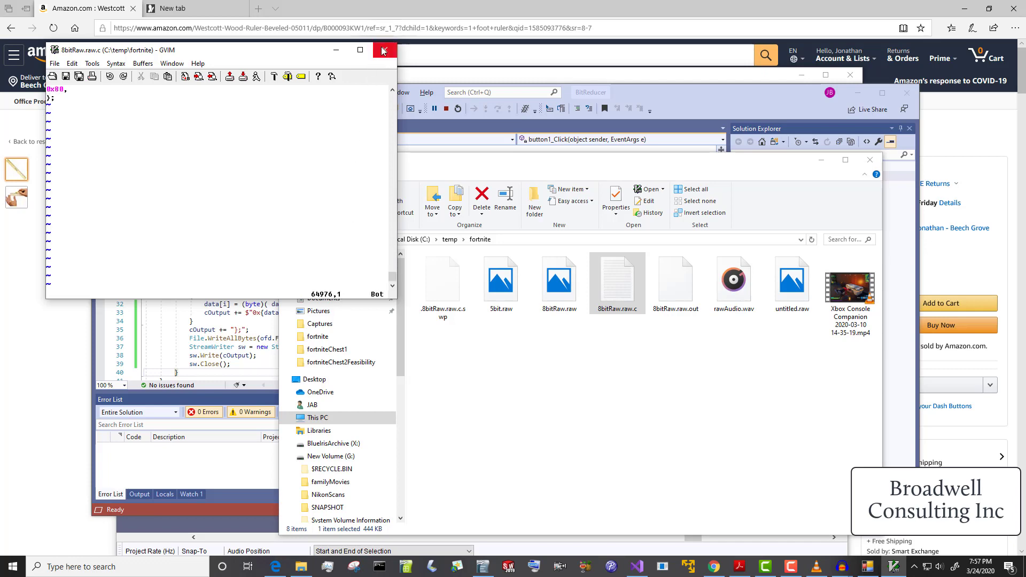
pyautogui.click(385, 51)
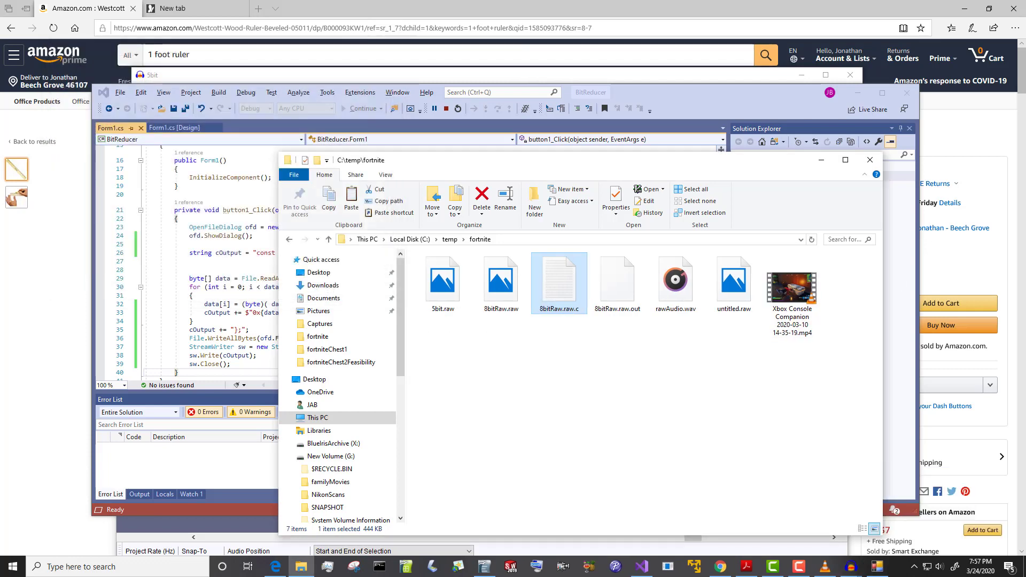